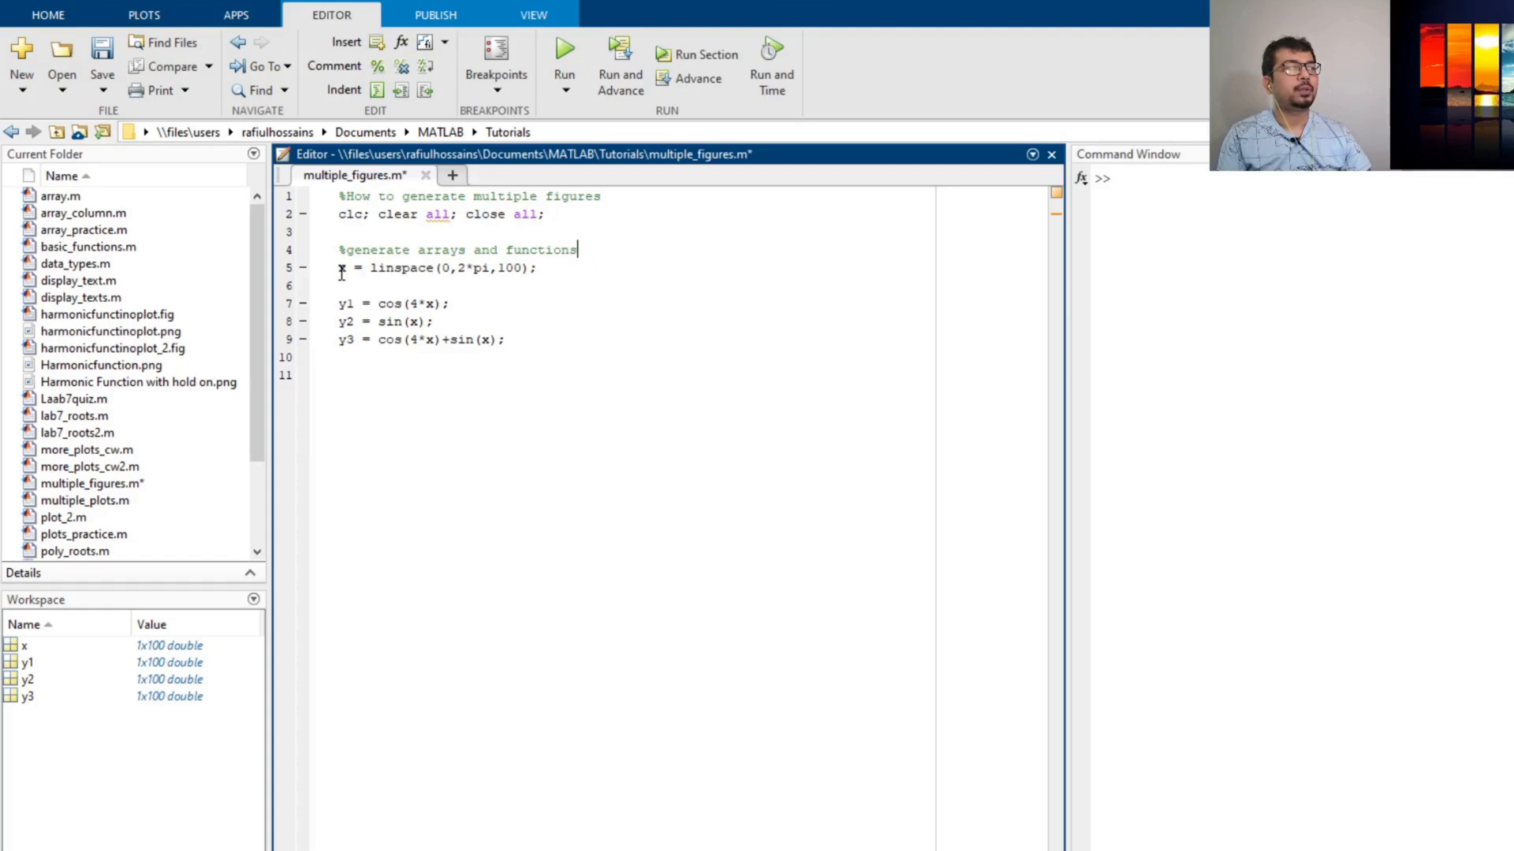
# Step: Insert blank lines below the x, y1, y2 and y3 definitions in multiple_figures.m
pyautogui.tripleClick(434, 267)
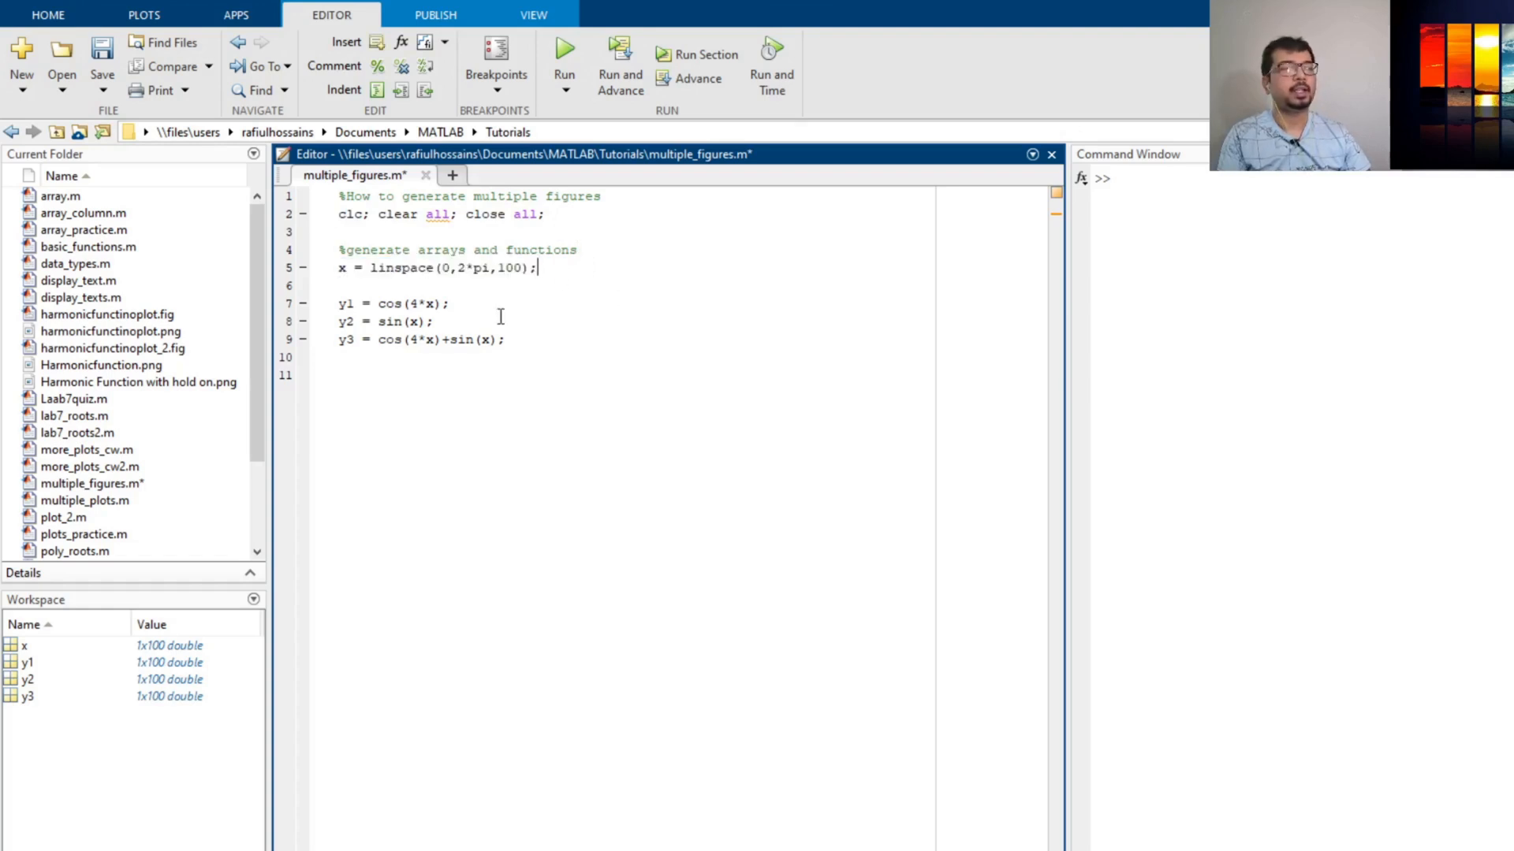
pyautogui.moveTo(339, 303); pyautogui.dragTo(497, 340)
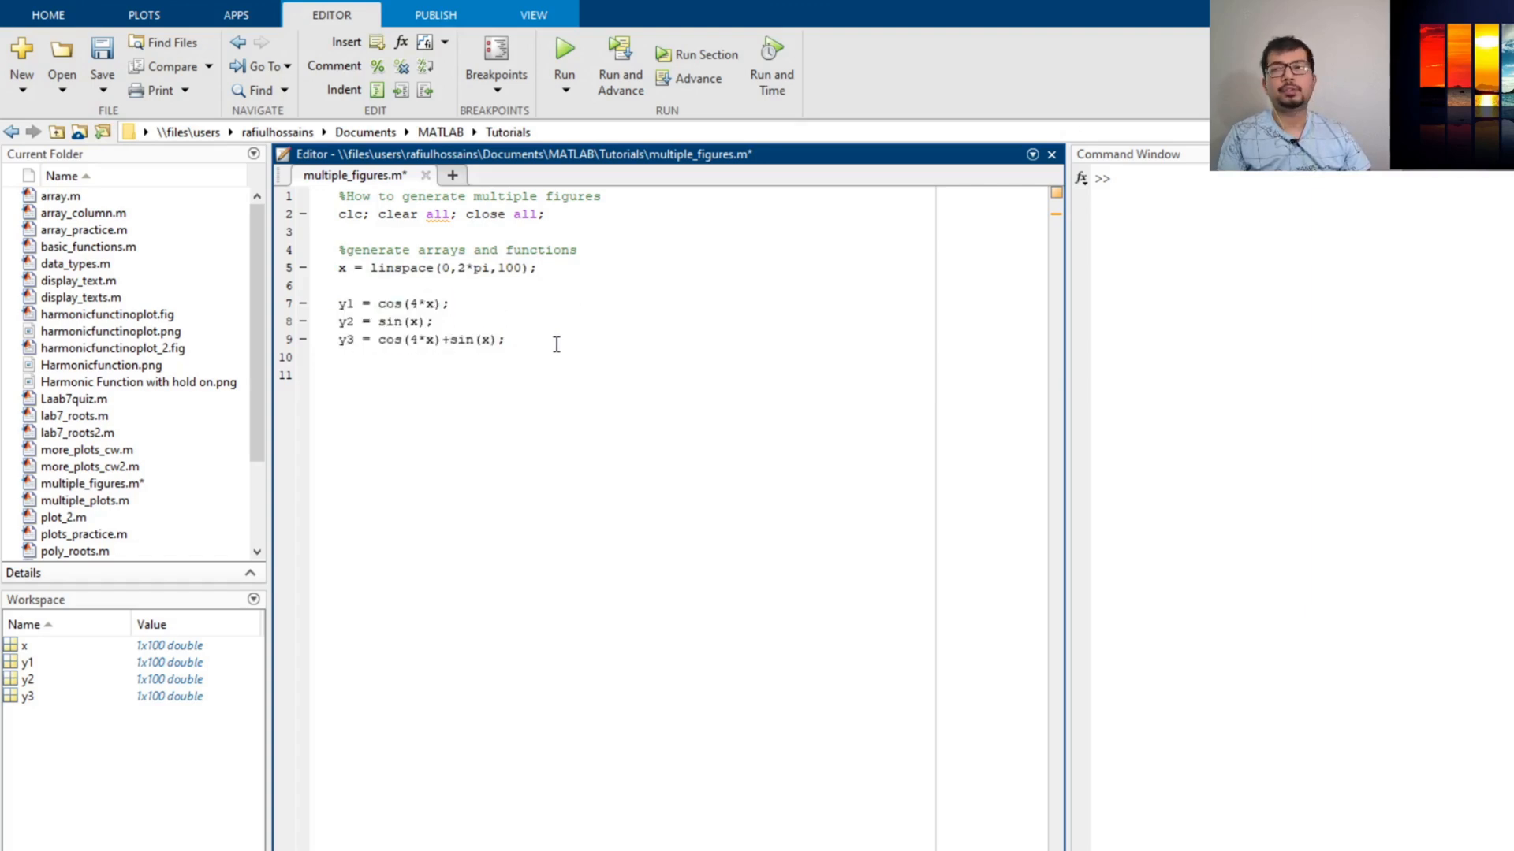
pyautogui.moveTo(525, 310)
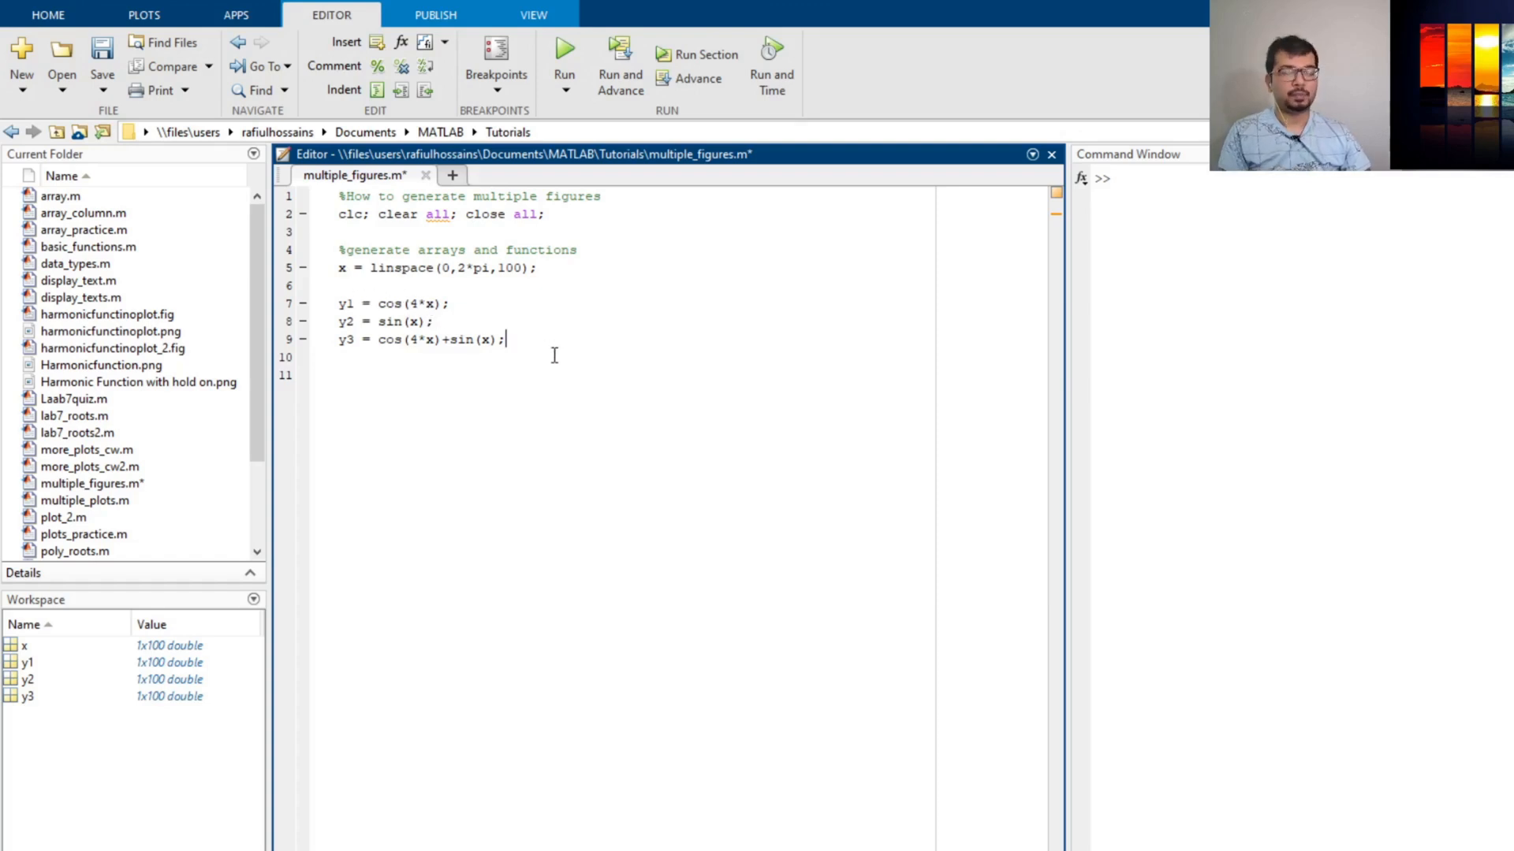
pyautogui.press('enter')
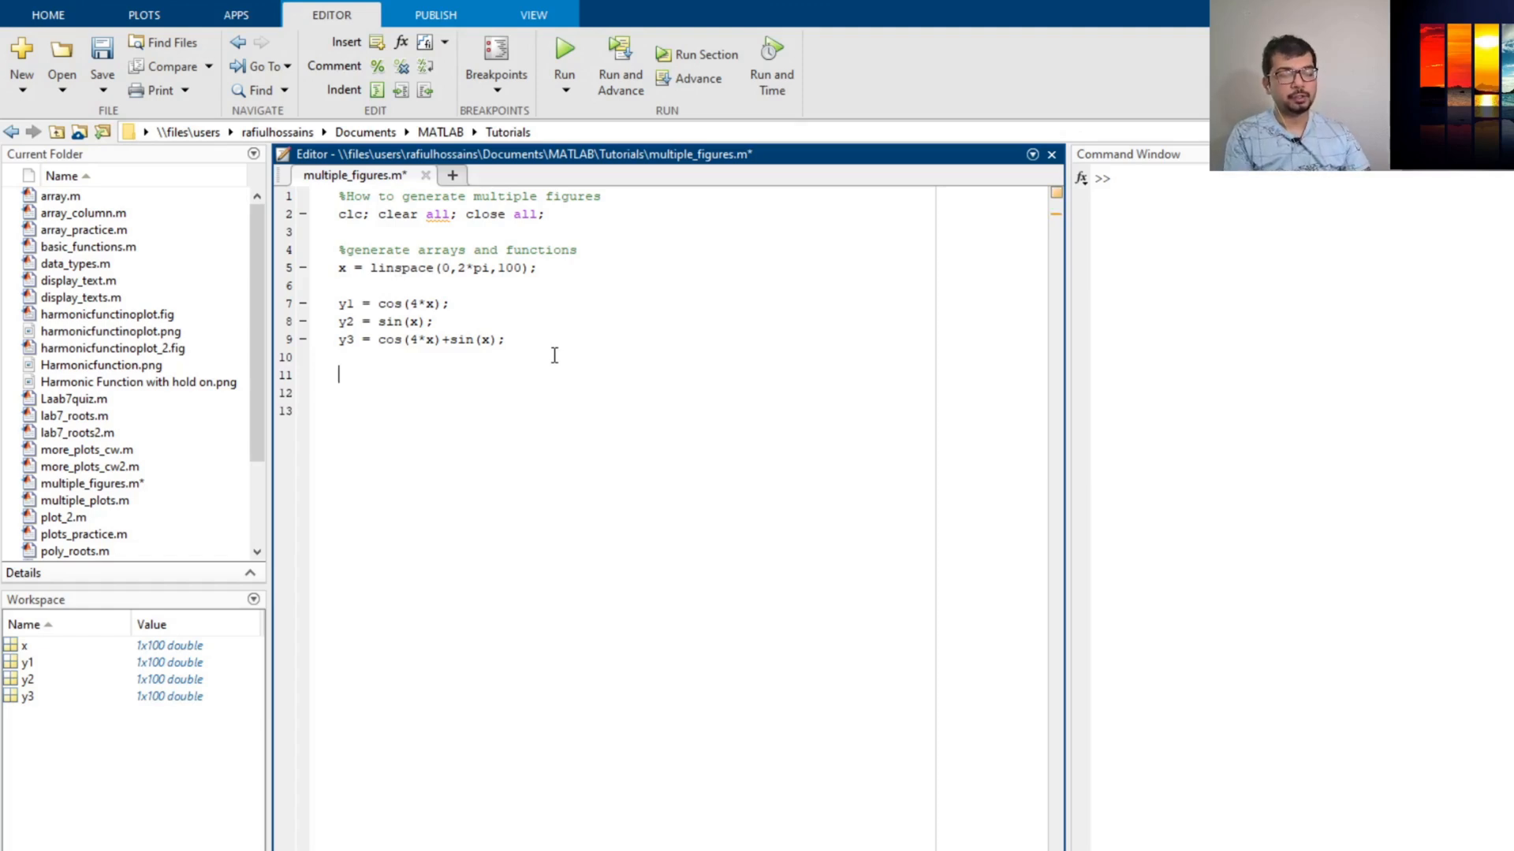
# Step: Add a %plot comment with plot(x,y1) and run the script to draw cos(4x)
pyautogui.write('%plot')
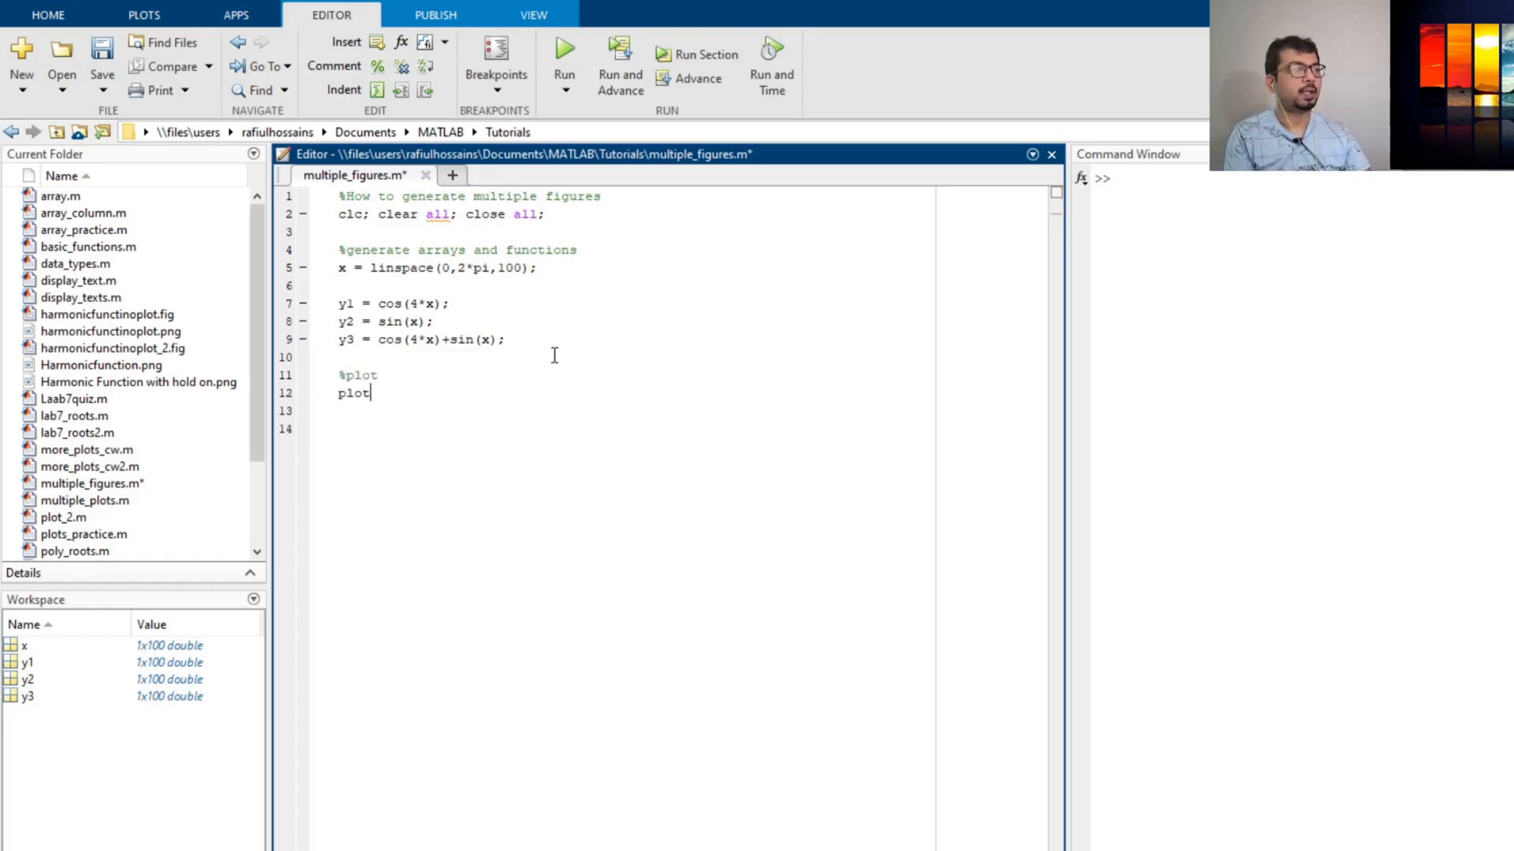
pyautogui.write('(')
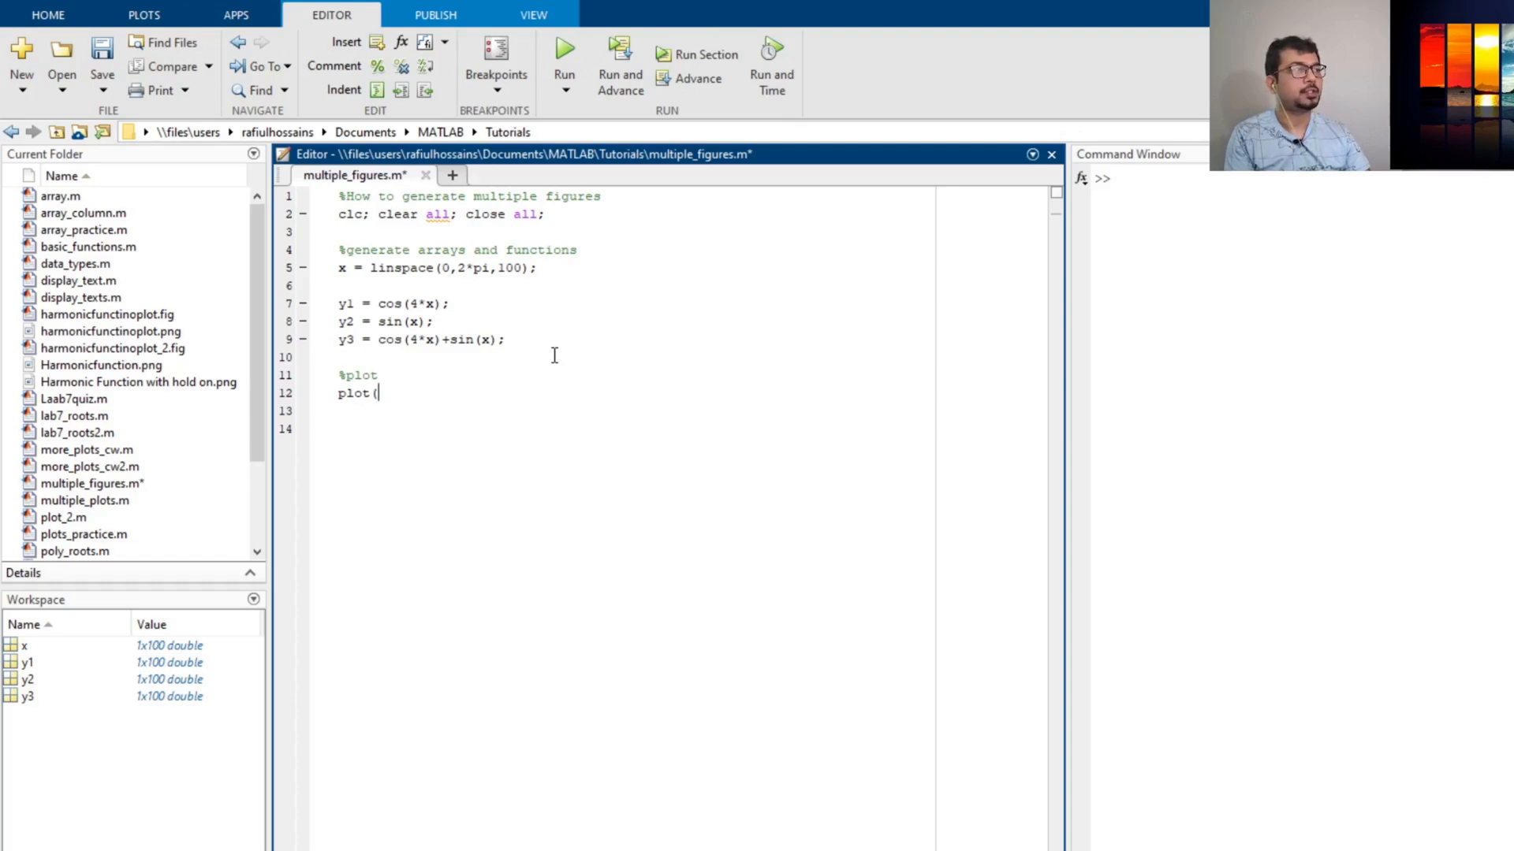
pyautogui.write('x,y')
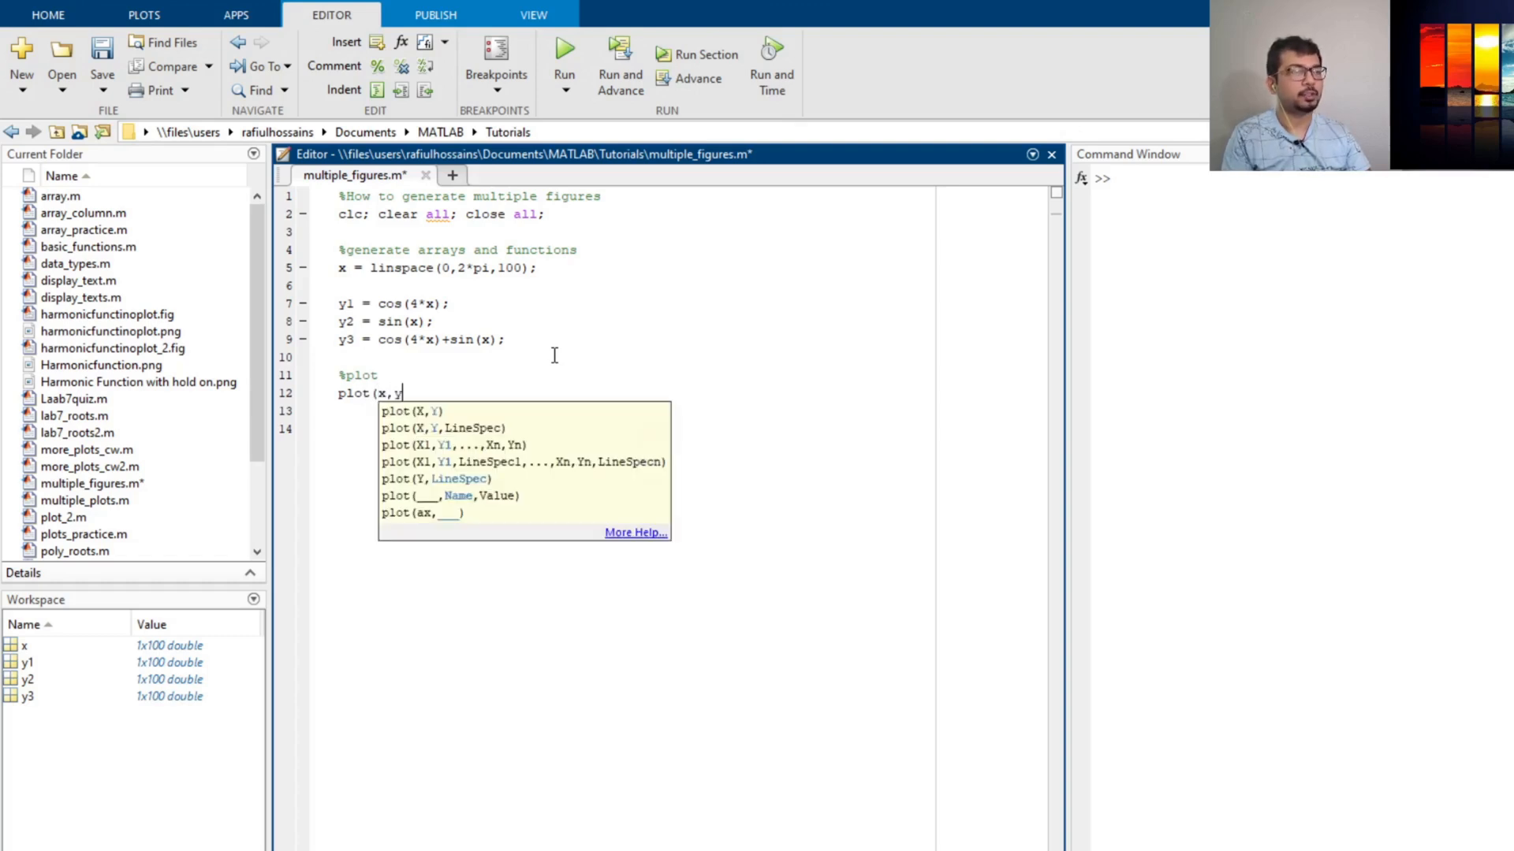
pyautogui.write('1)')
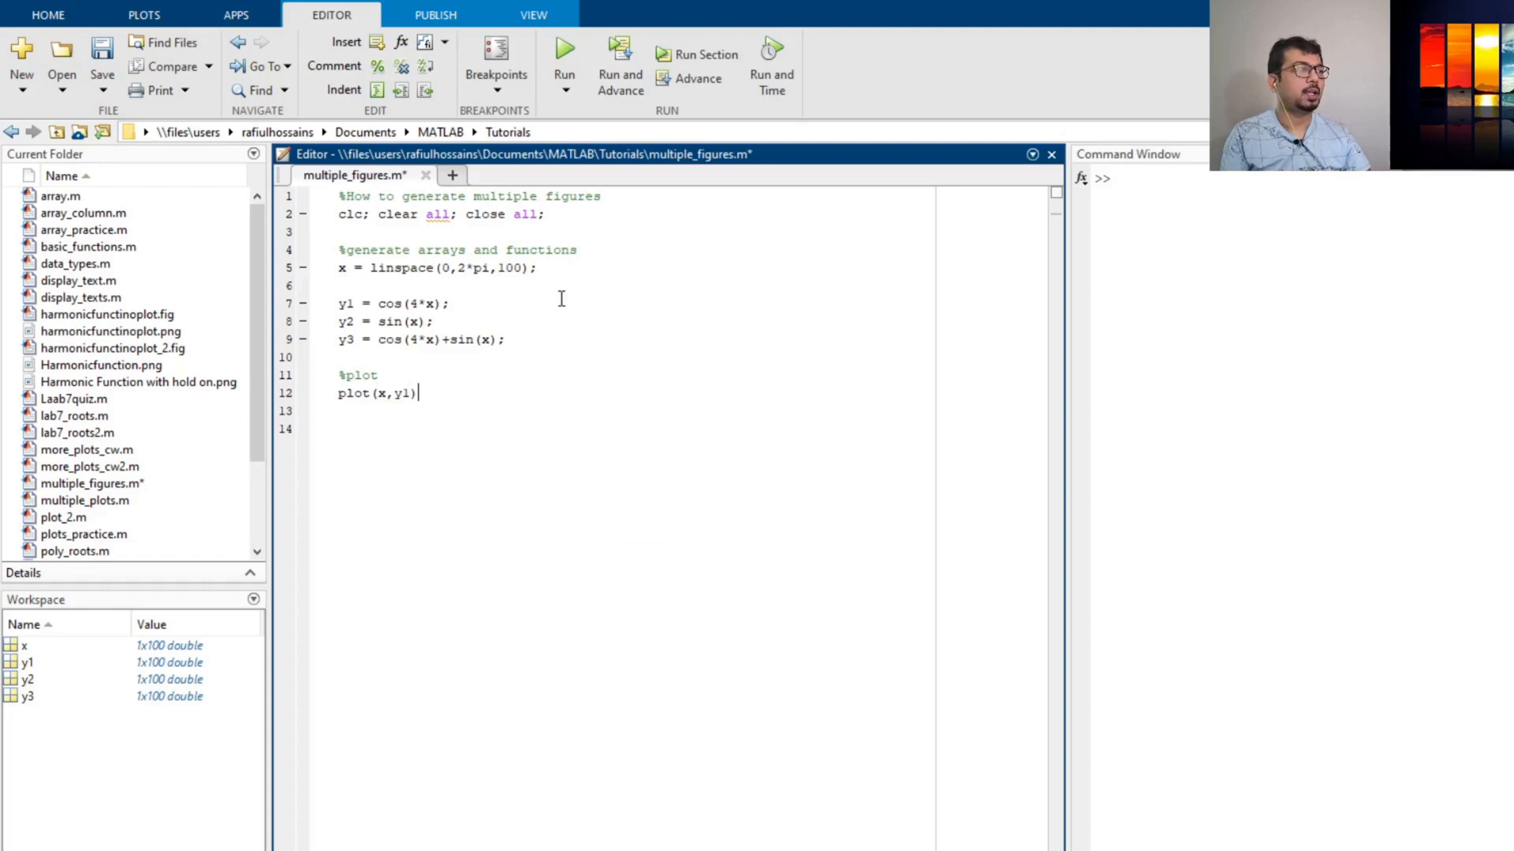
pyautogui.click(563, 53)
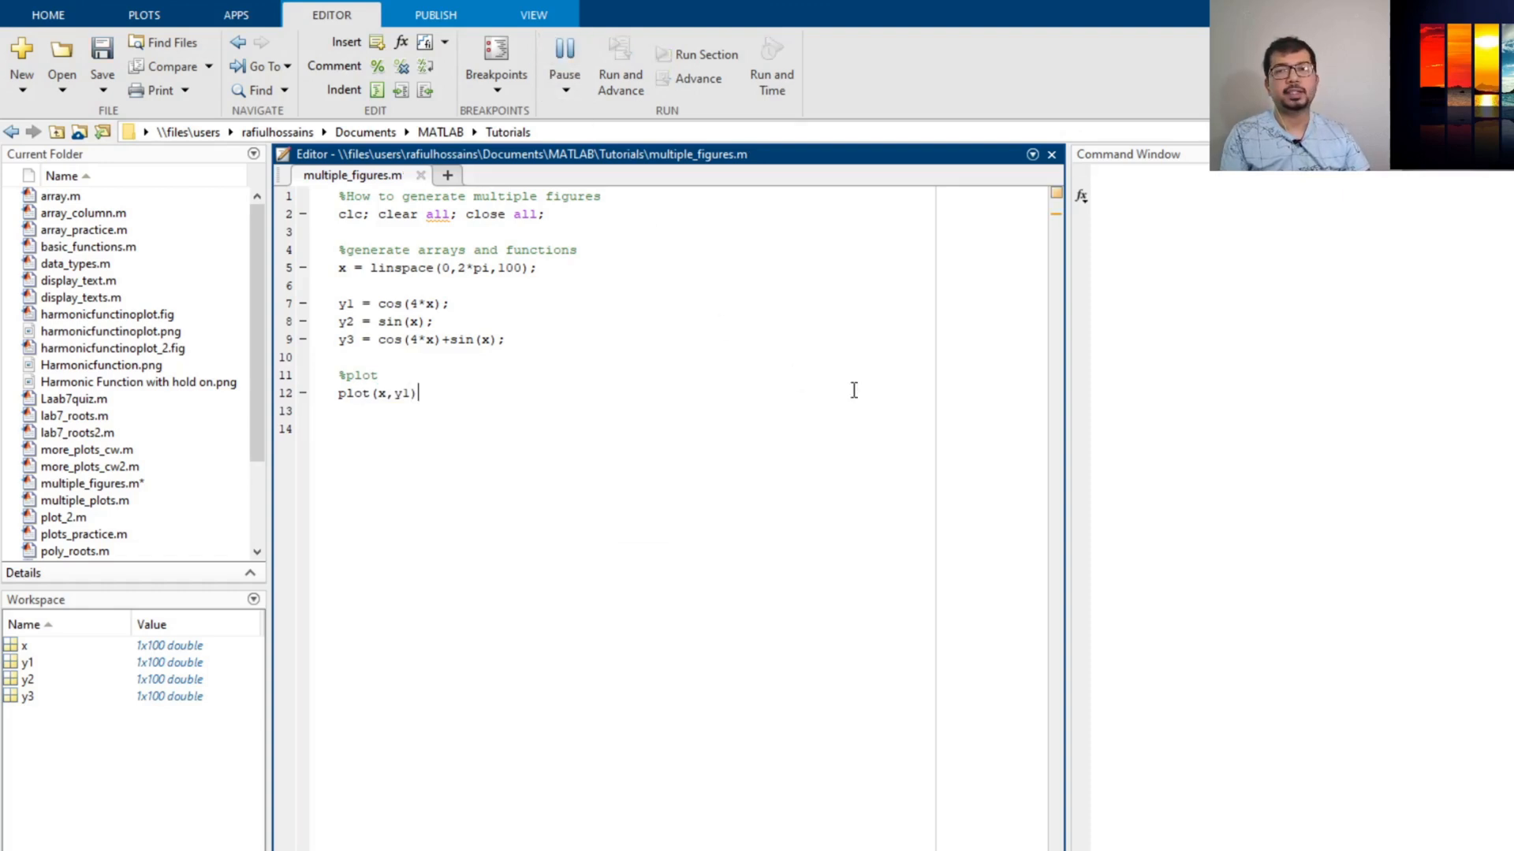
pyautogui.click(564, 52)
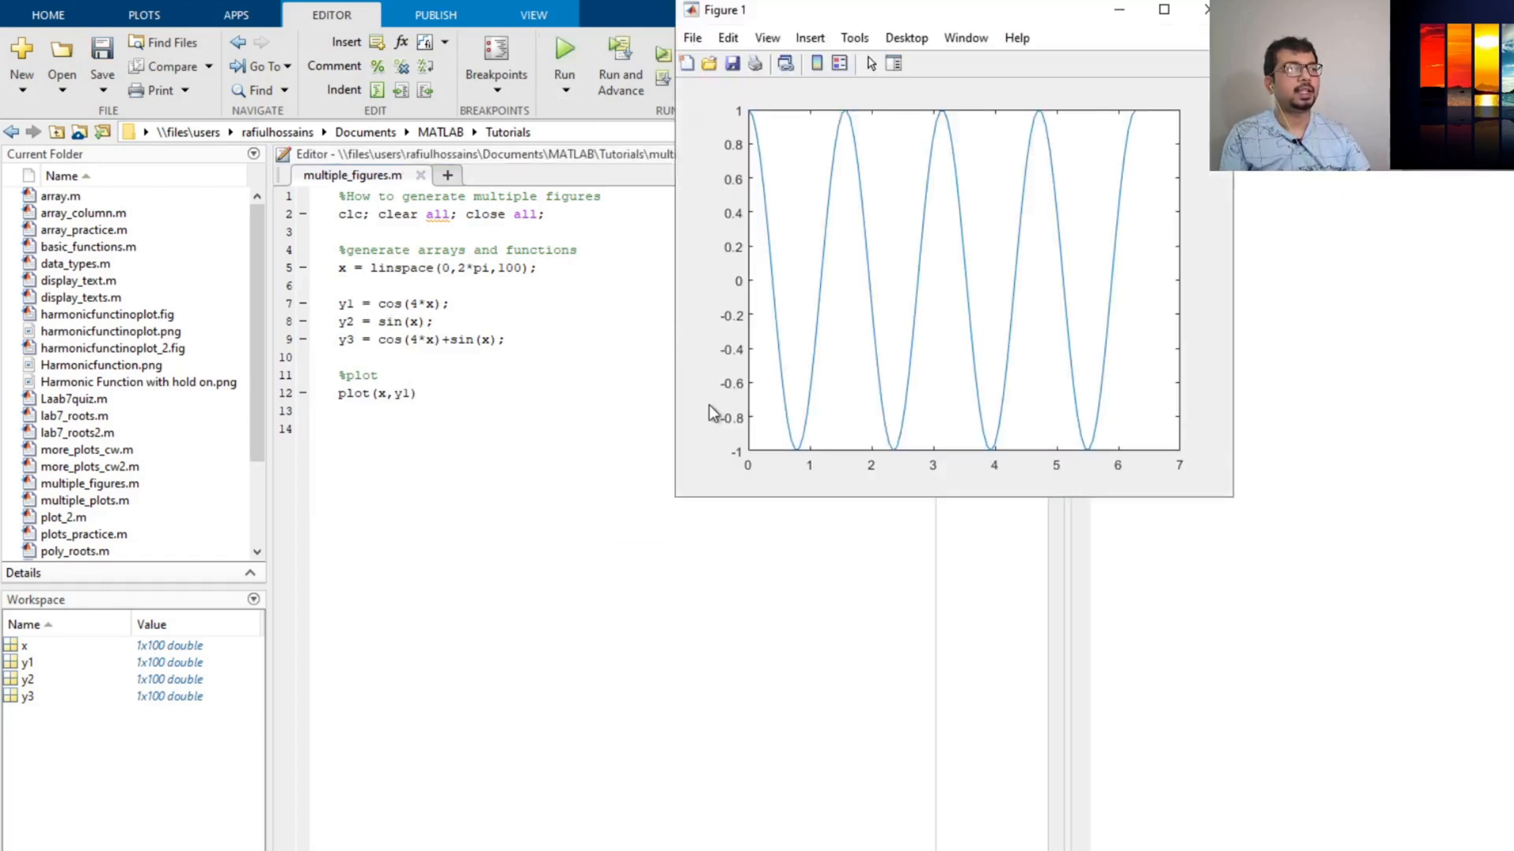
pyautogui.moveTo(731, 124)
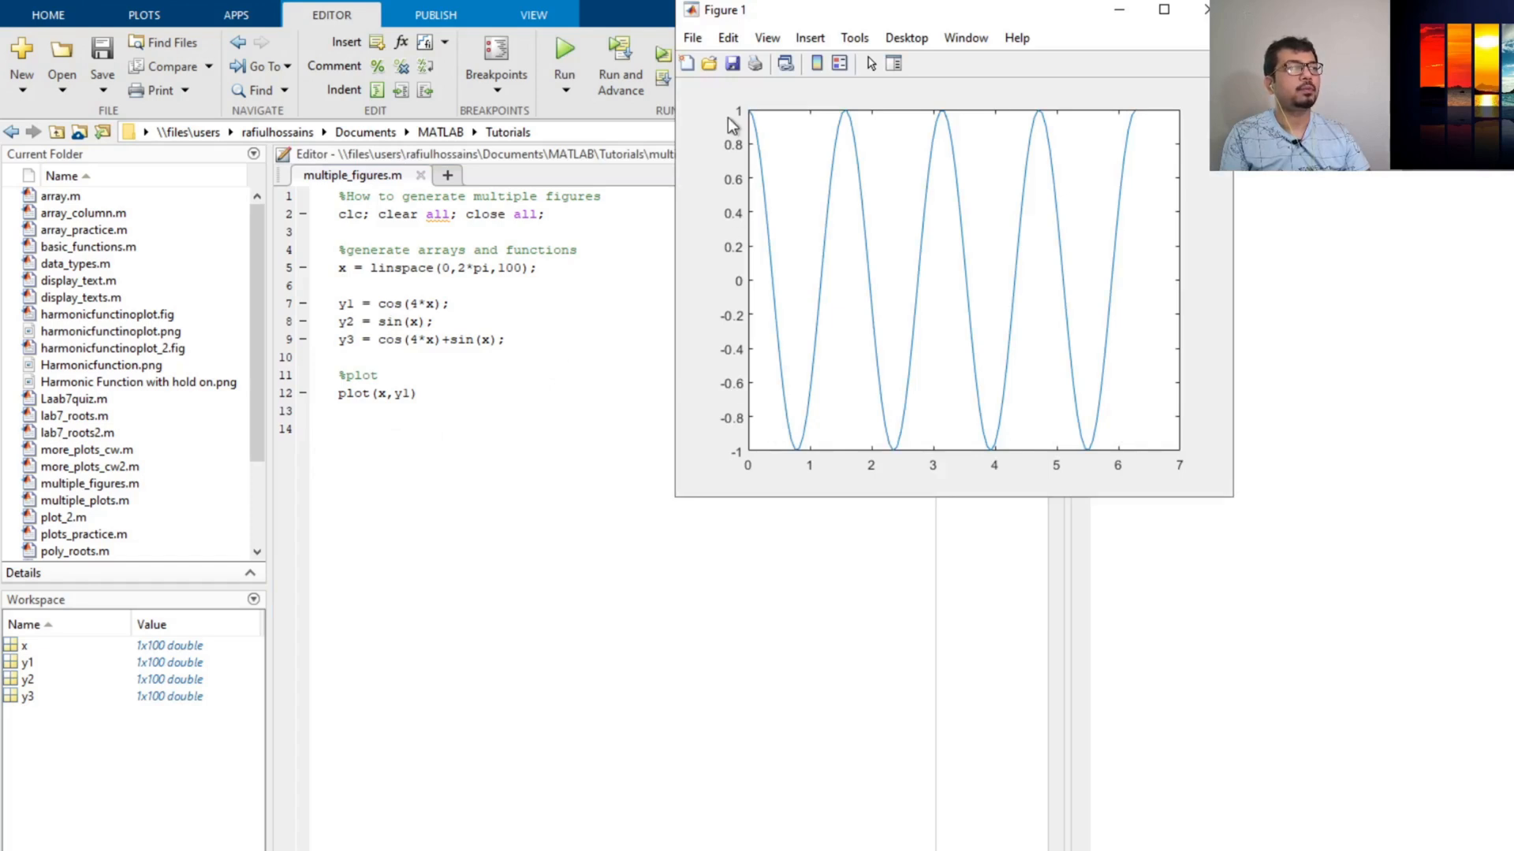
pyautogui.moveTo(727, 197)
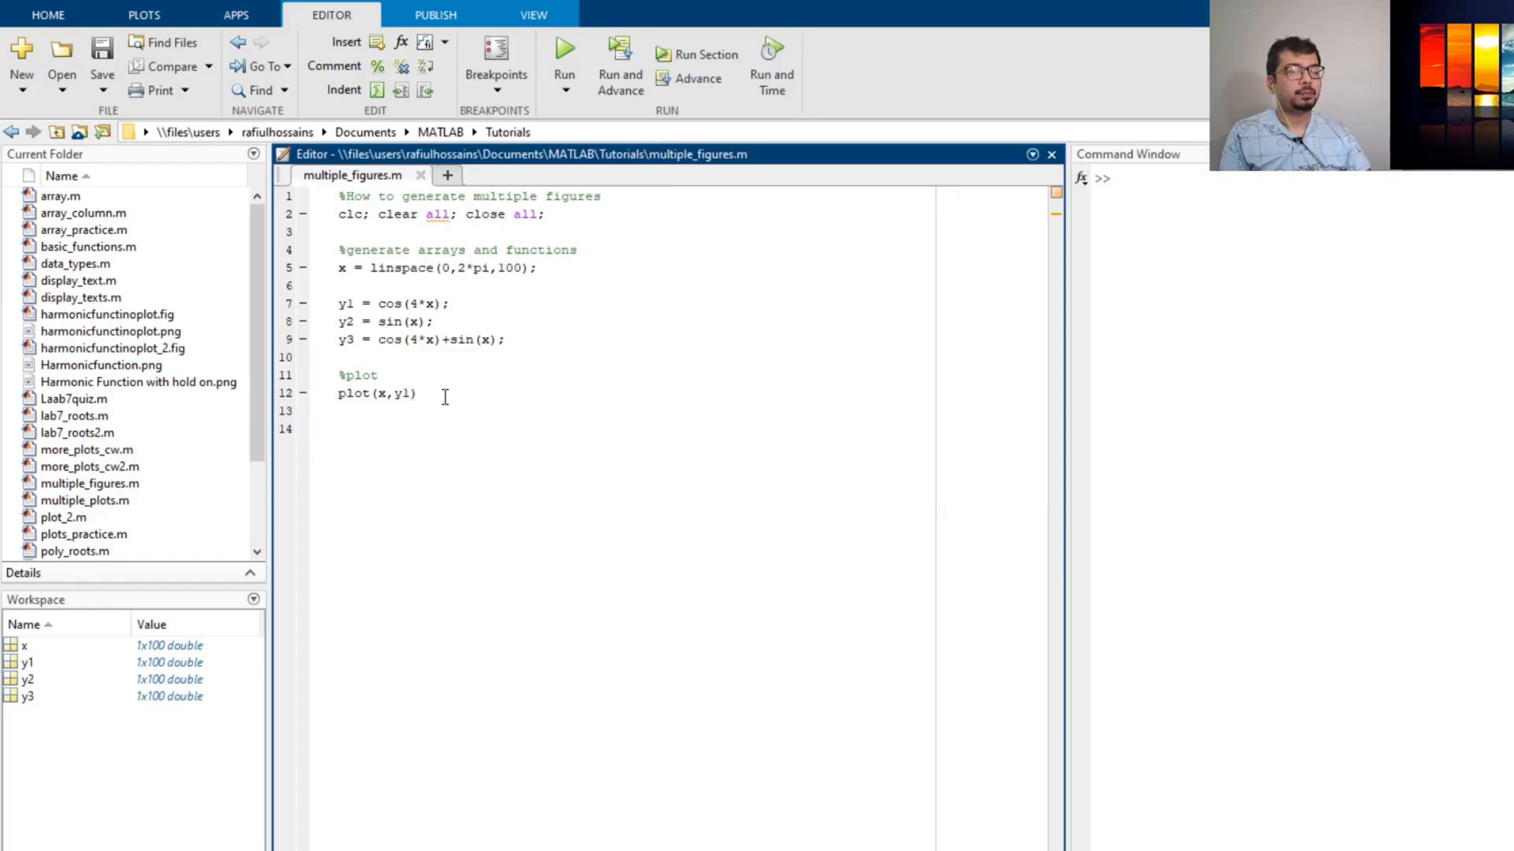
# Step: Add plot(x,y2) and rerun, so Figure 1 shows only the sin(x) curve
pyautogui.write('plot')
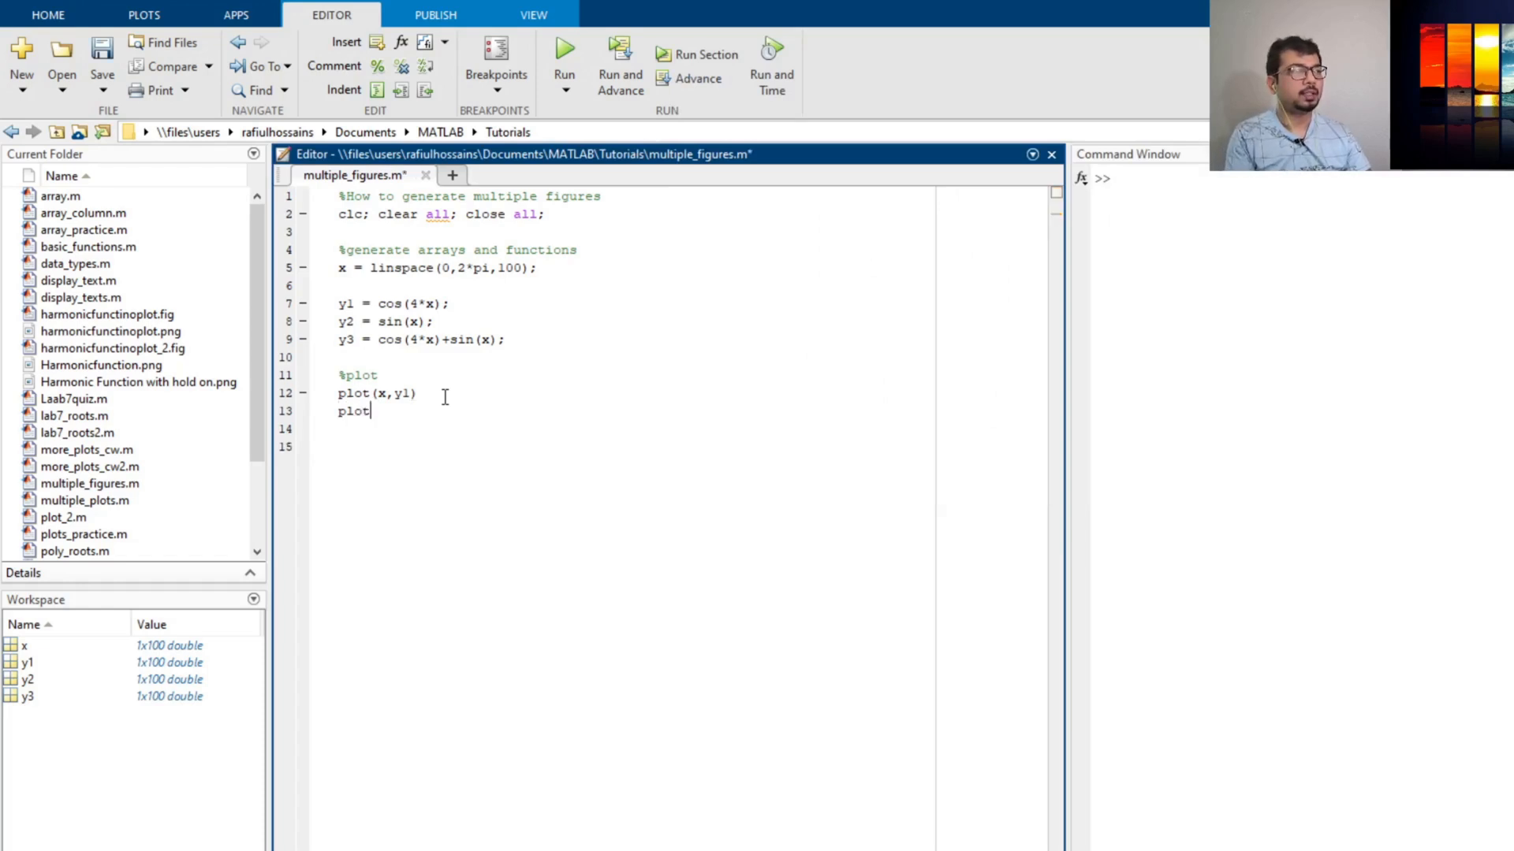
pyautogui.write('(x,')
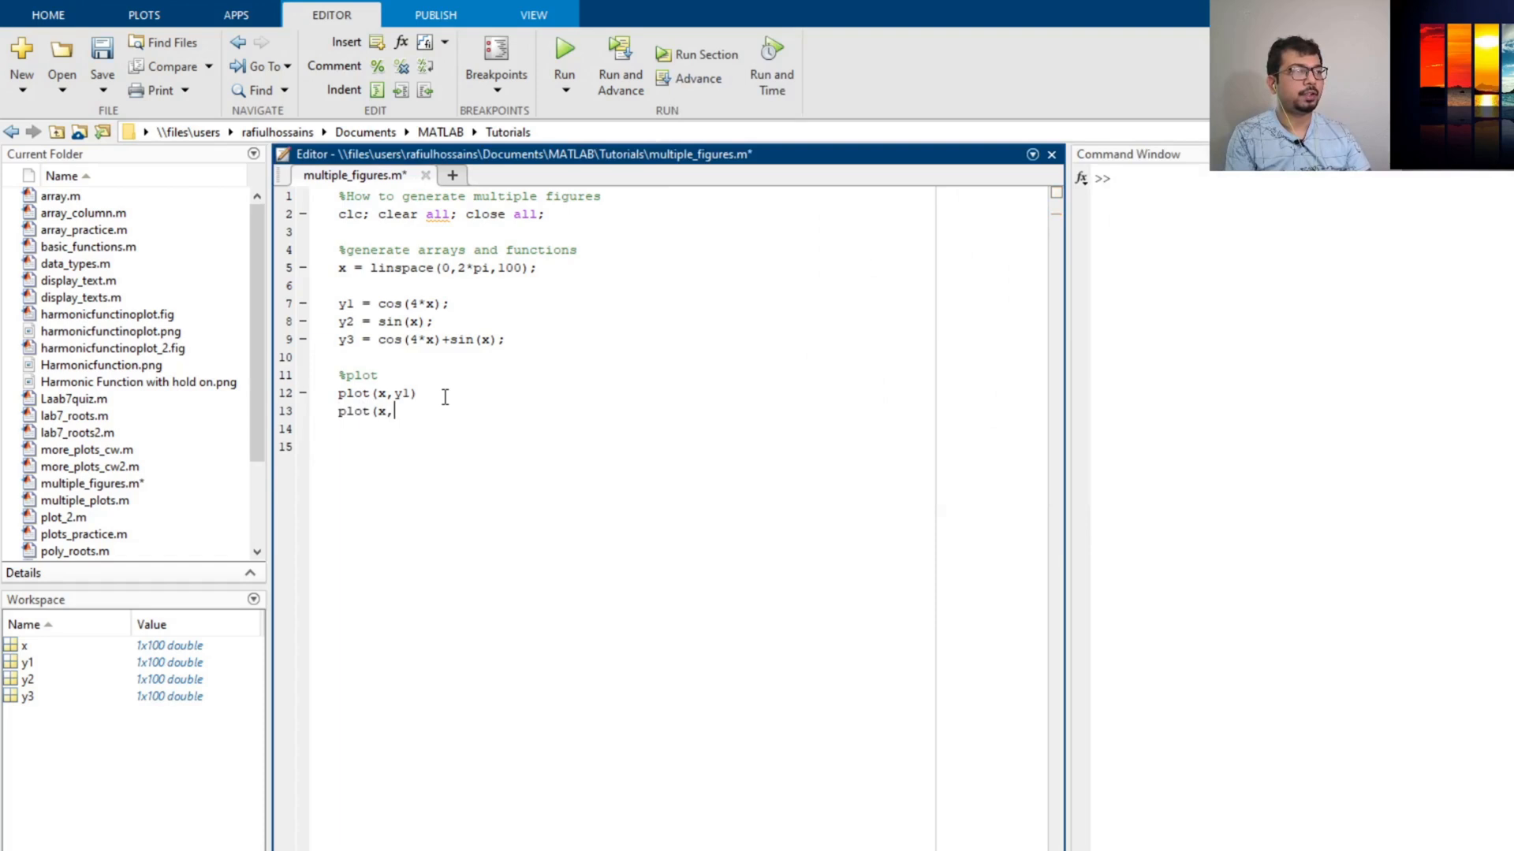
pyautogui.write('y2)')
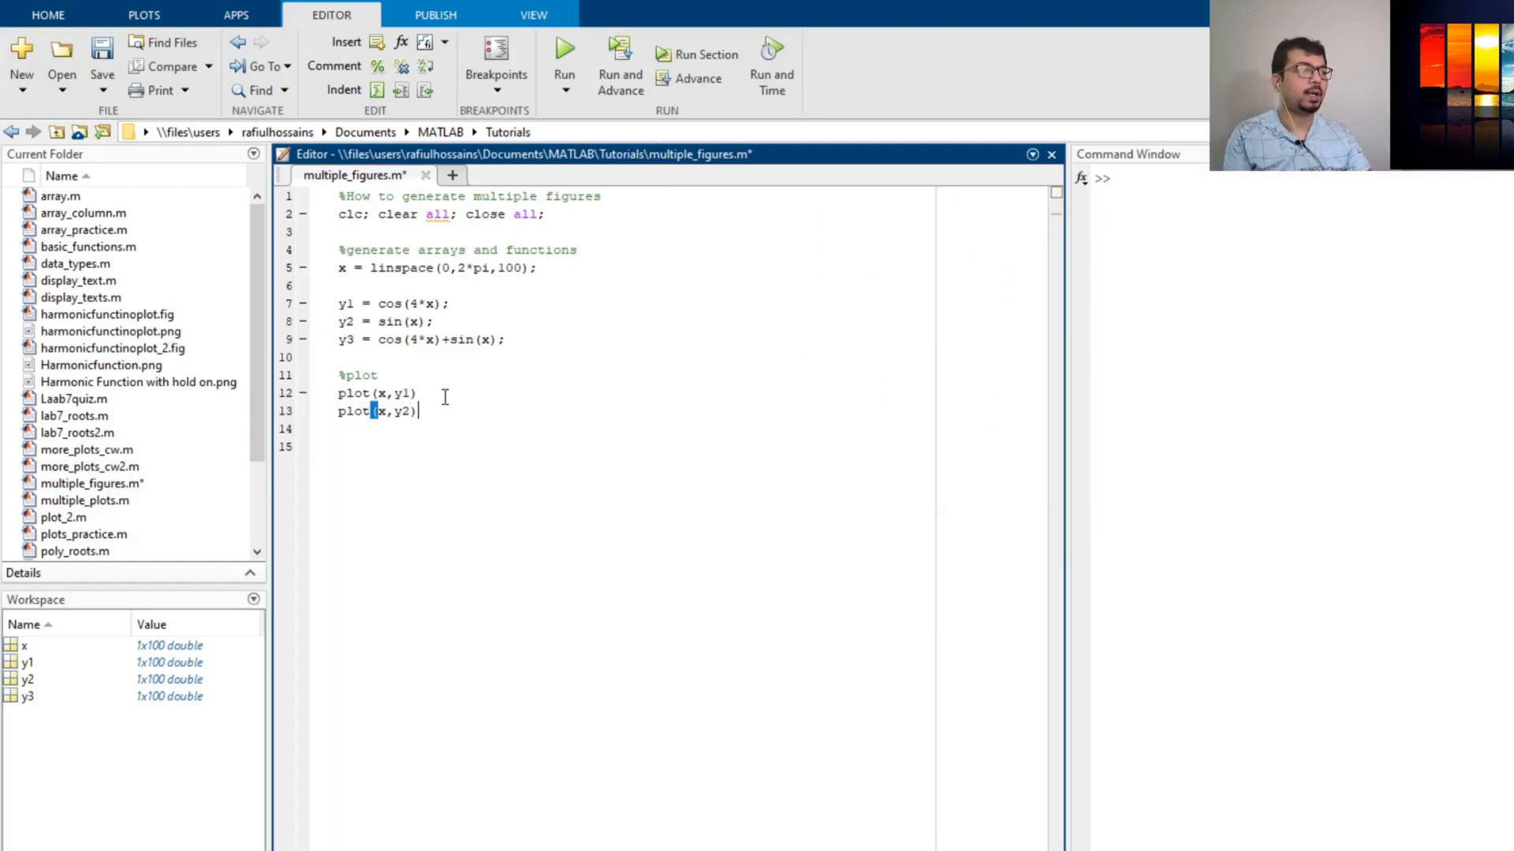
pyautogui.click(563, 47)
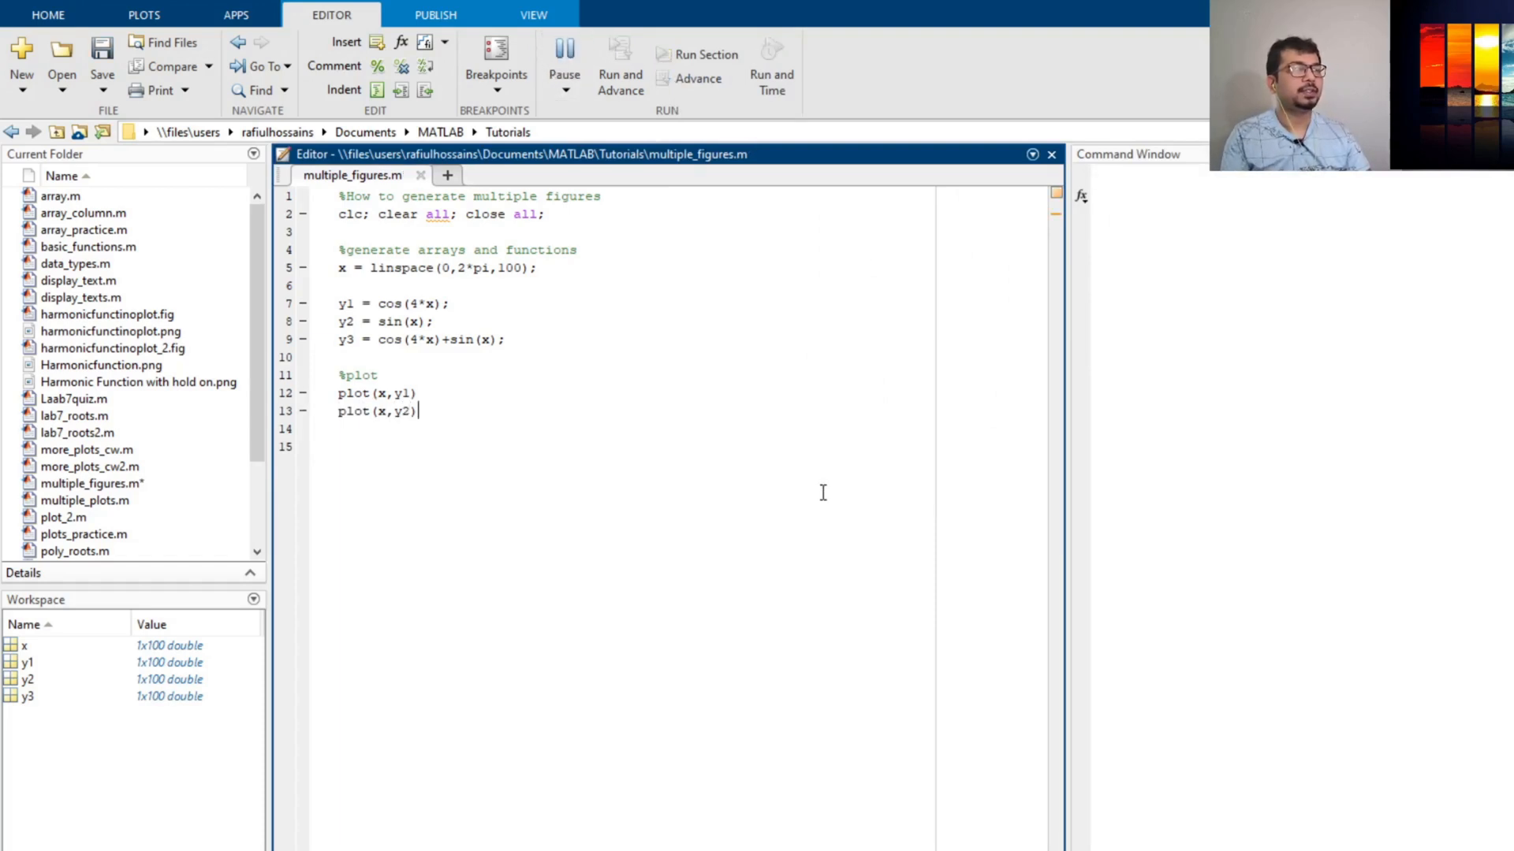
pyautogui.click(563, 45)
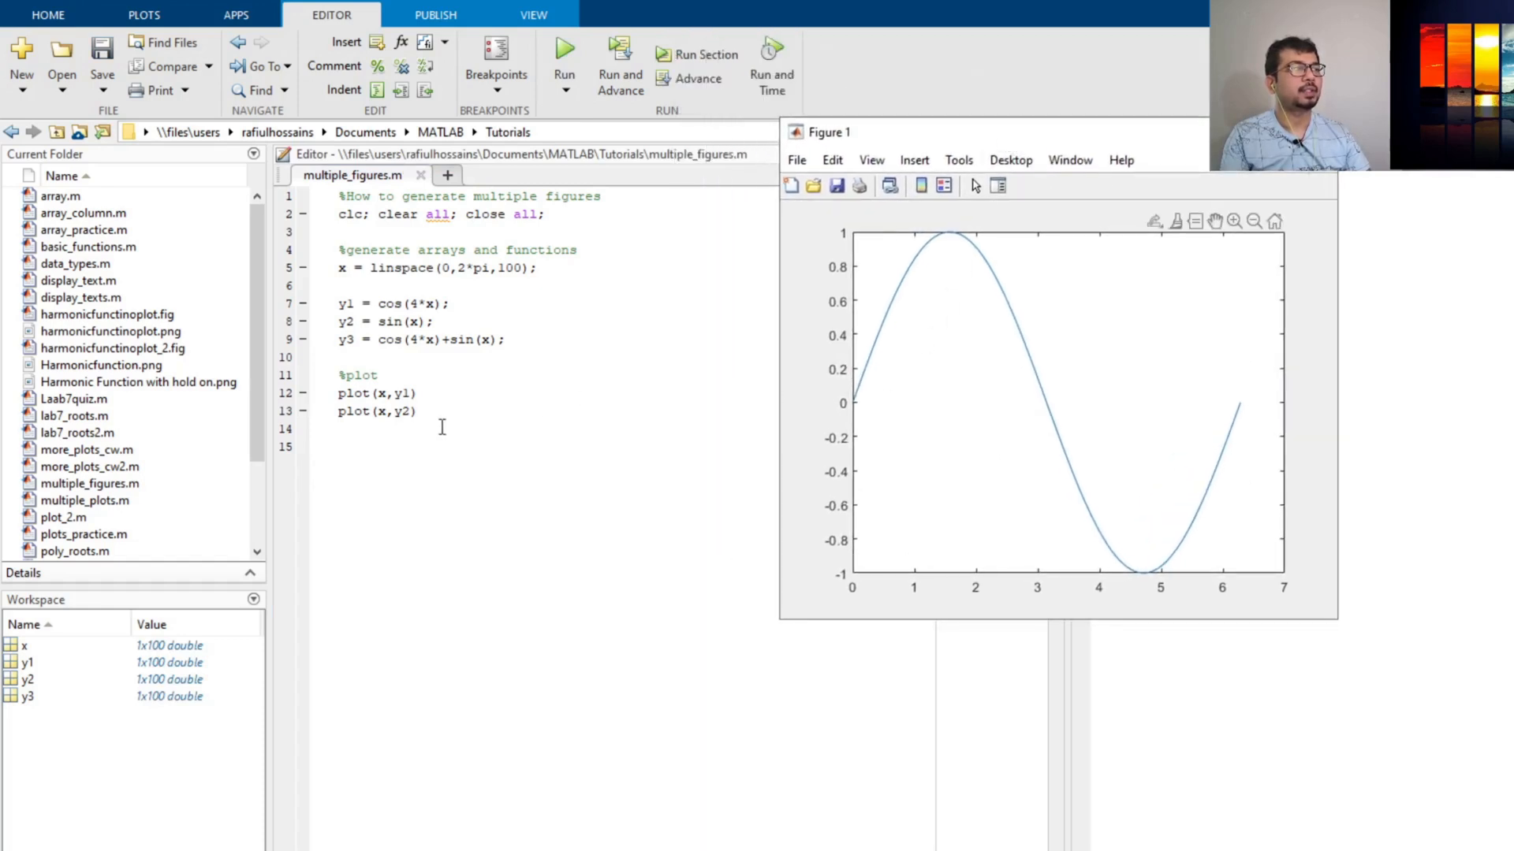
pyautogui.moveTo(844, 391)
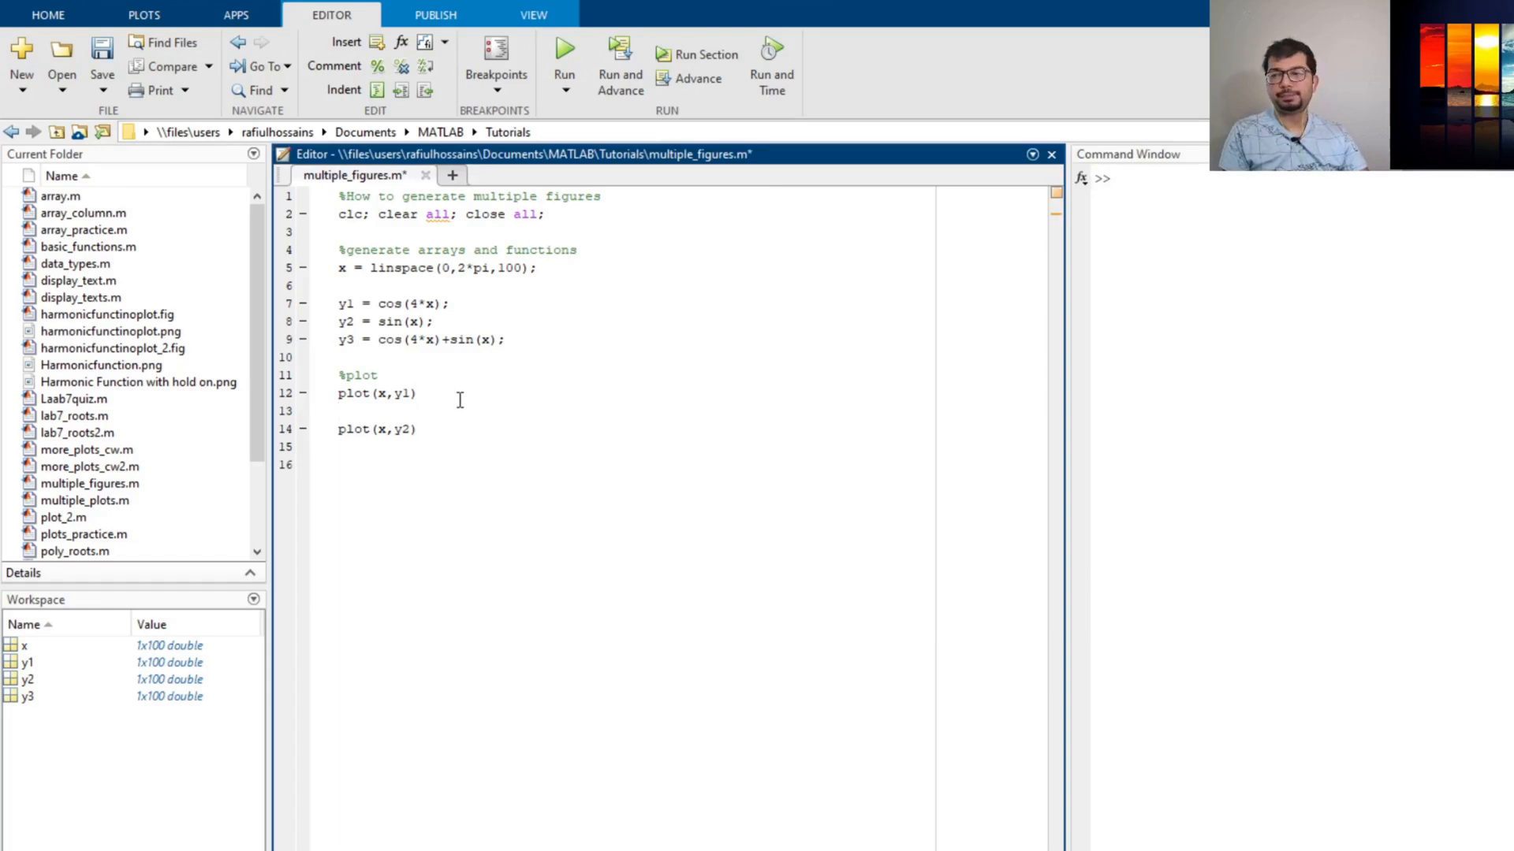
# Step: Insert figure(2) between the plot calls and run, showing cos(4x) and sin(x) separately
pyautogui.write('fig')
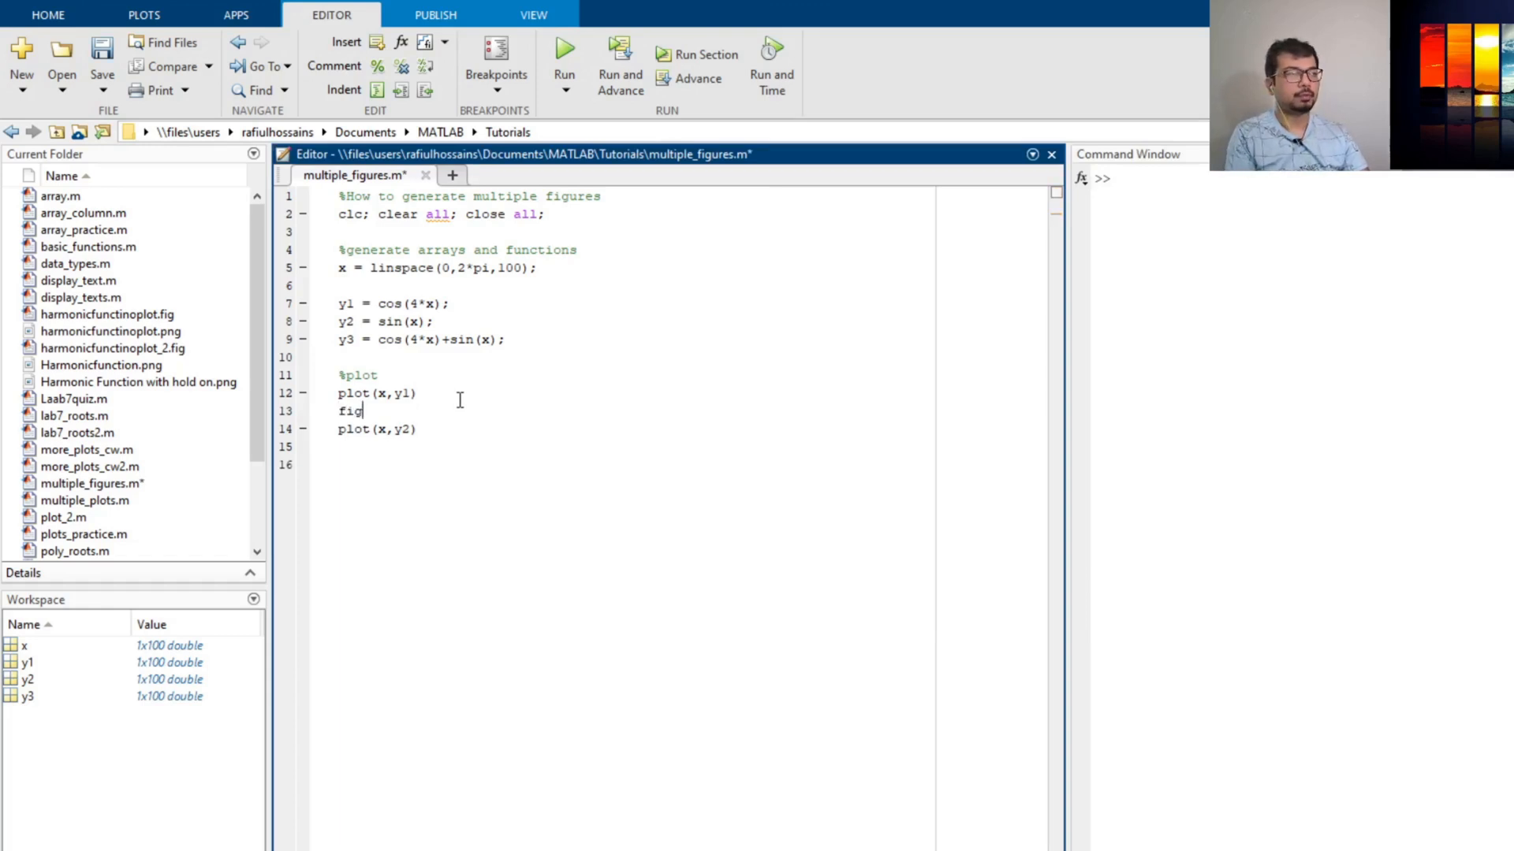
pyautogui.write('ure')
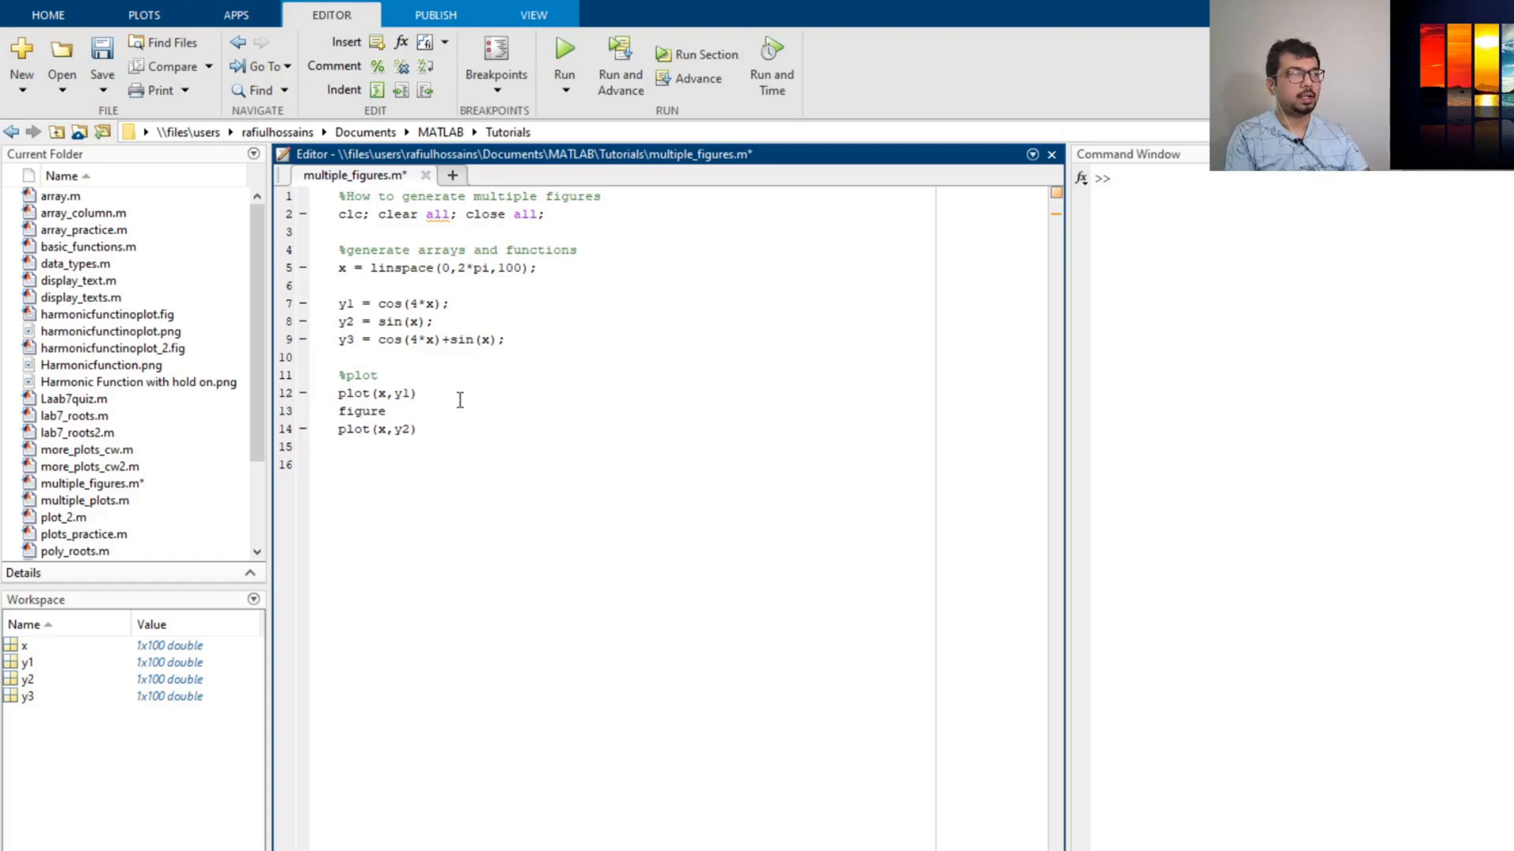
pyautogui.write('(2)')
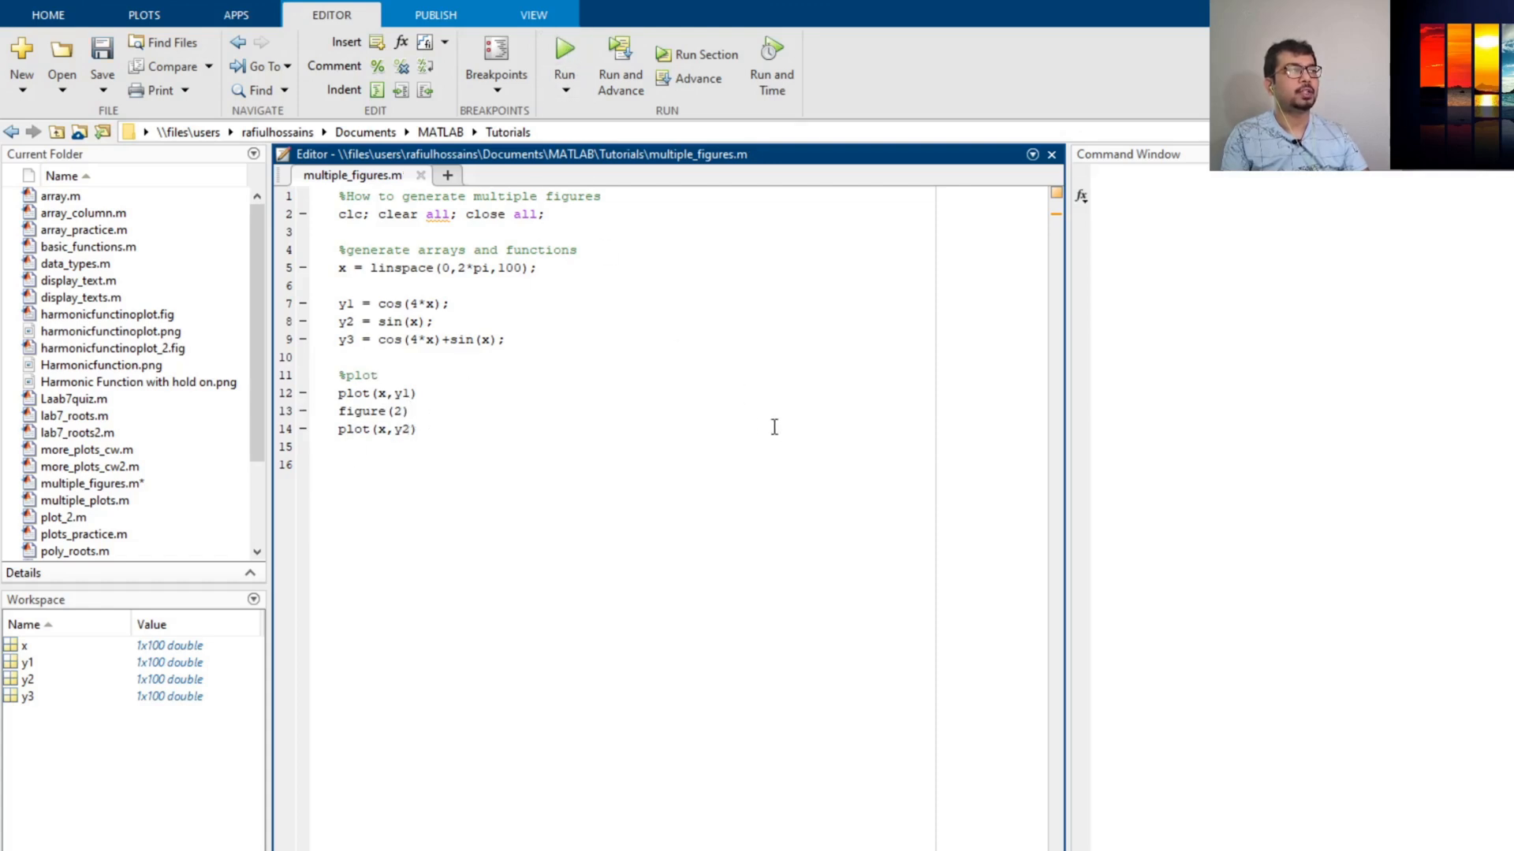
pyautogui.click(564, 46)
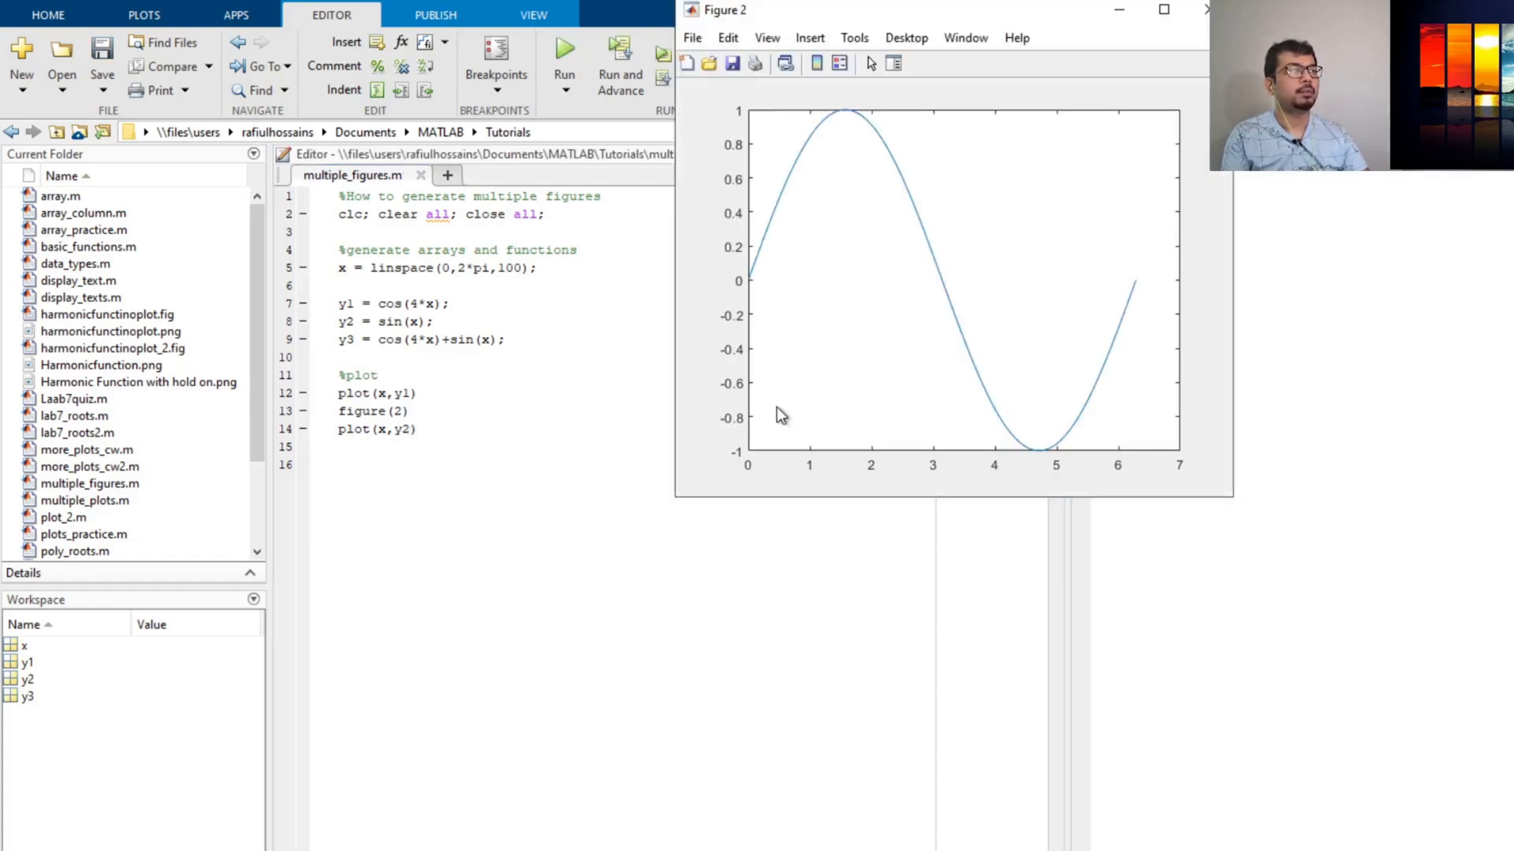
pyautogui.click(563, 47)
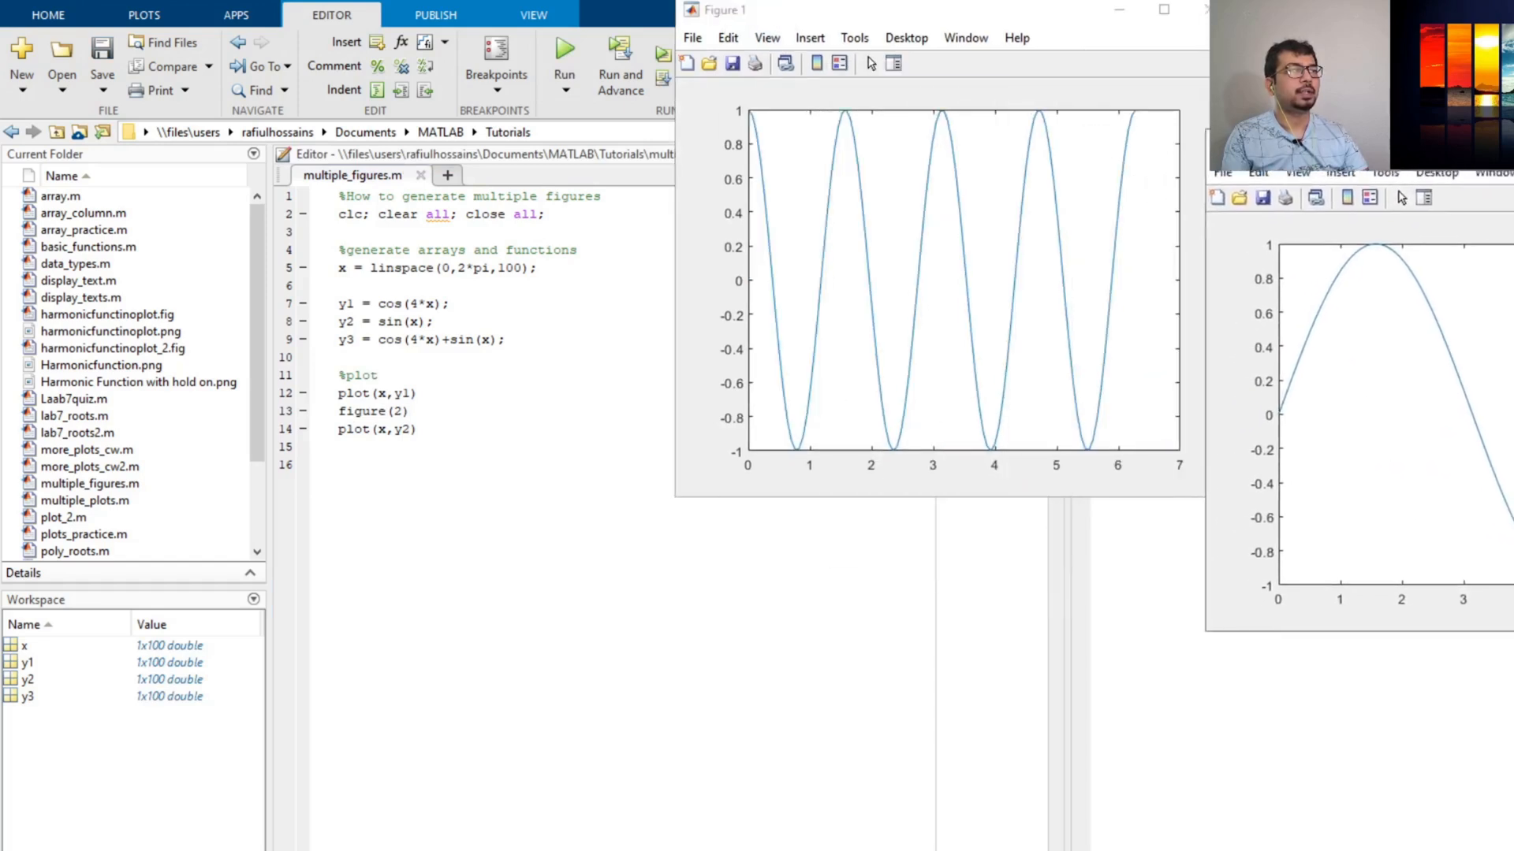
pyautogui.moveTo(915, 307)
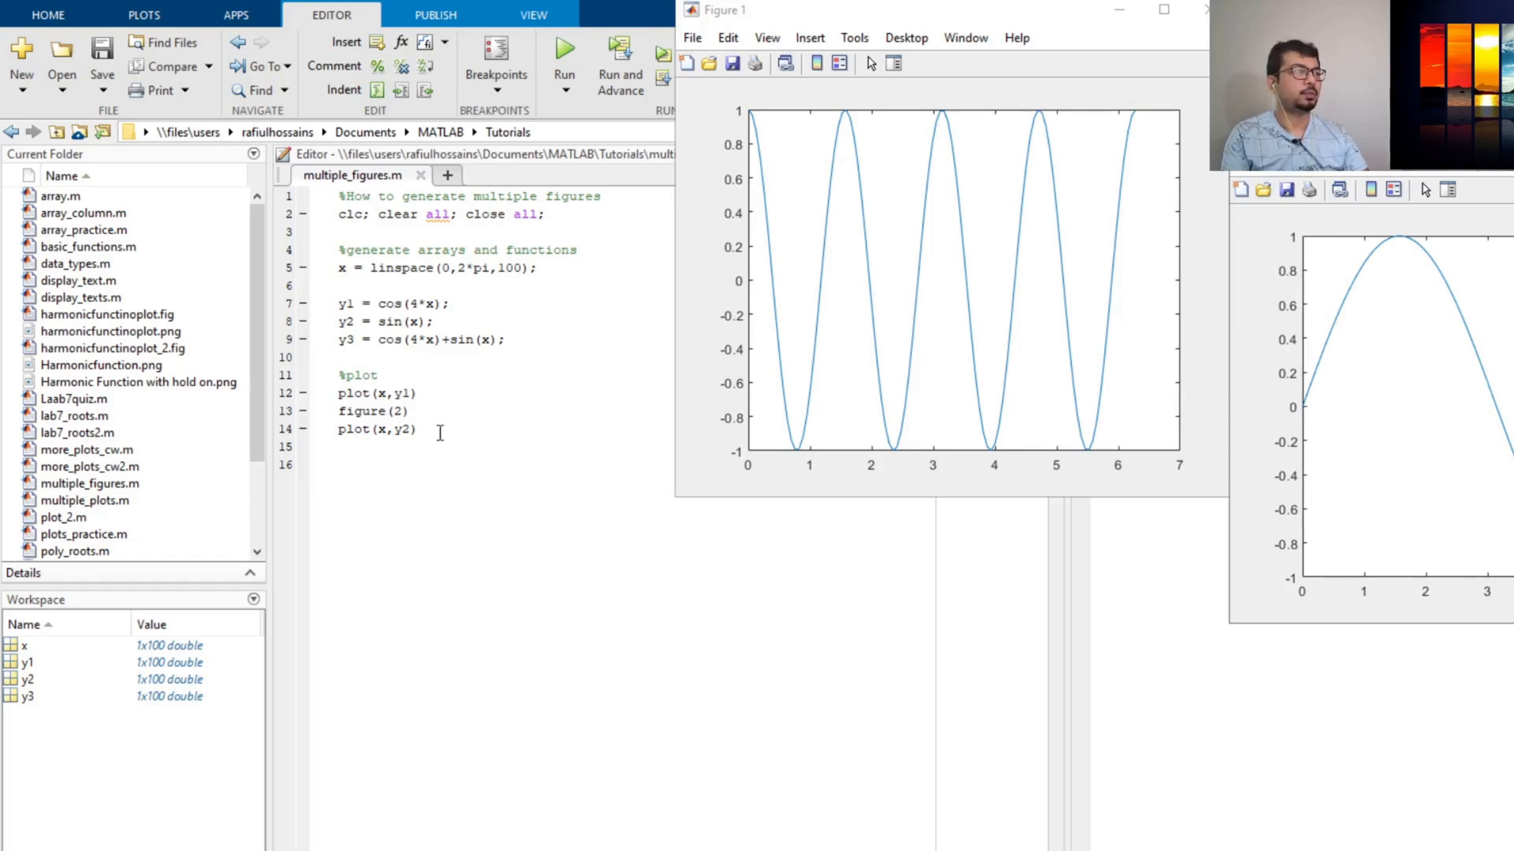
# Step: Add figure(3) with plot(x,y3), run it, then close the figure windows
pyautogui.write('fi')
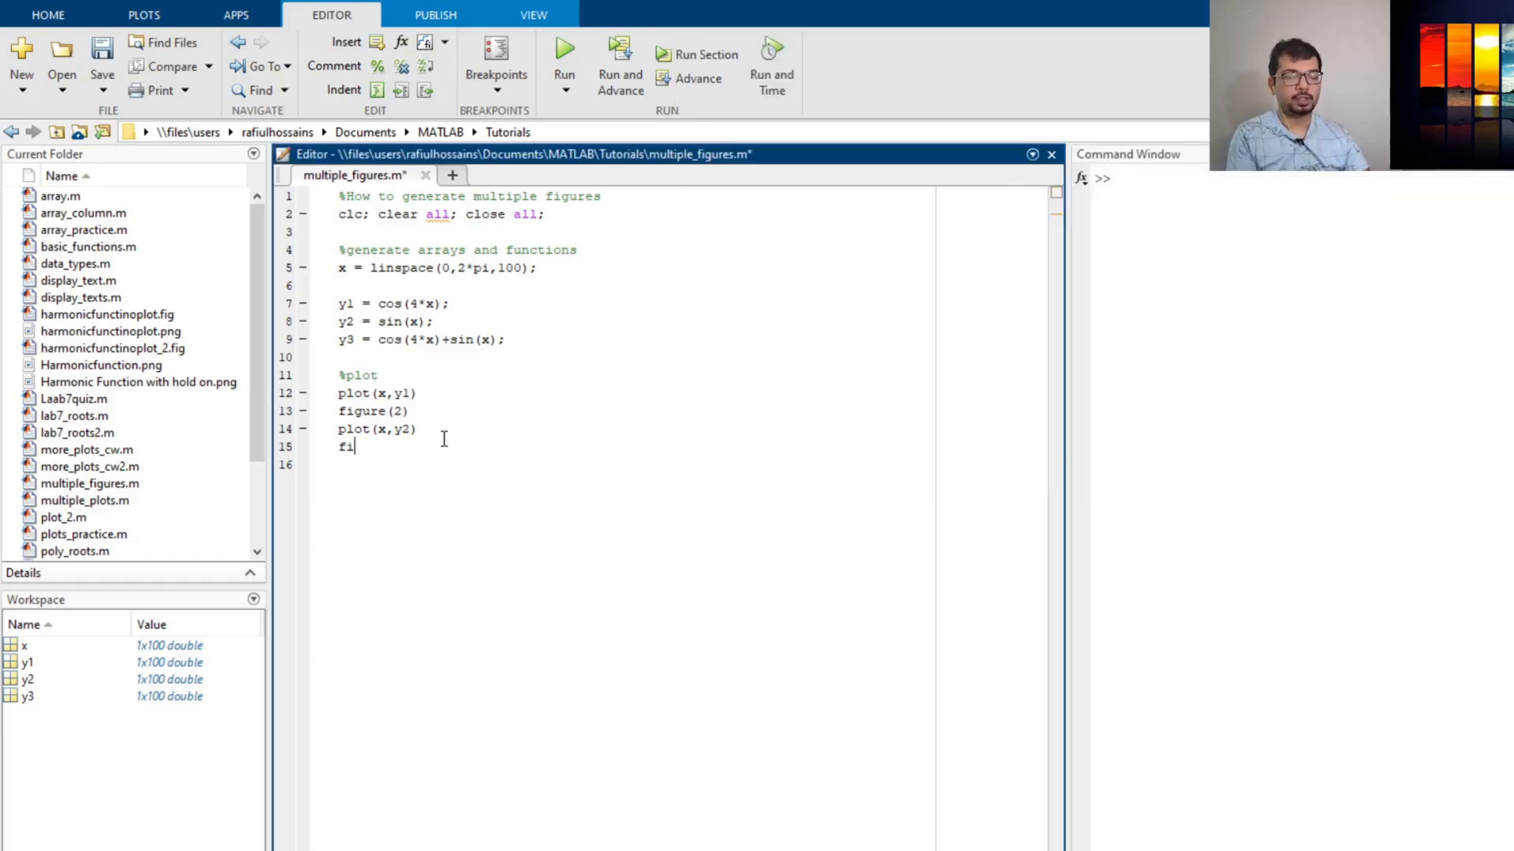
pyautogui.write('gure(3)')
pyautogui.click(634, 464)
pyautogui.write('plot')
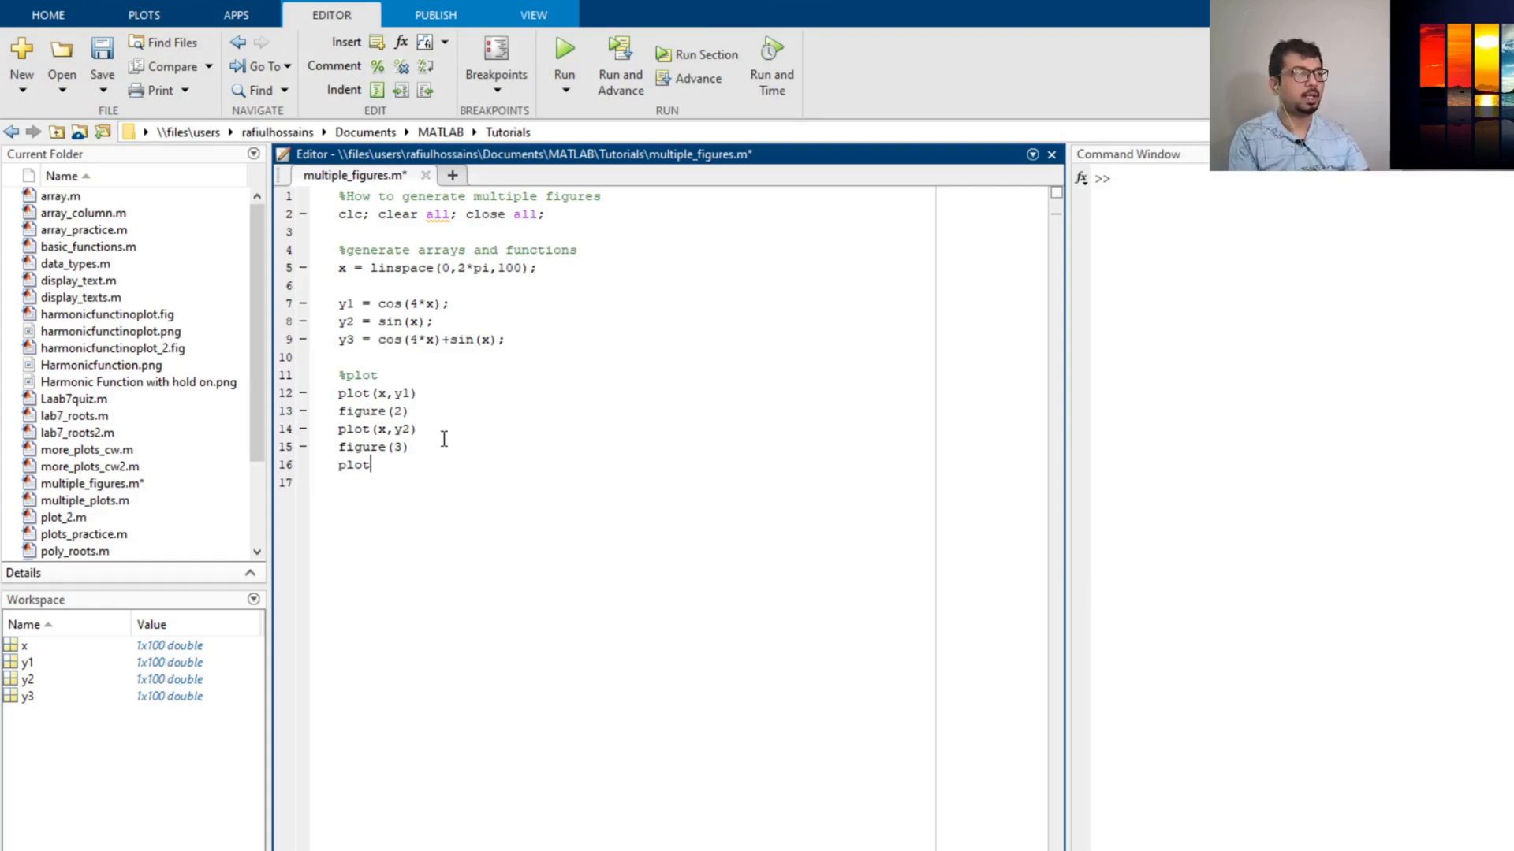
pyautogui.write('(x')
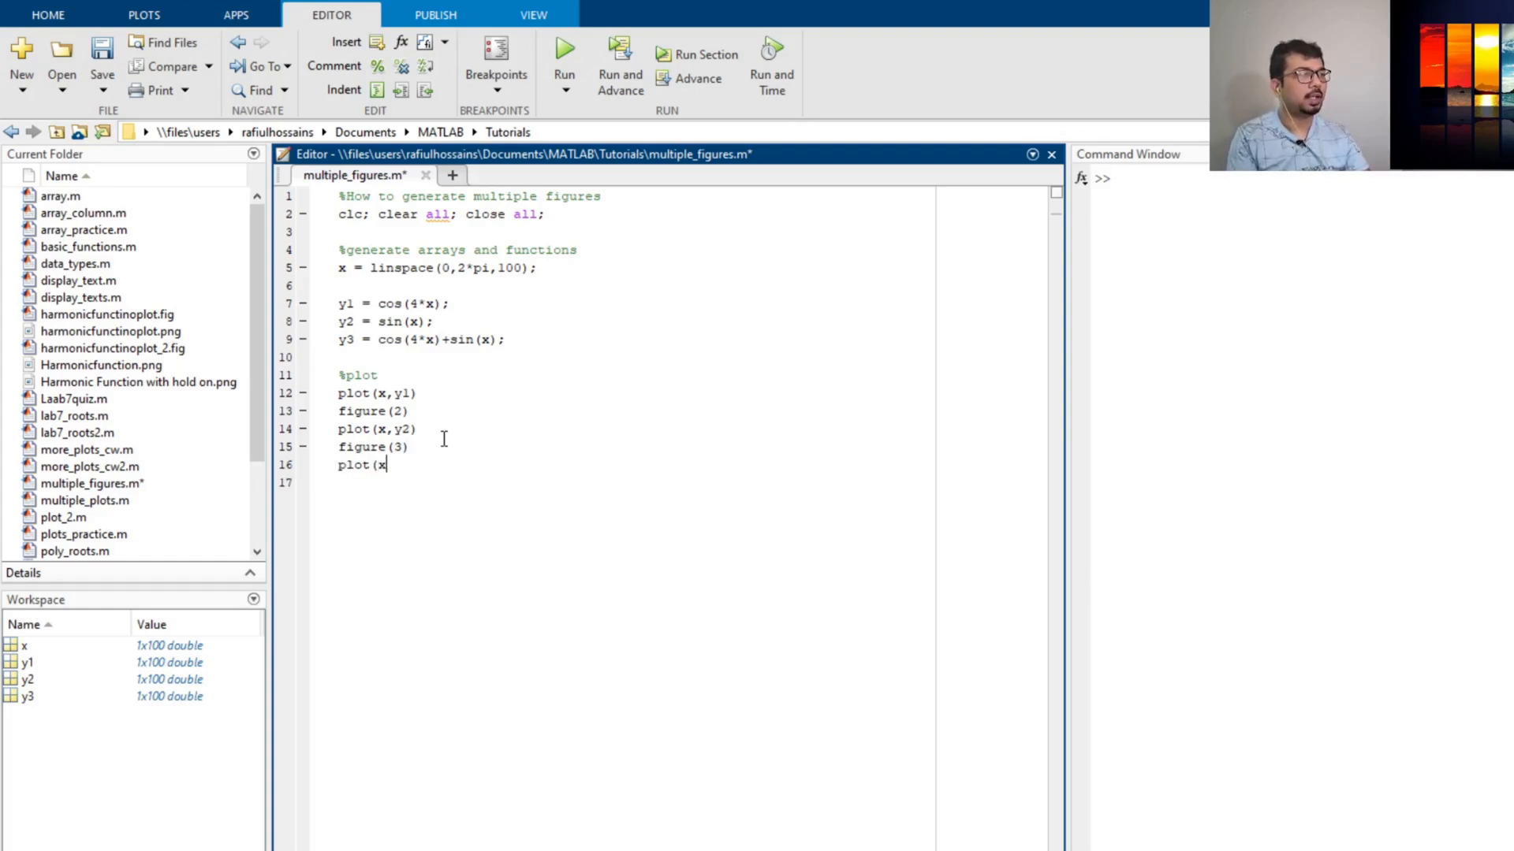
pyautogui.write(',y3)')
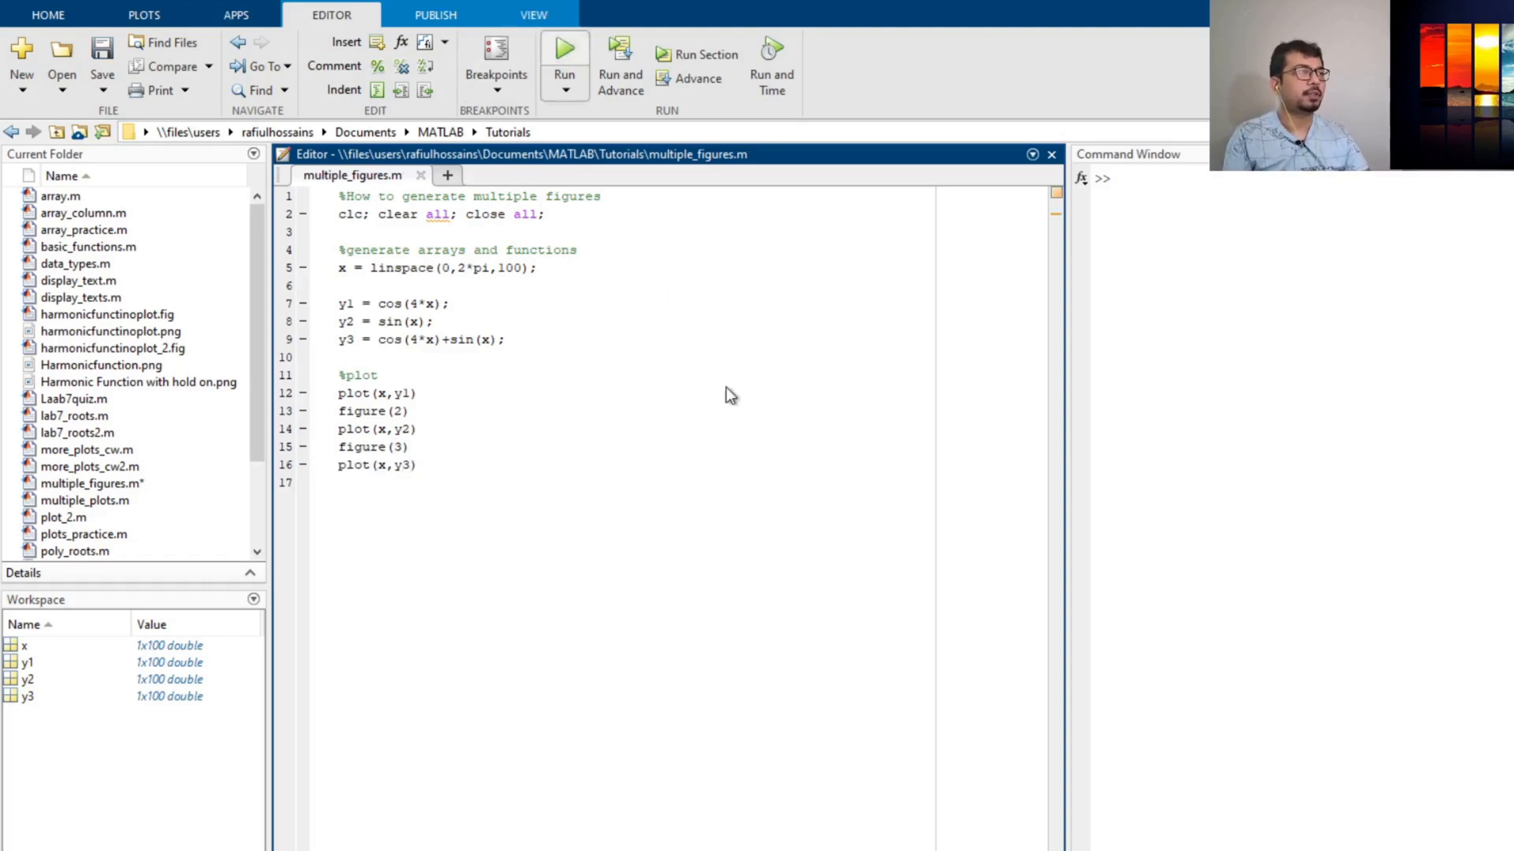
pyautogui.click(564, 46)
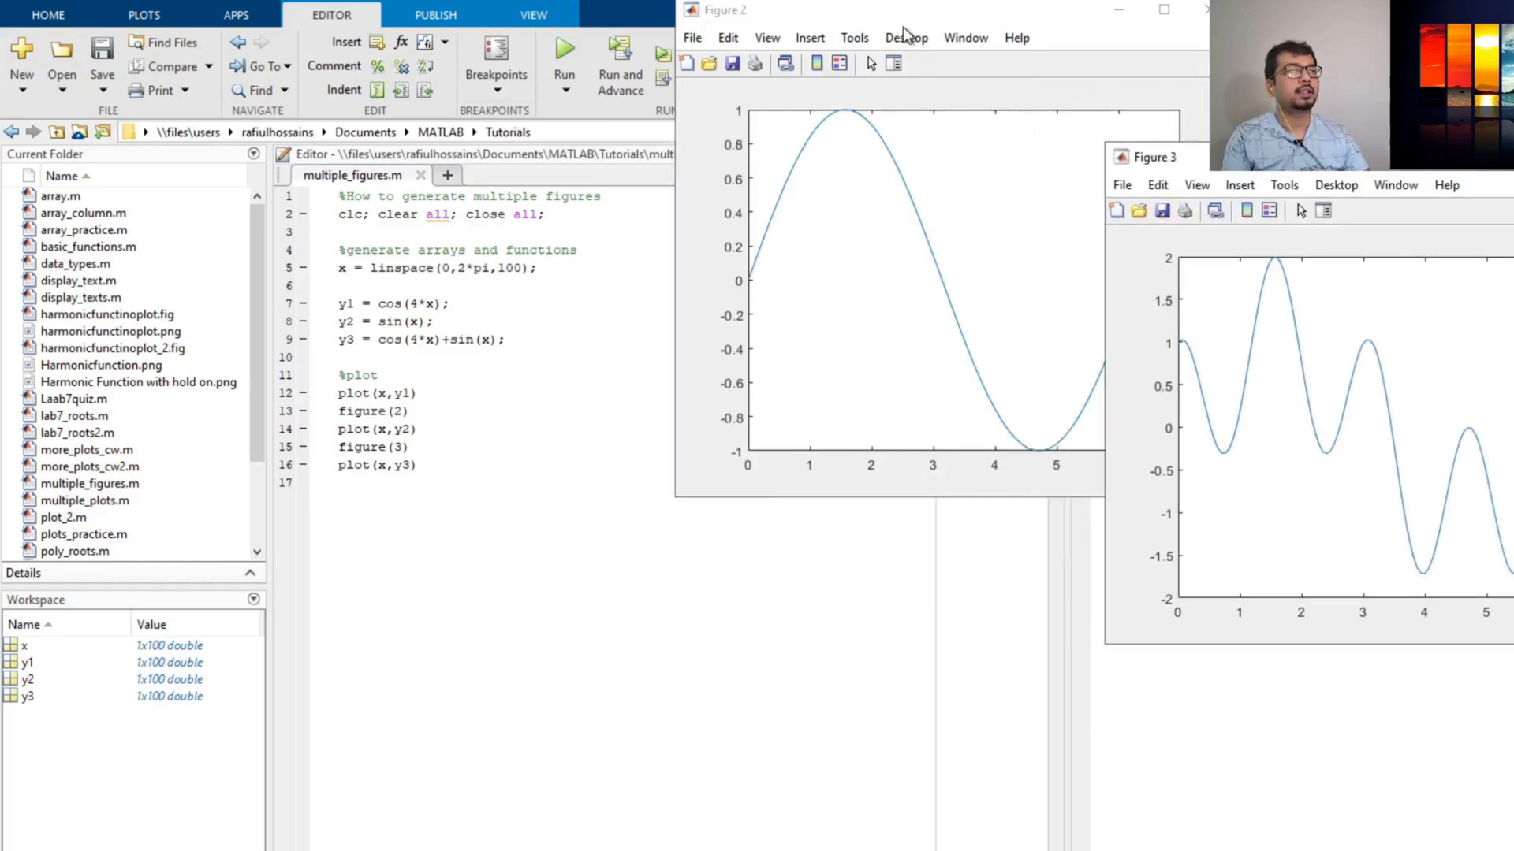
pyautogui.click(564, 54)
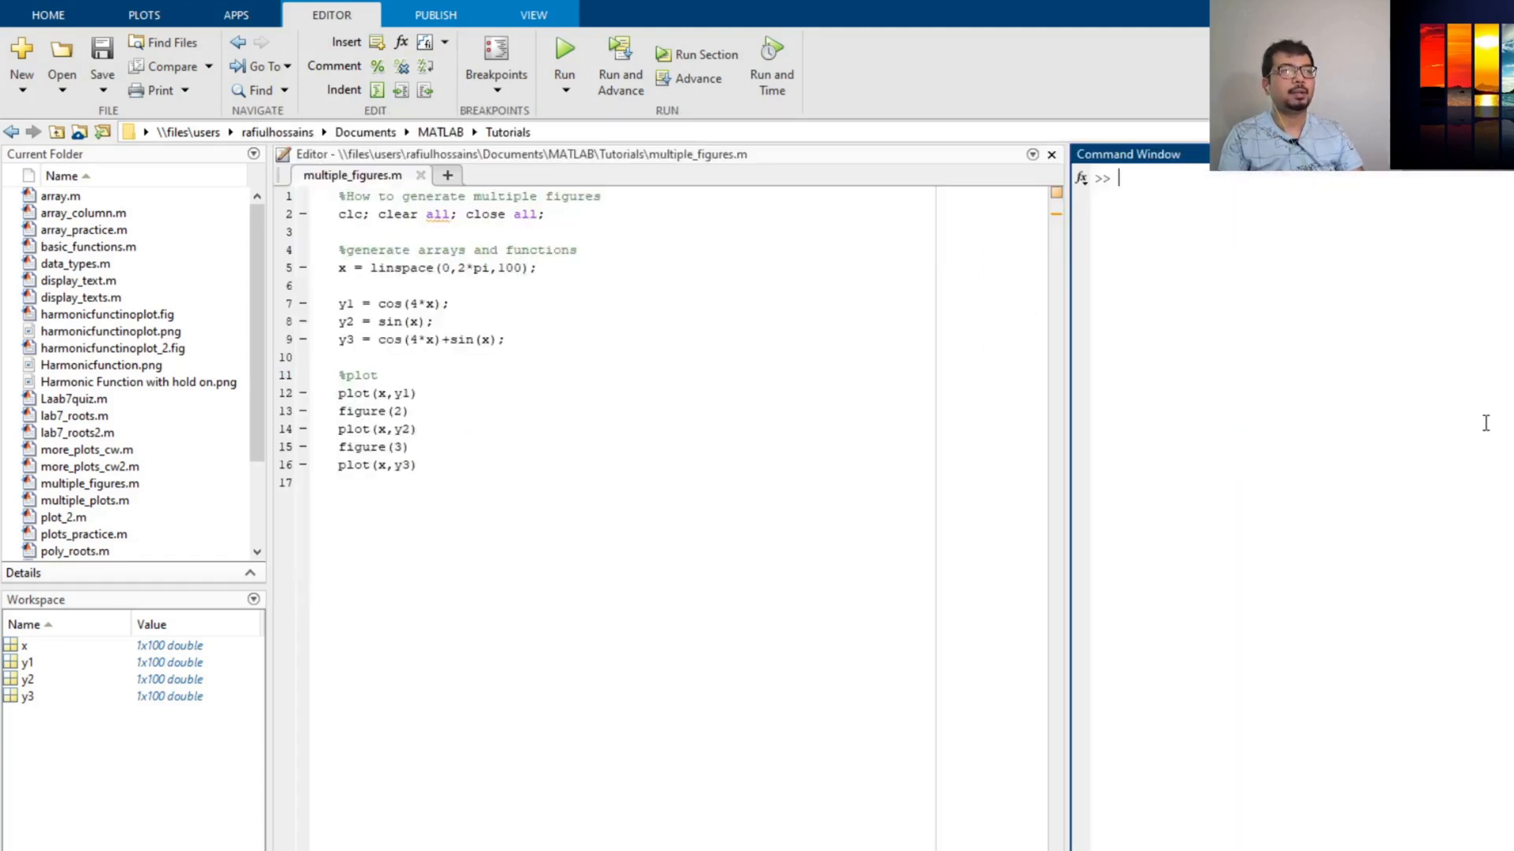
# Step: Run 'help subplot' in the Command Window and scroll to the top of the output
pyautogui.write('help')
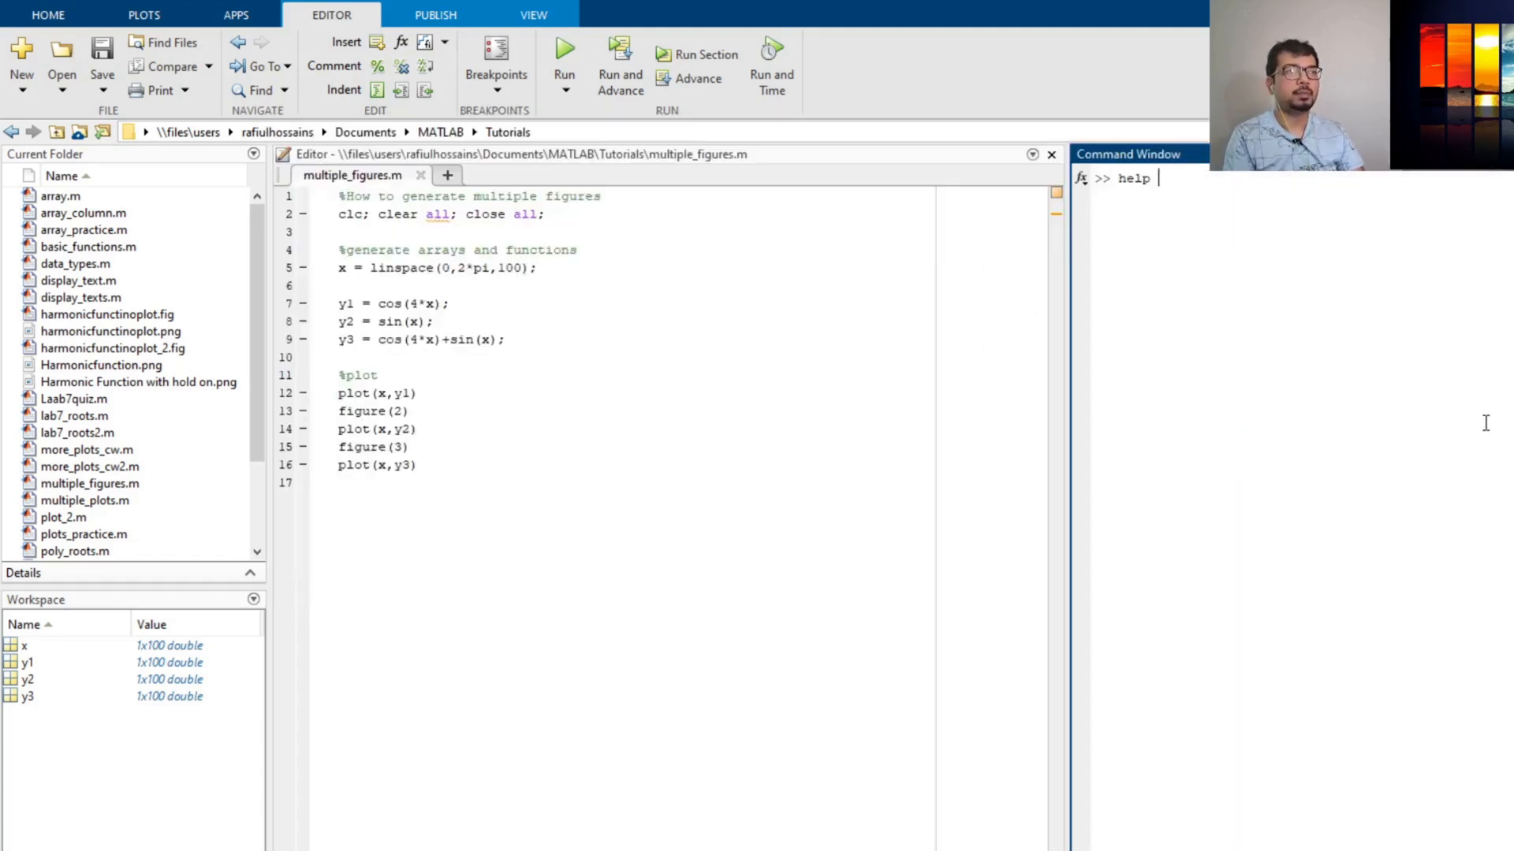
pyautogui.write('subplot')
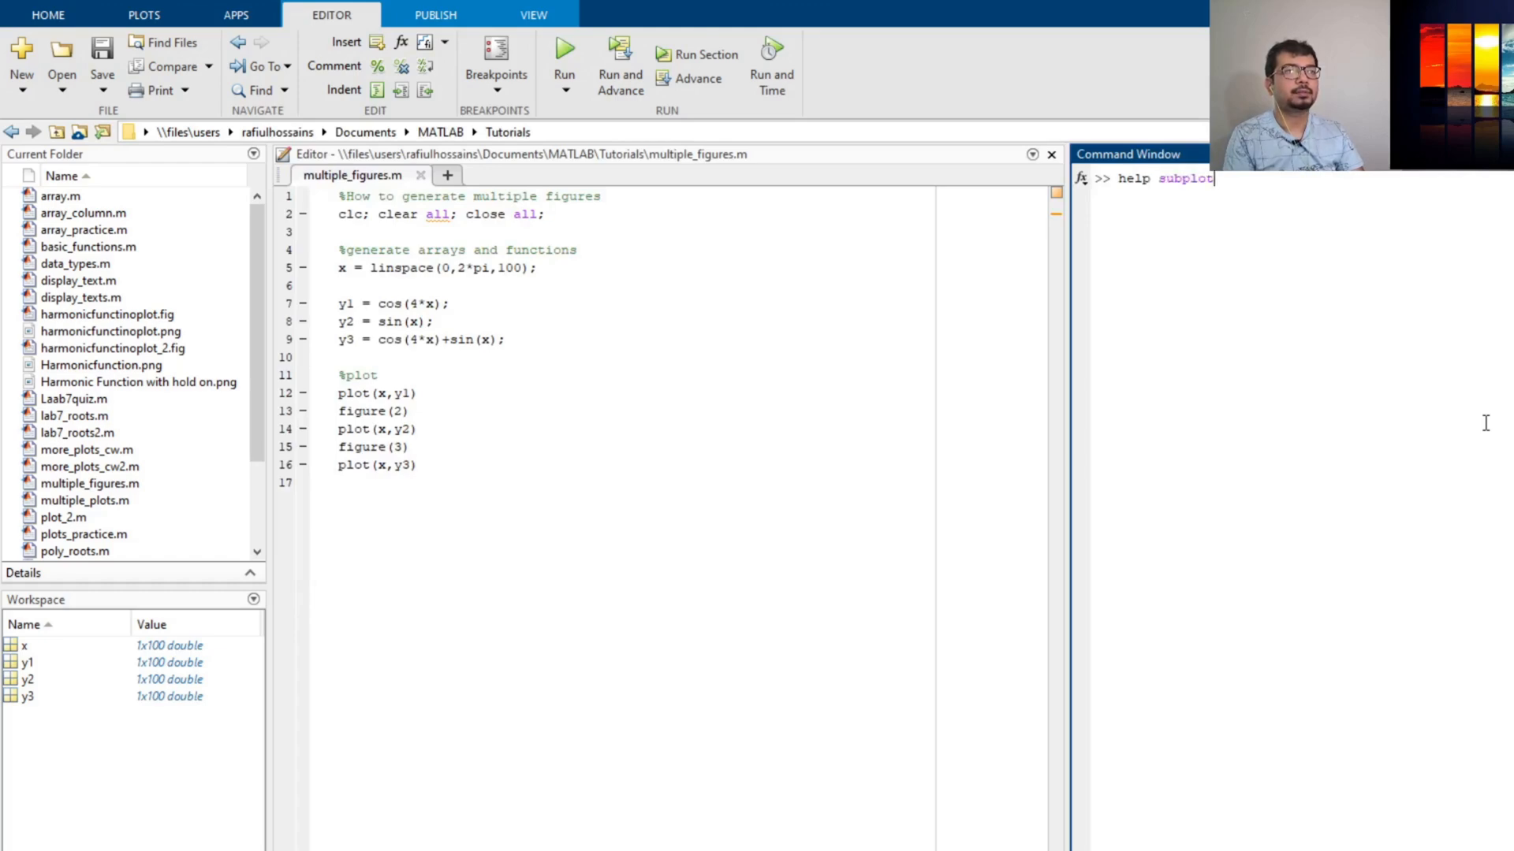
pyautogui.press('Return')
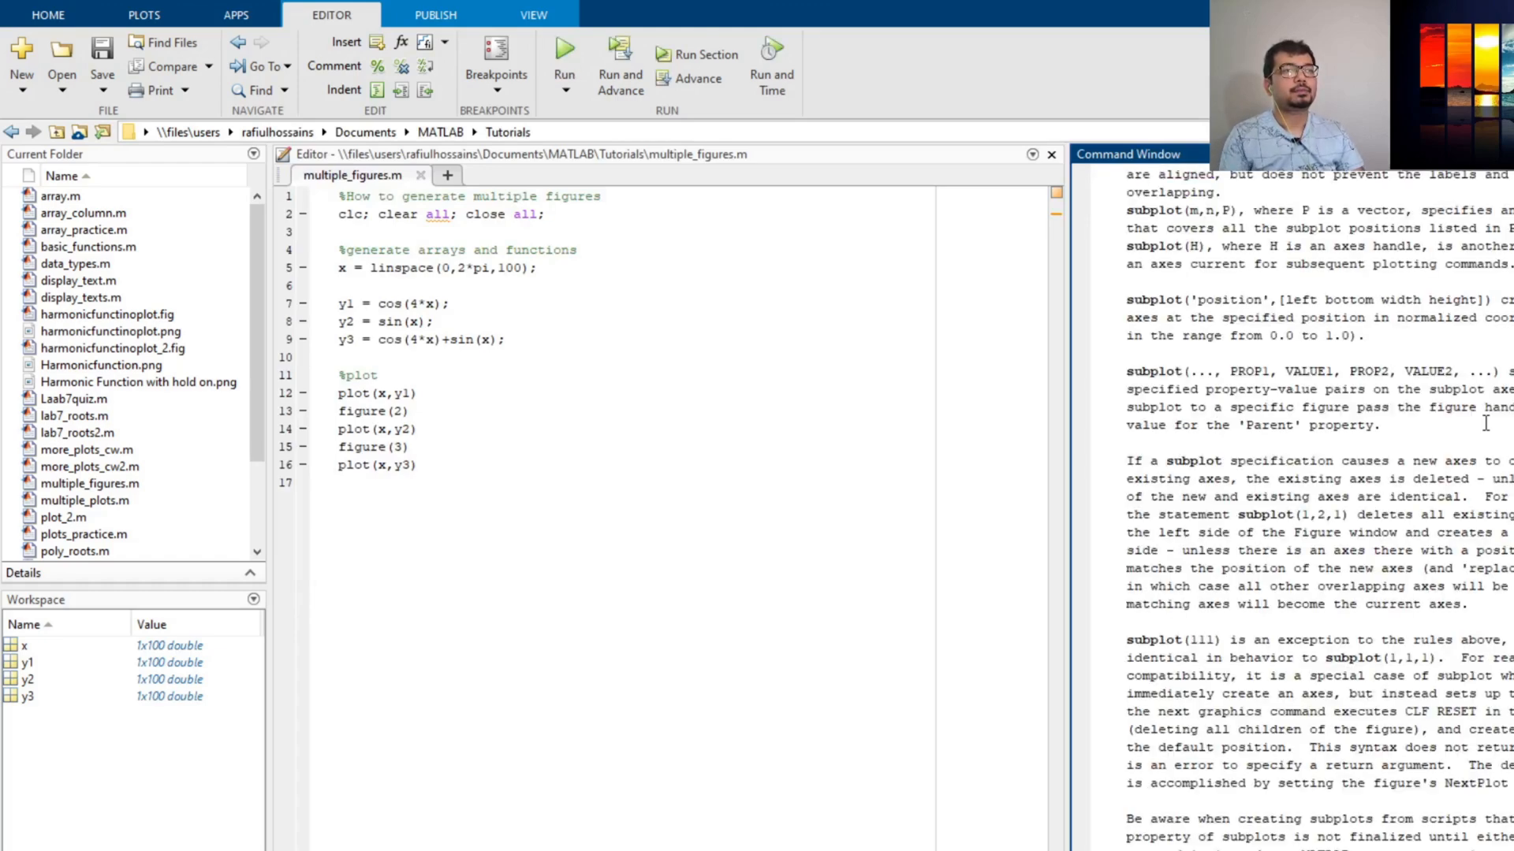
pyautogui.scroll(3)
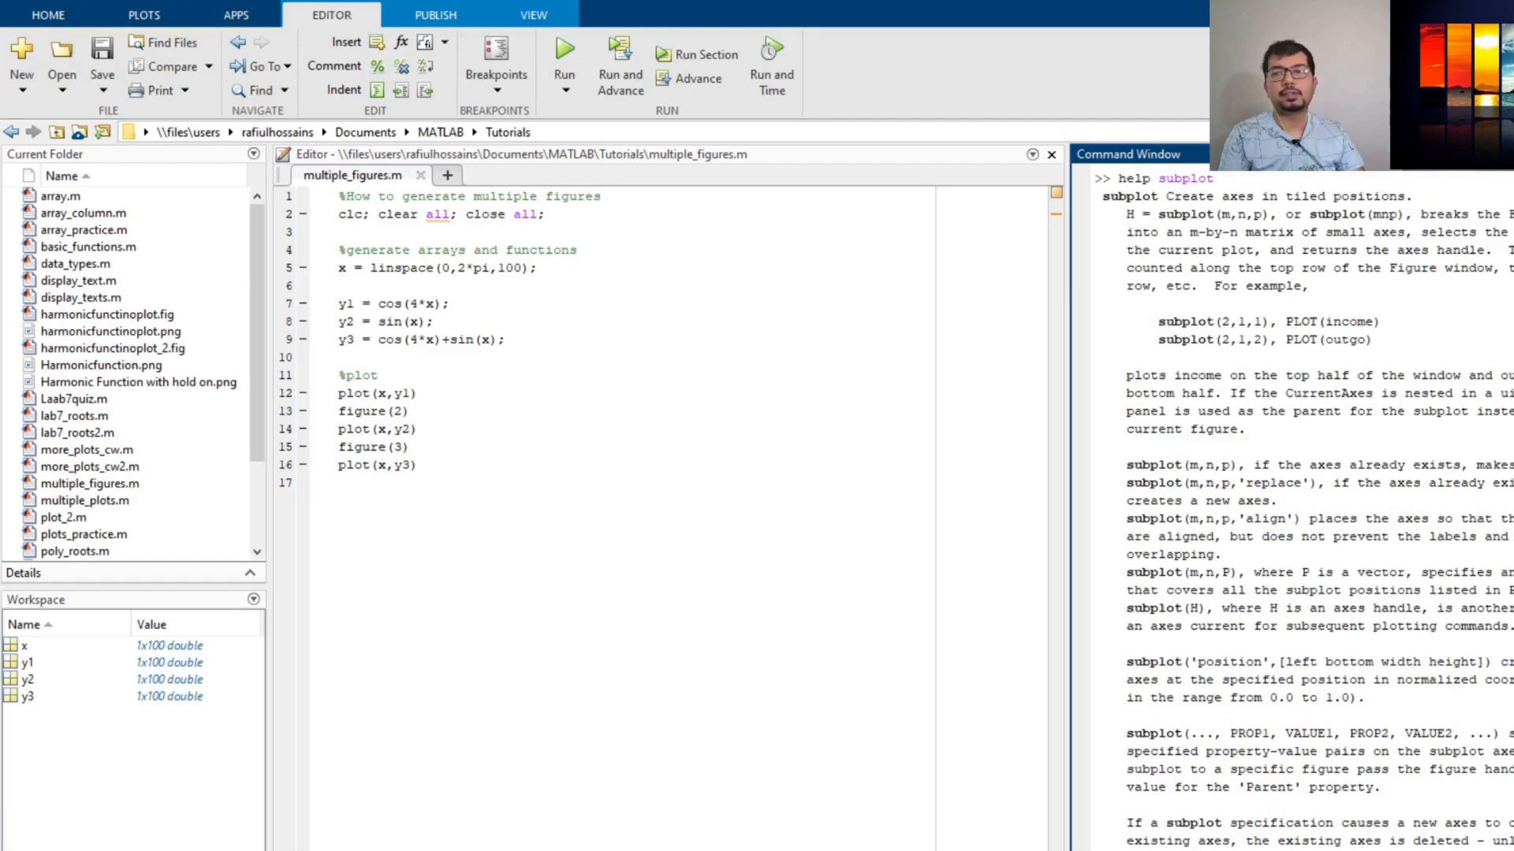
pyautogui.click(334, 65)
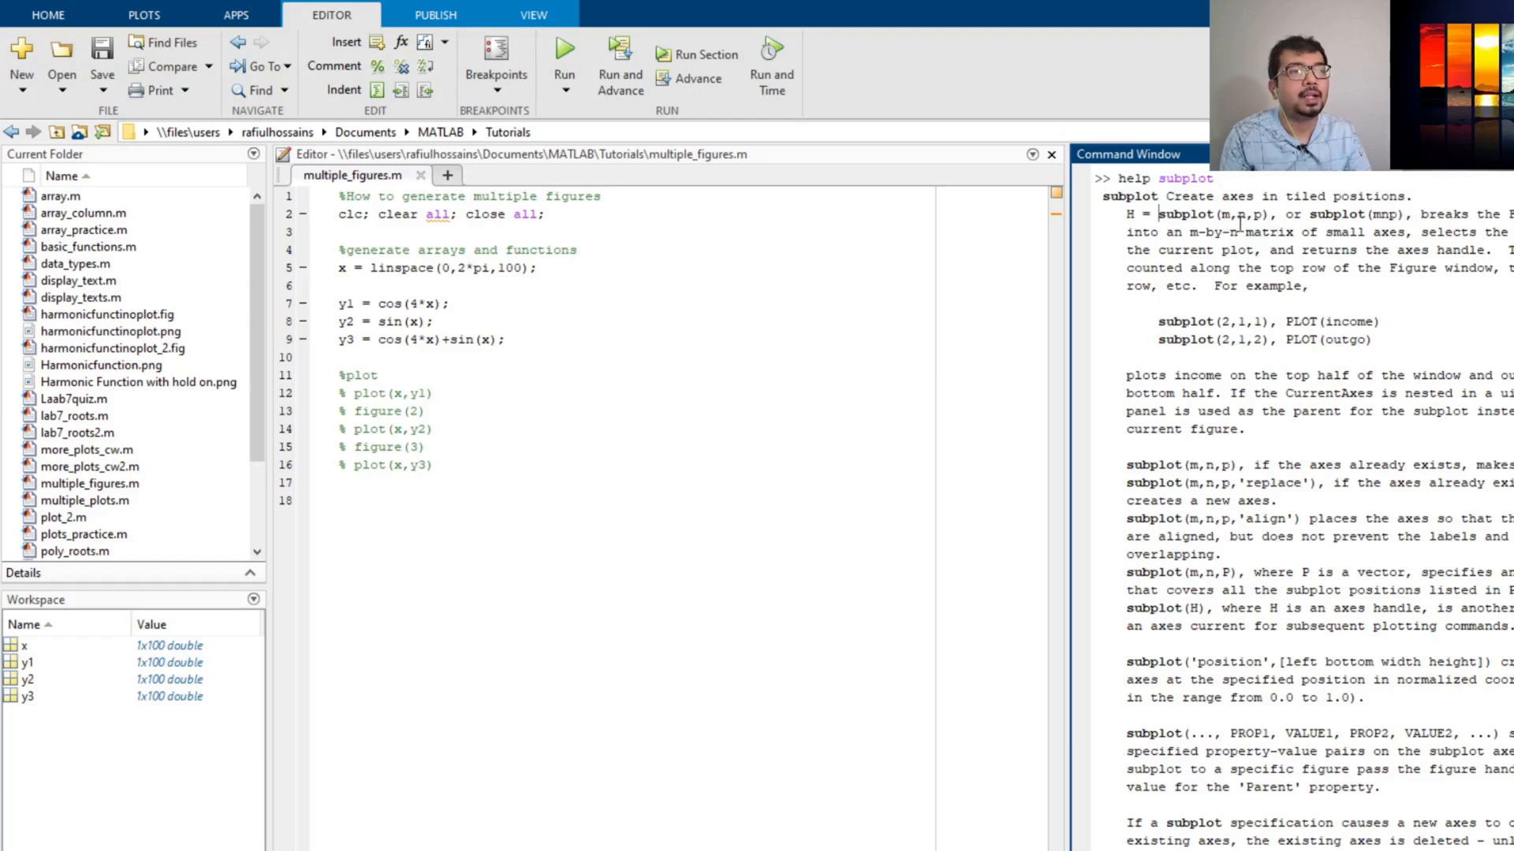
pyautogui.moveTo(1238, 229)
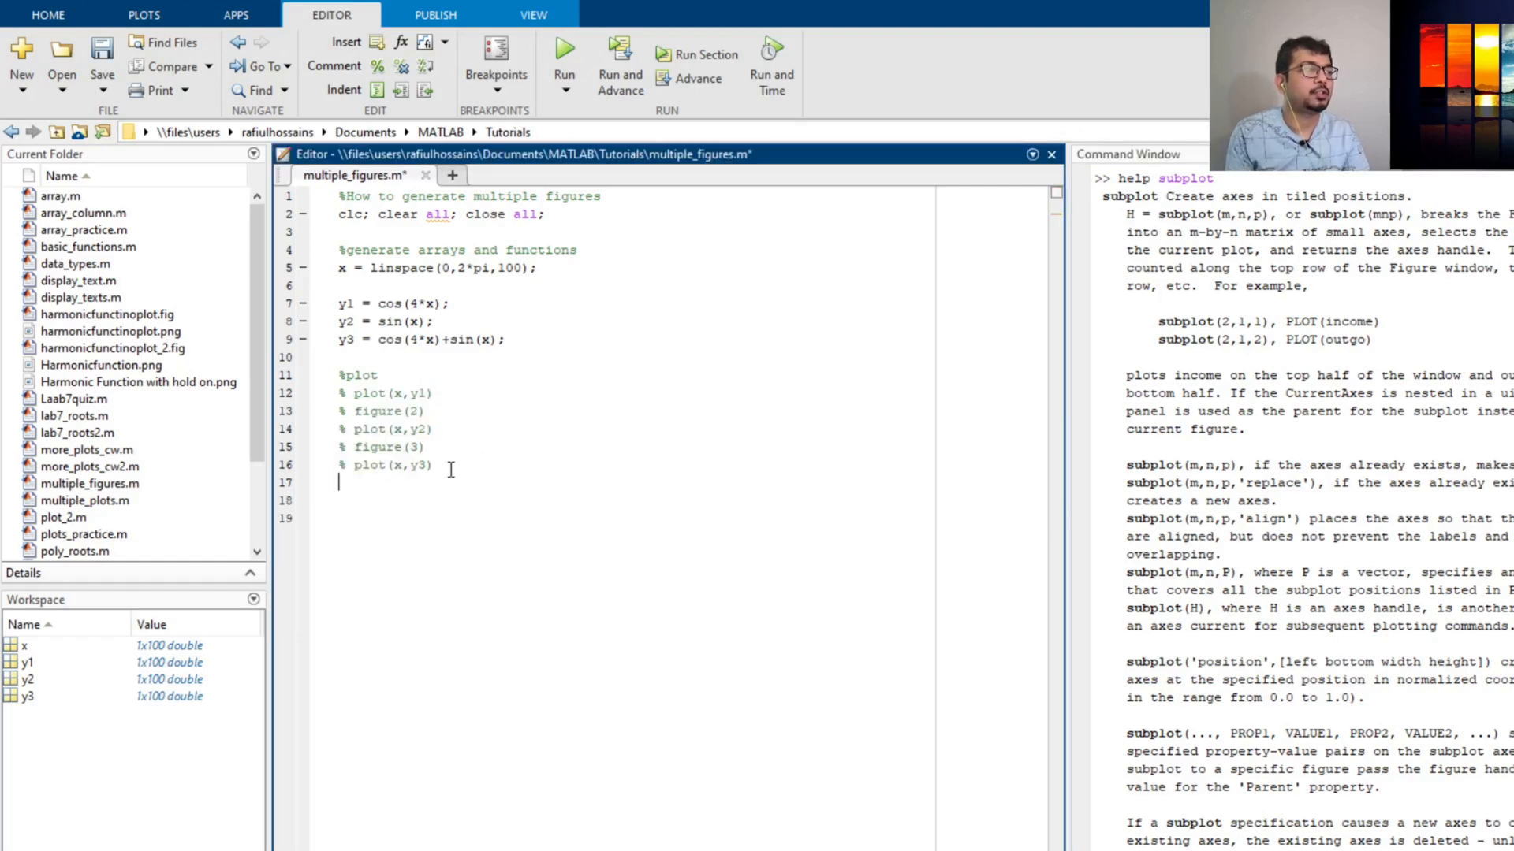
# Step: Add subplot(3,1,1) and run, then change the index to 2 and rerun
pyautogui.write('s')
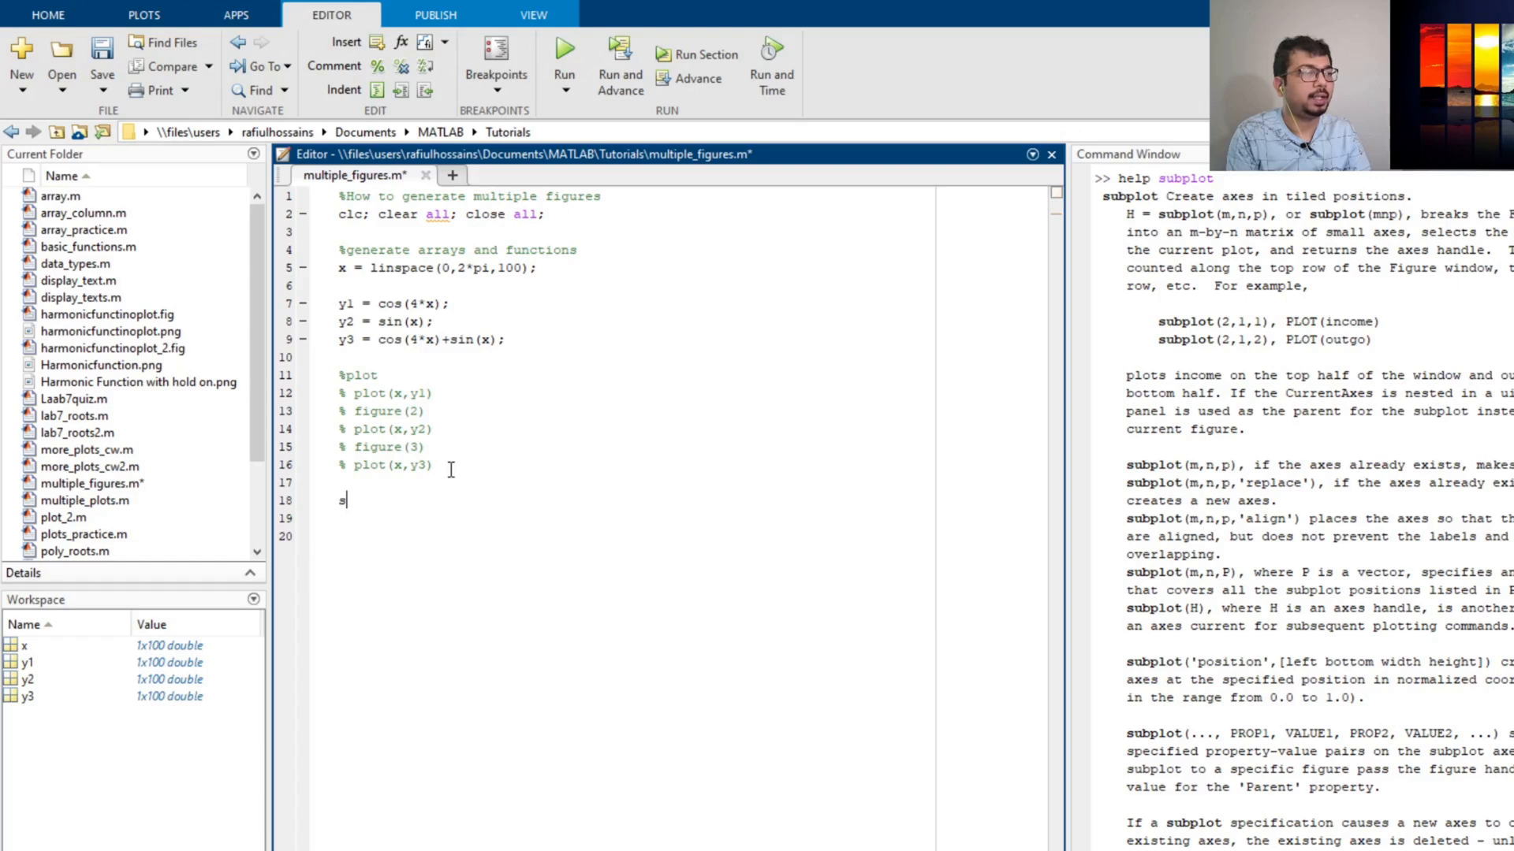
pyautogui.write('ubplot')
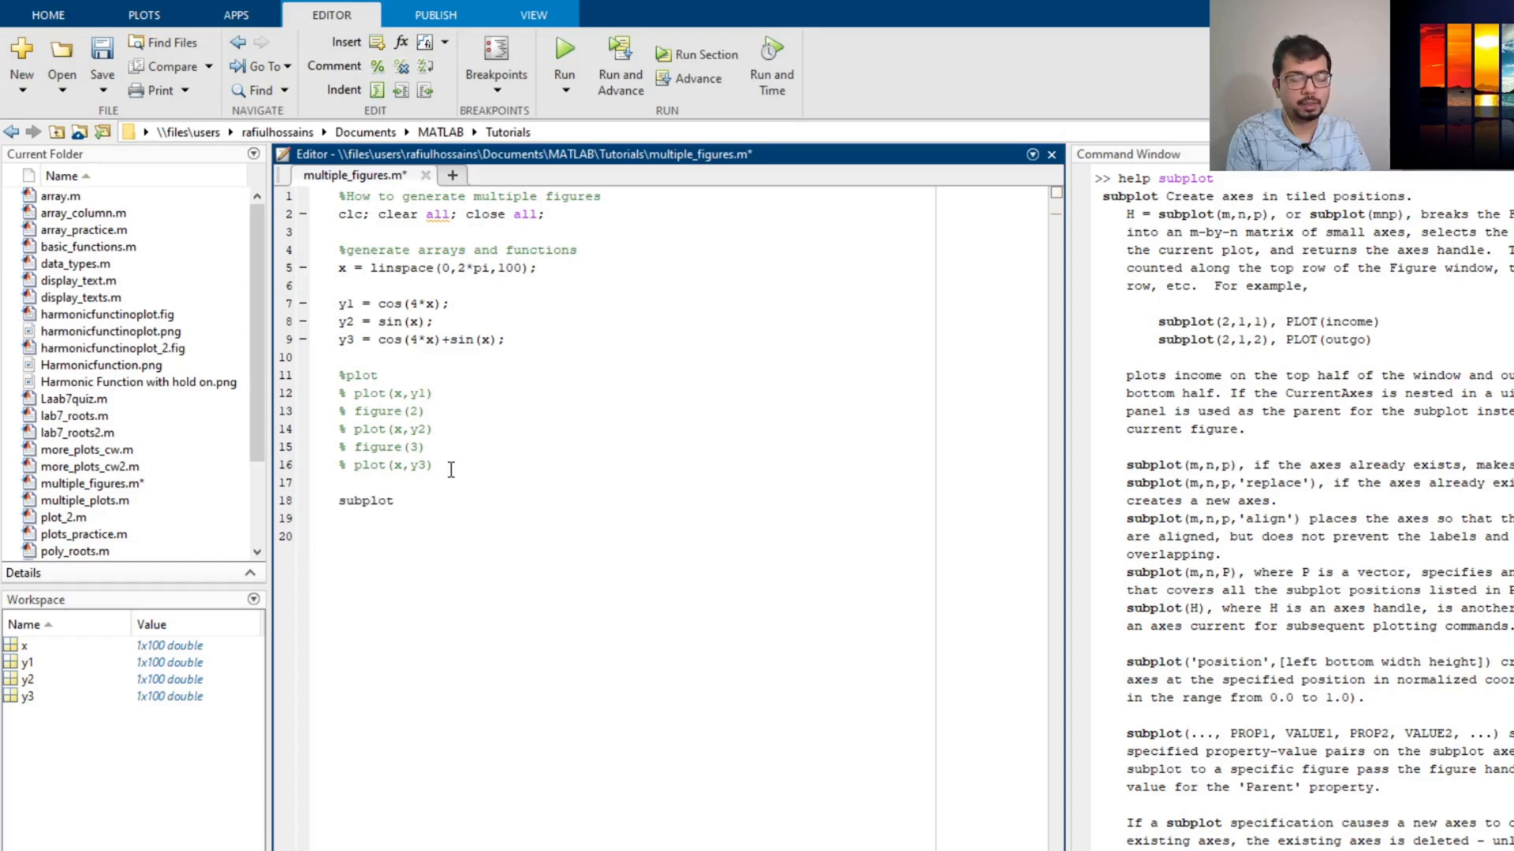
pyautogui.write('(')
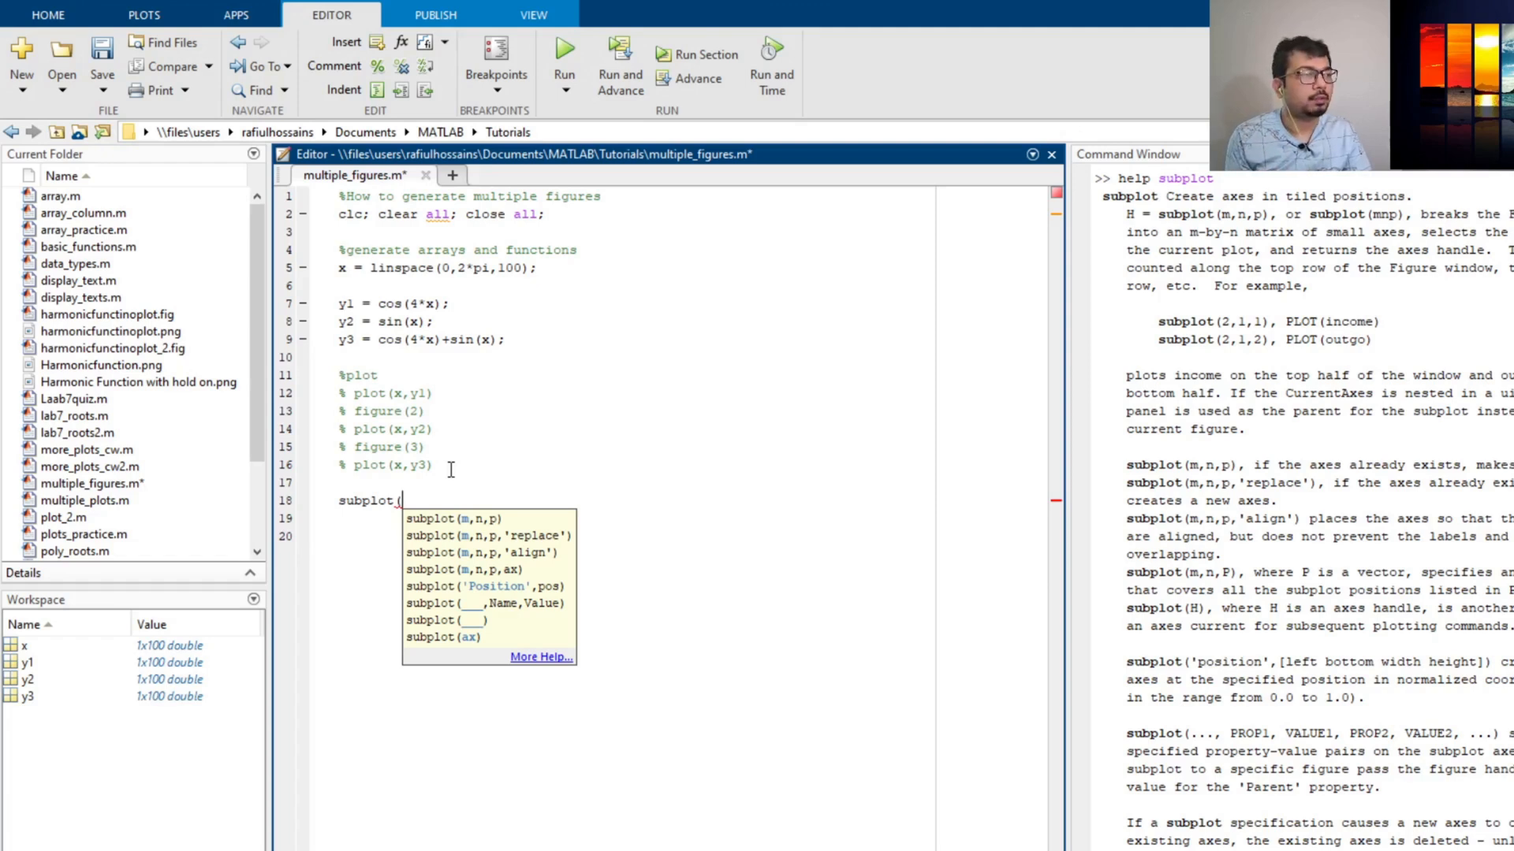
pyautogui.write('3,')
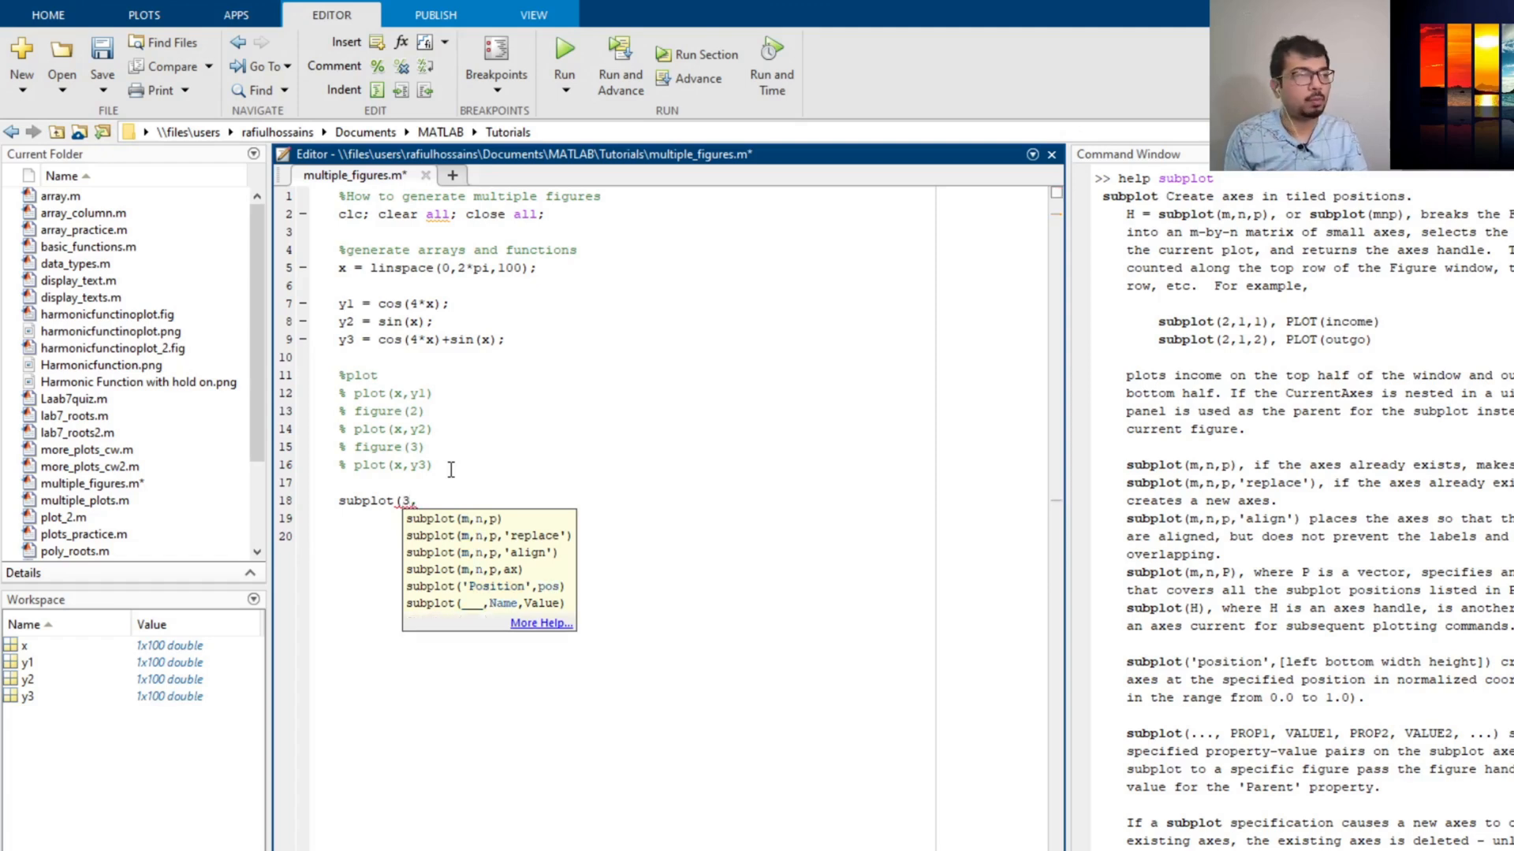
pyautogui.write('1,')
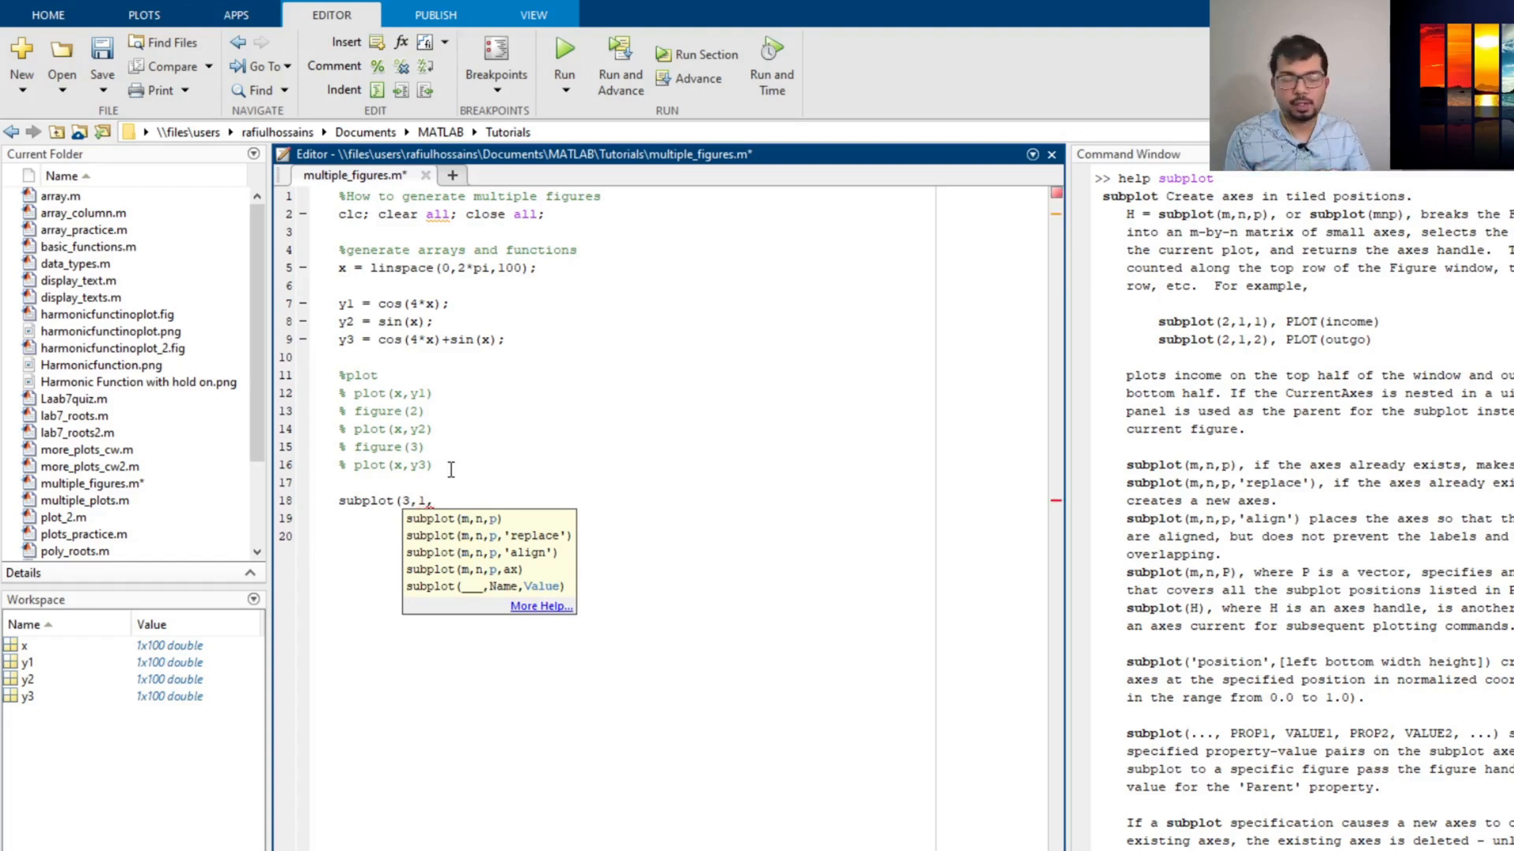
pyautogui.write('1')
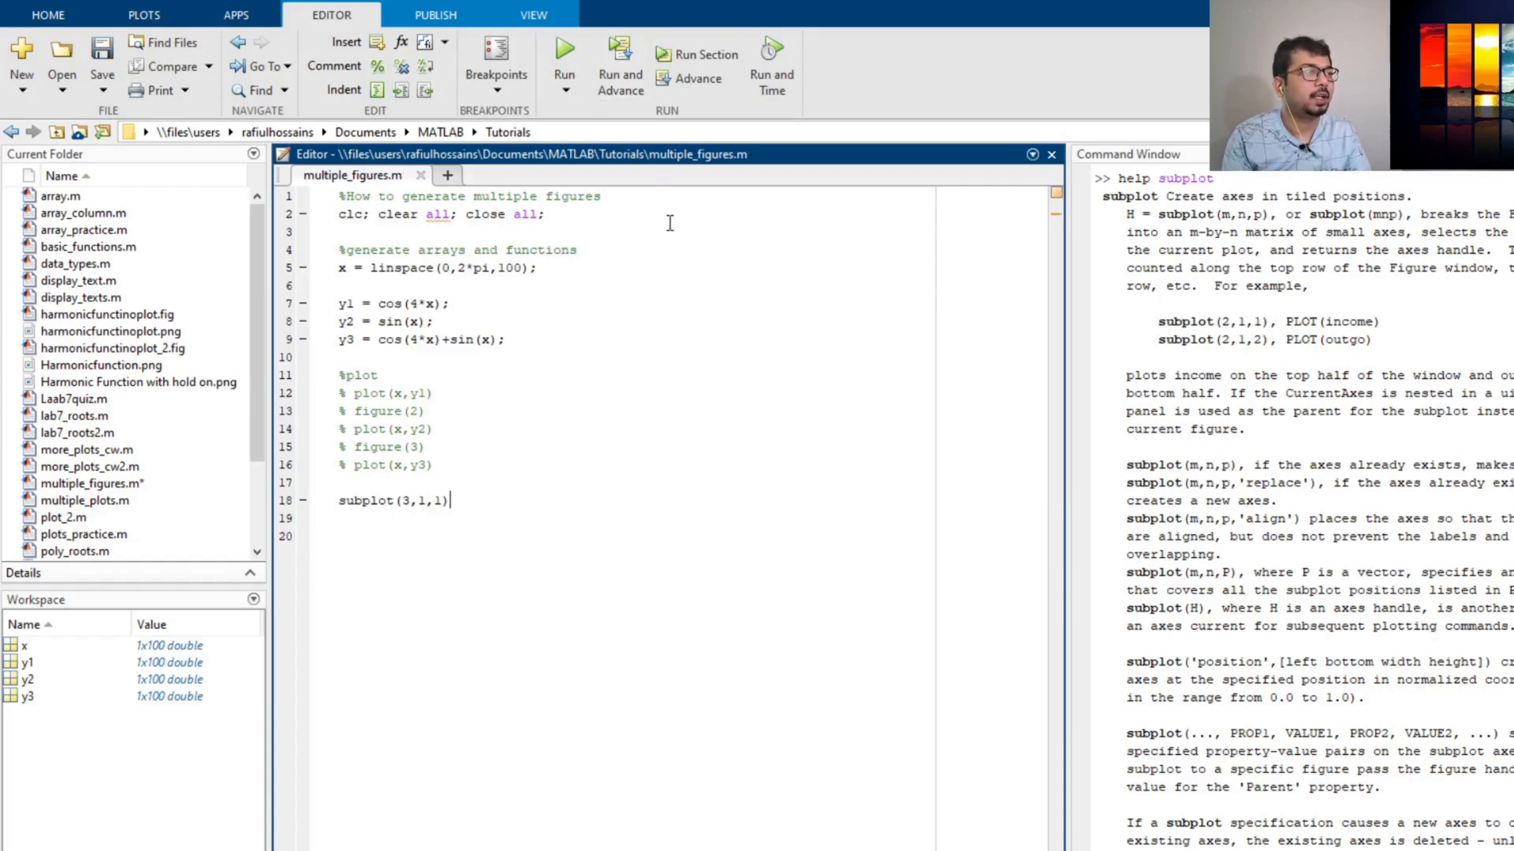
pyautogui.click(563, 46)
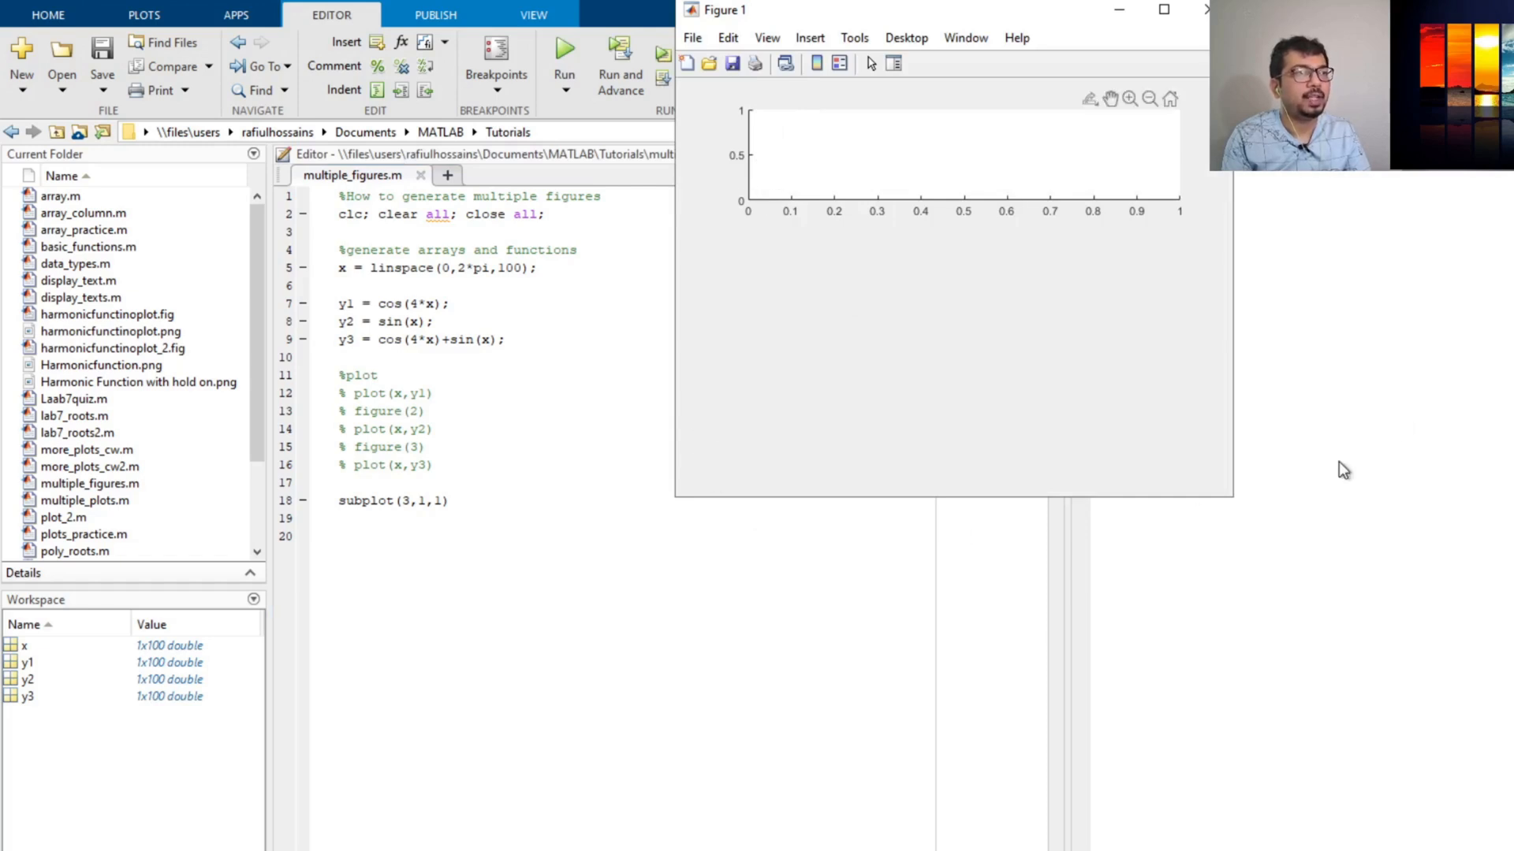
pyautogui.moveTo(772, 179)
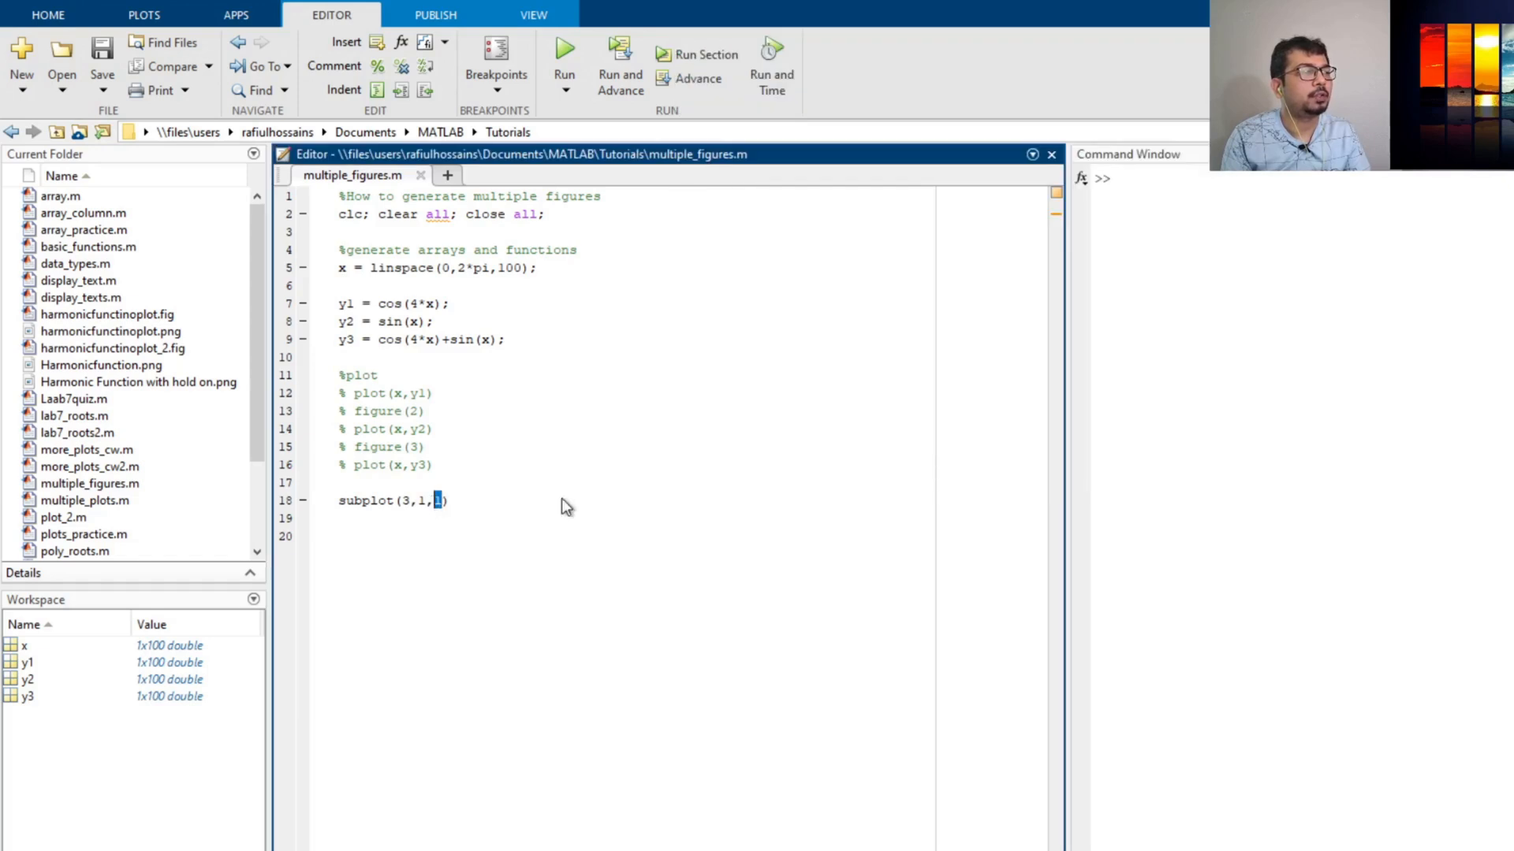
pyautogui.write('2')
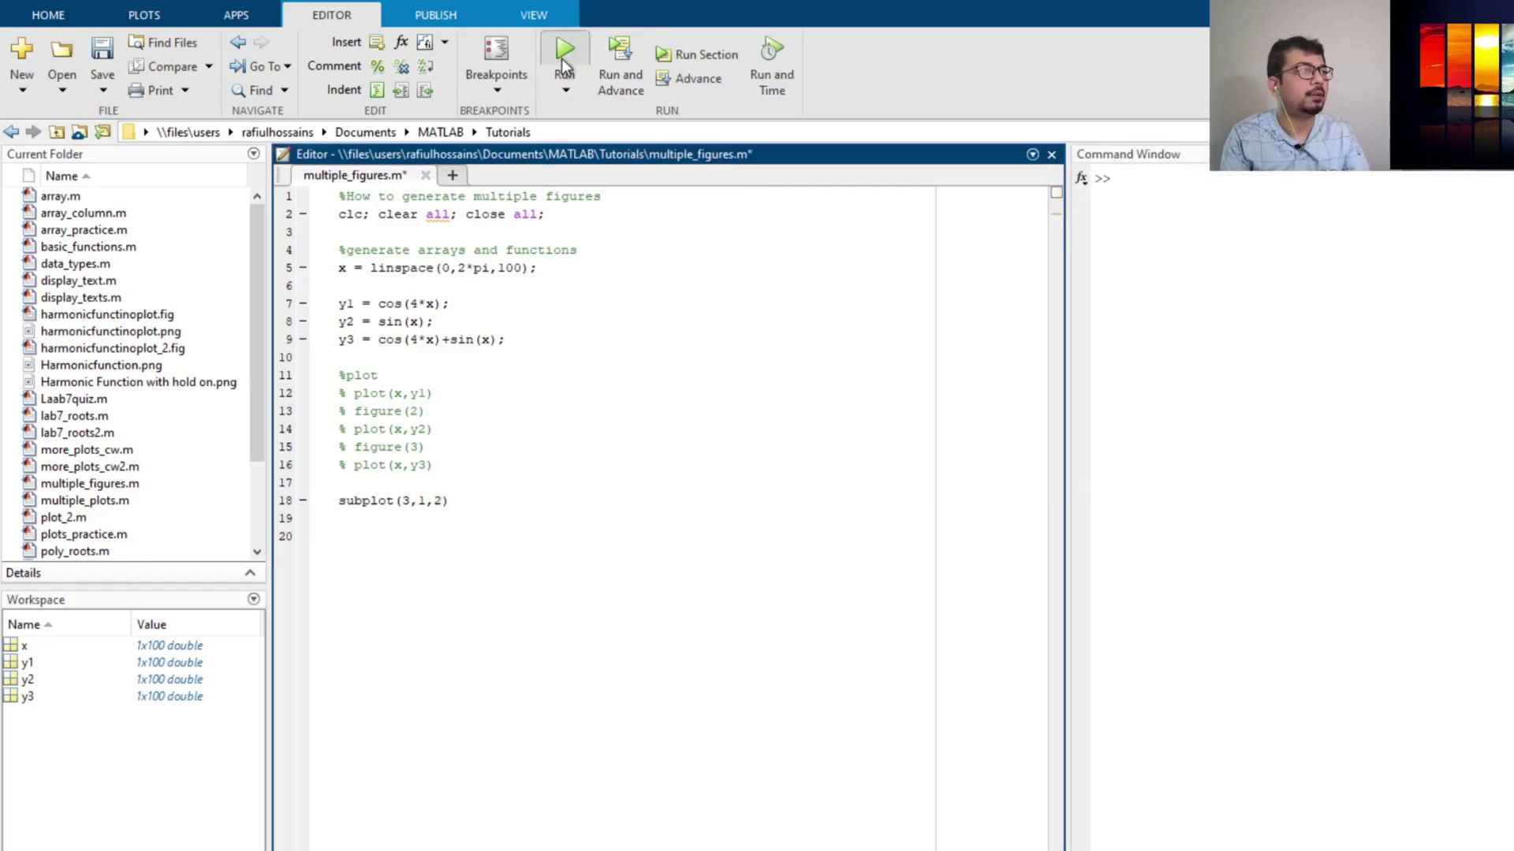
pyautogui.click(564, 47)
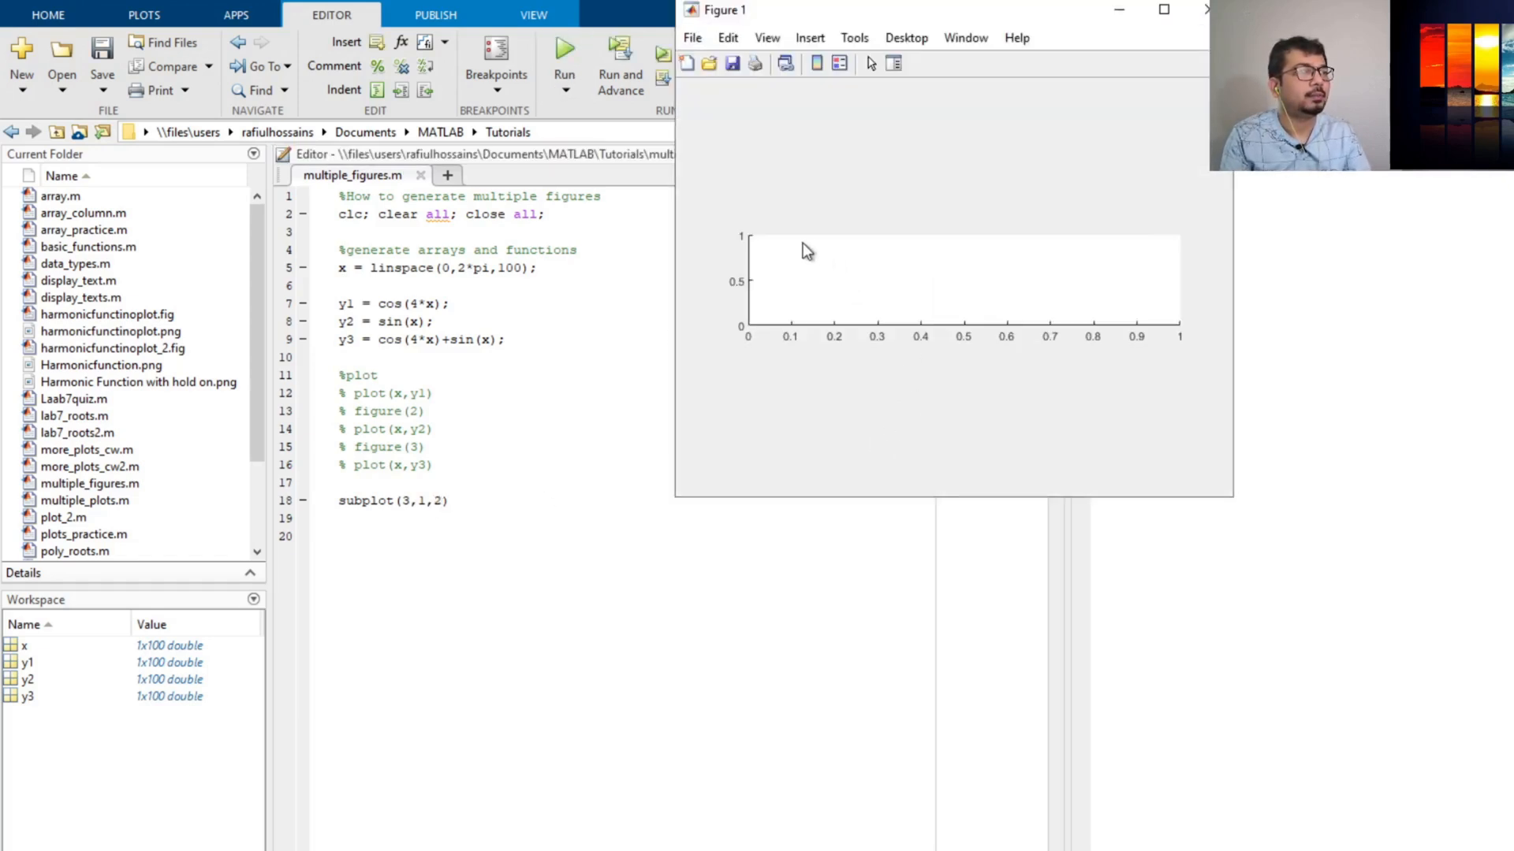
pyautogui.moveTo(848, 283)
pyautogui.write('1')
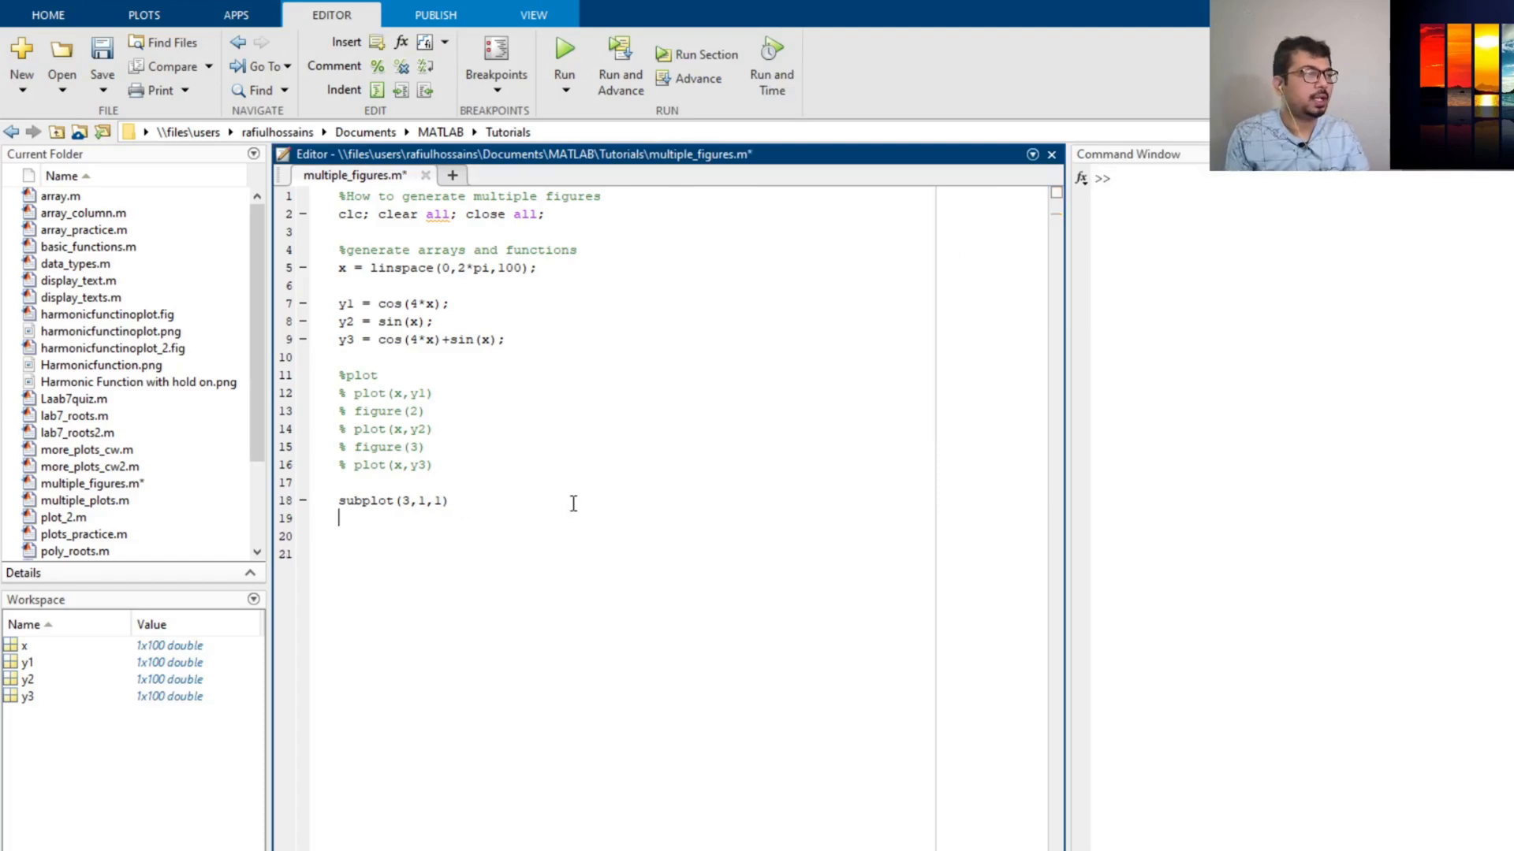
# Step: Add plot(x,y1) under subplot(3,1,1), run to see cos(4x) on top, then close the figure
pyautogui.write('plot')
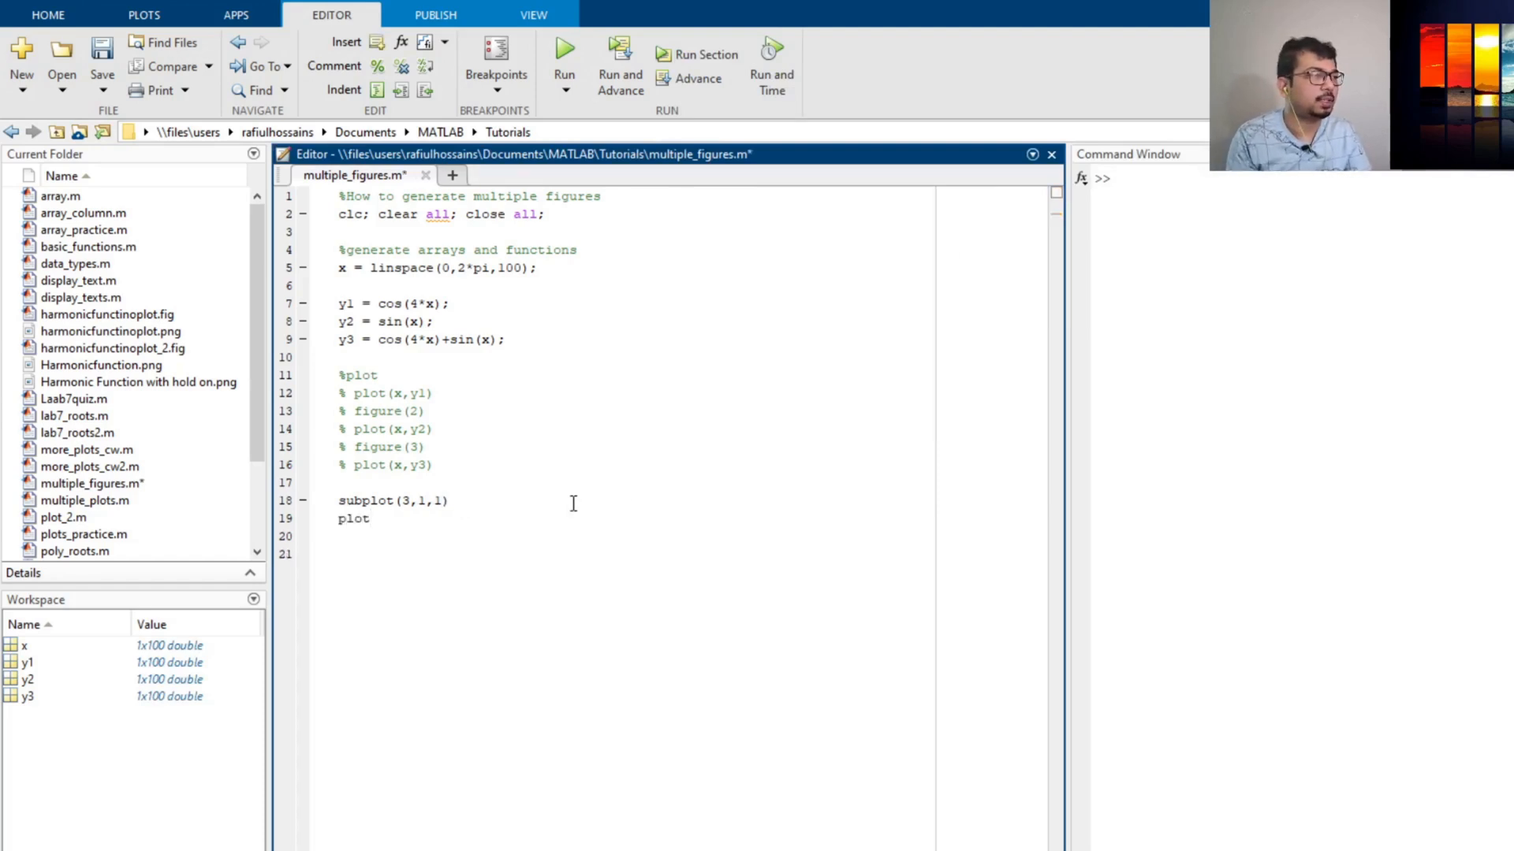
pyautogui.write('(x,')
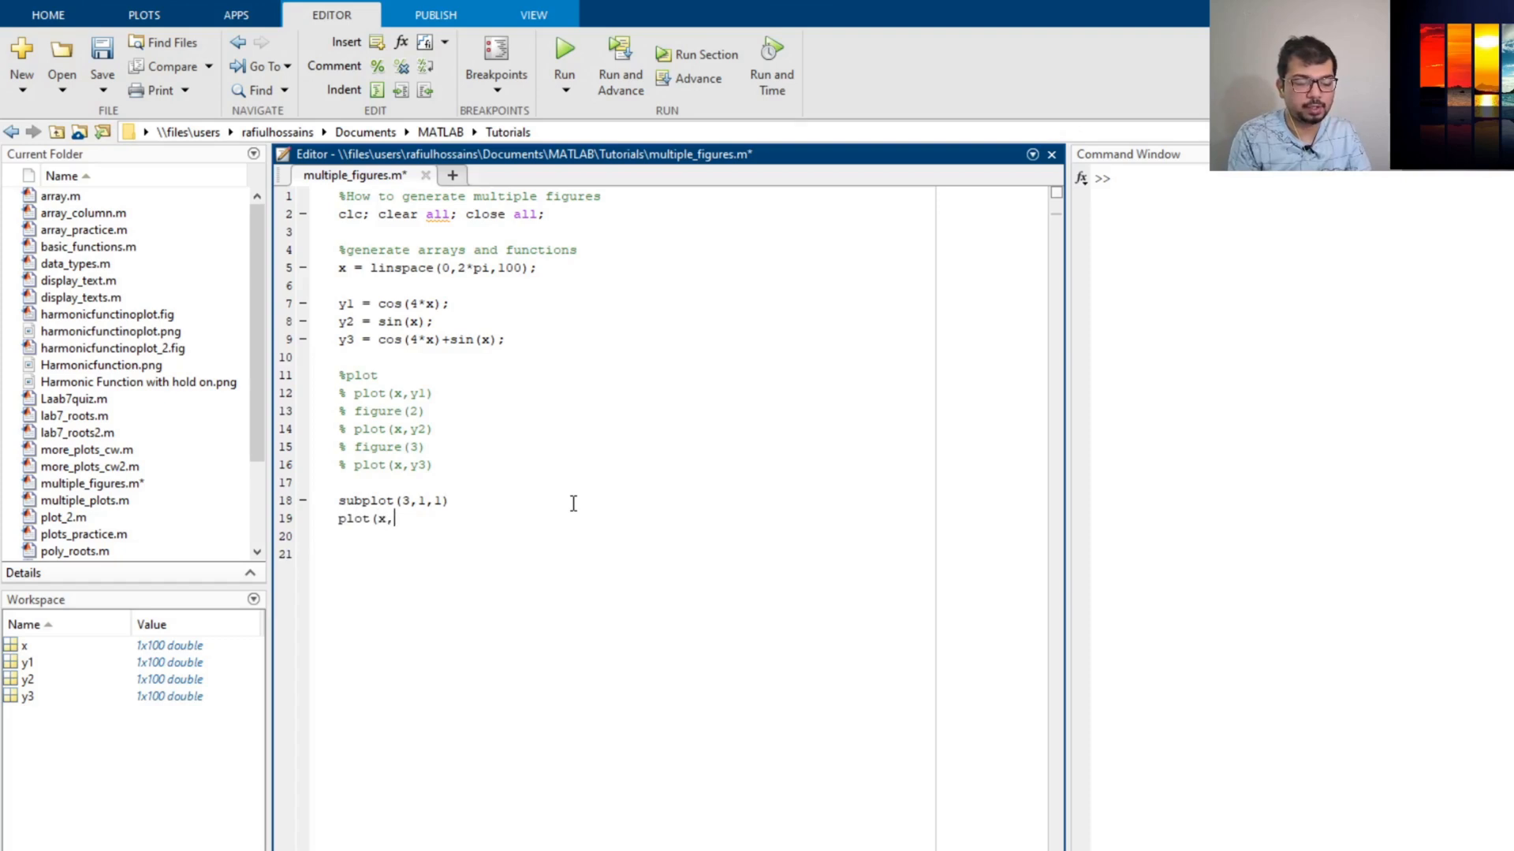
pyautogui.write('y1)')
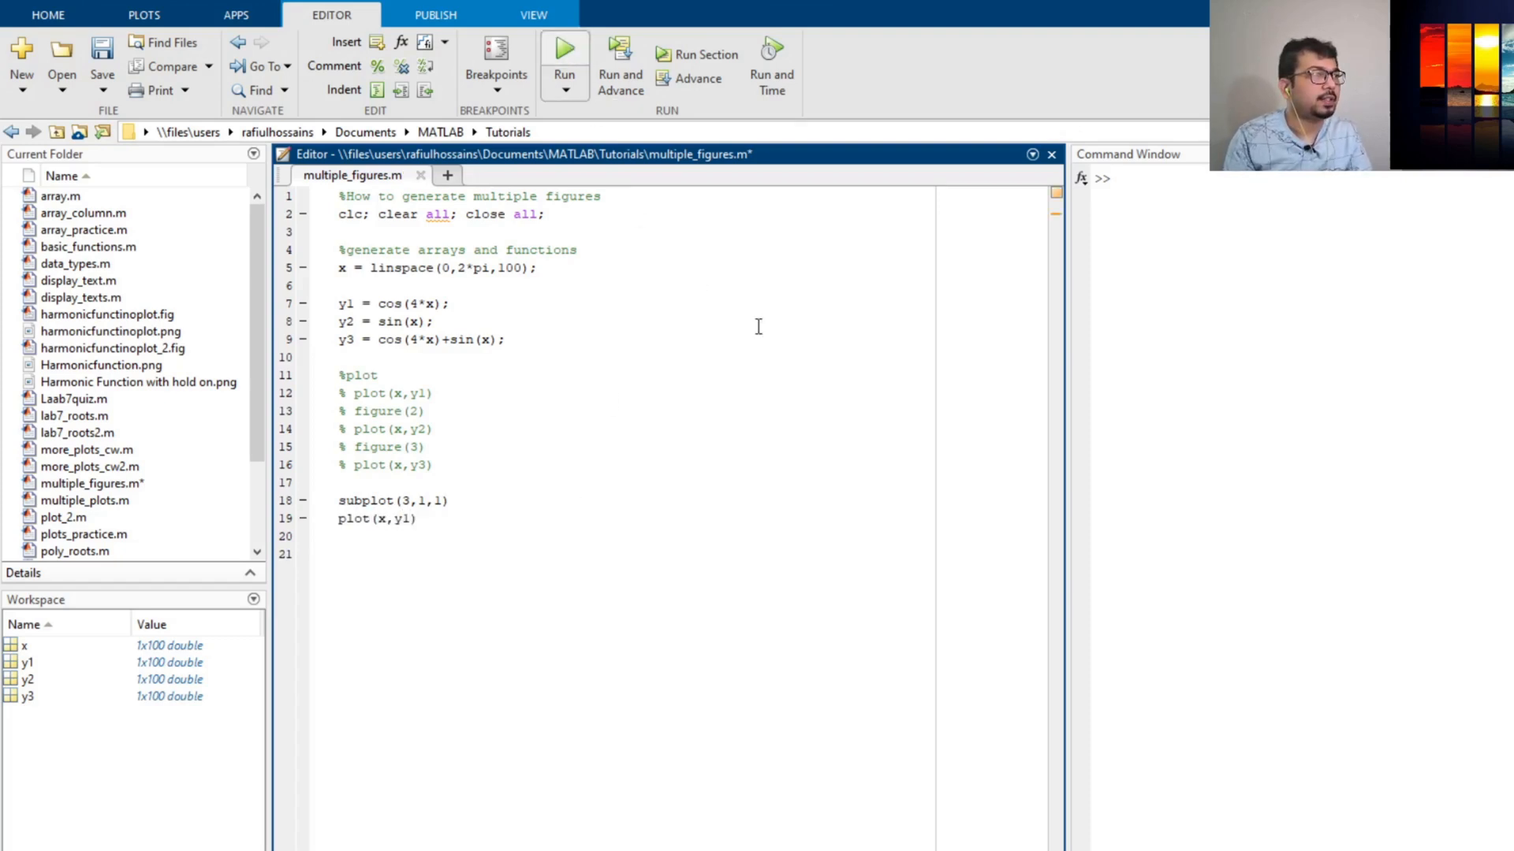
pyautogui.click(563, 46)
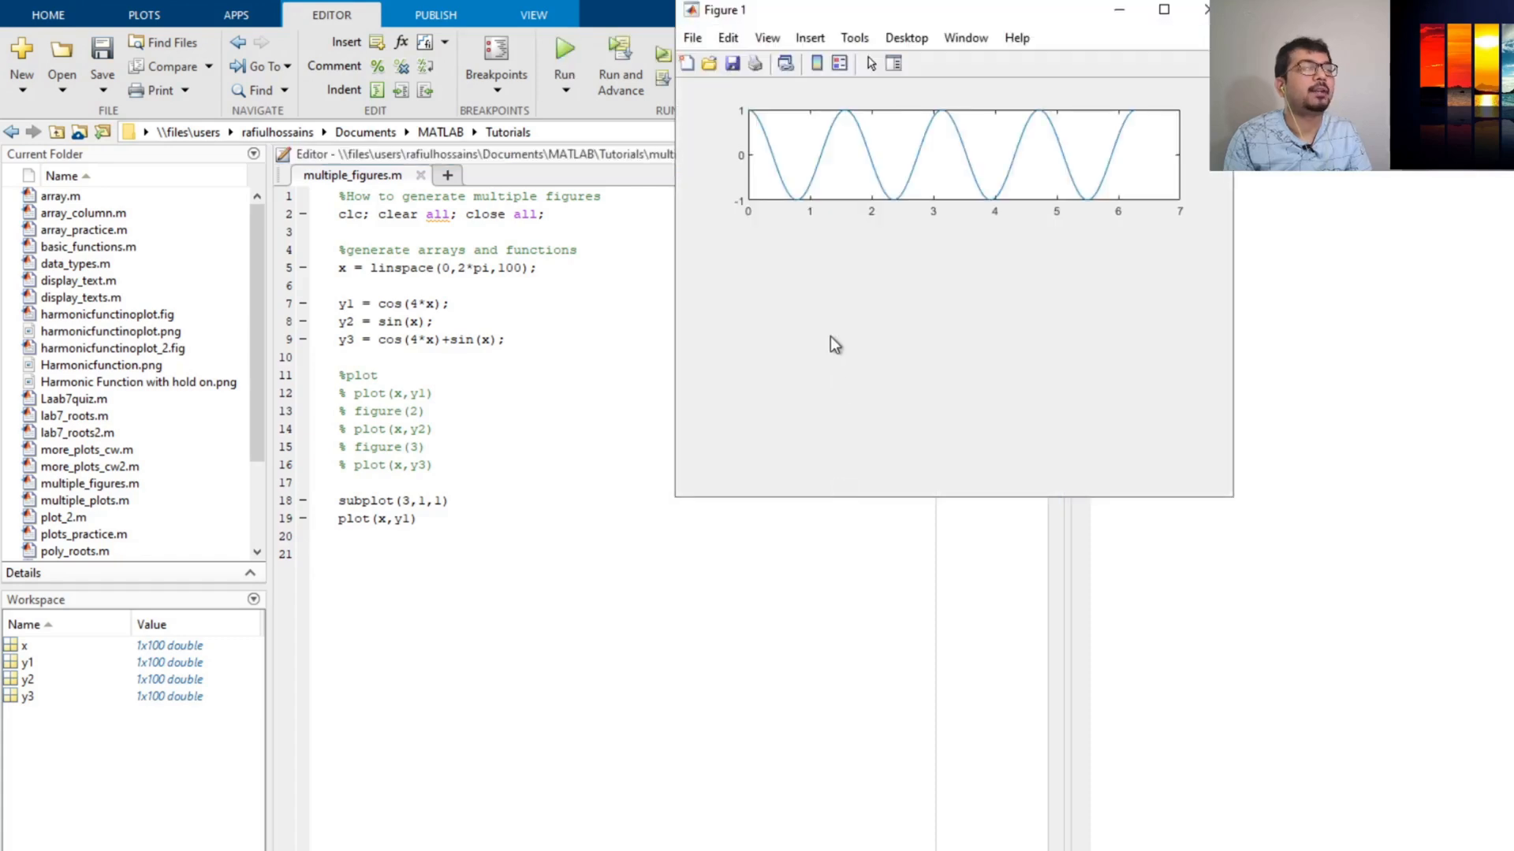
pyautogui.moveTo(789, 198)
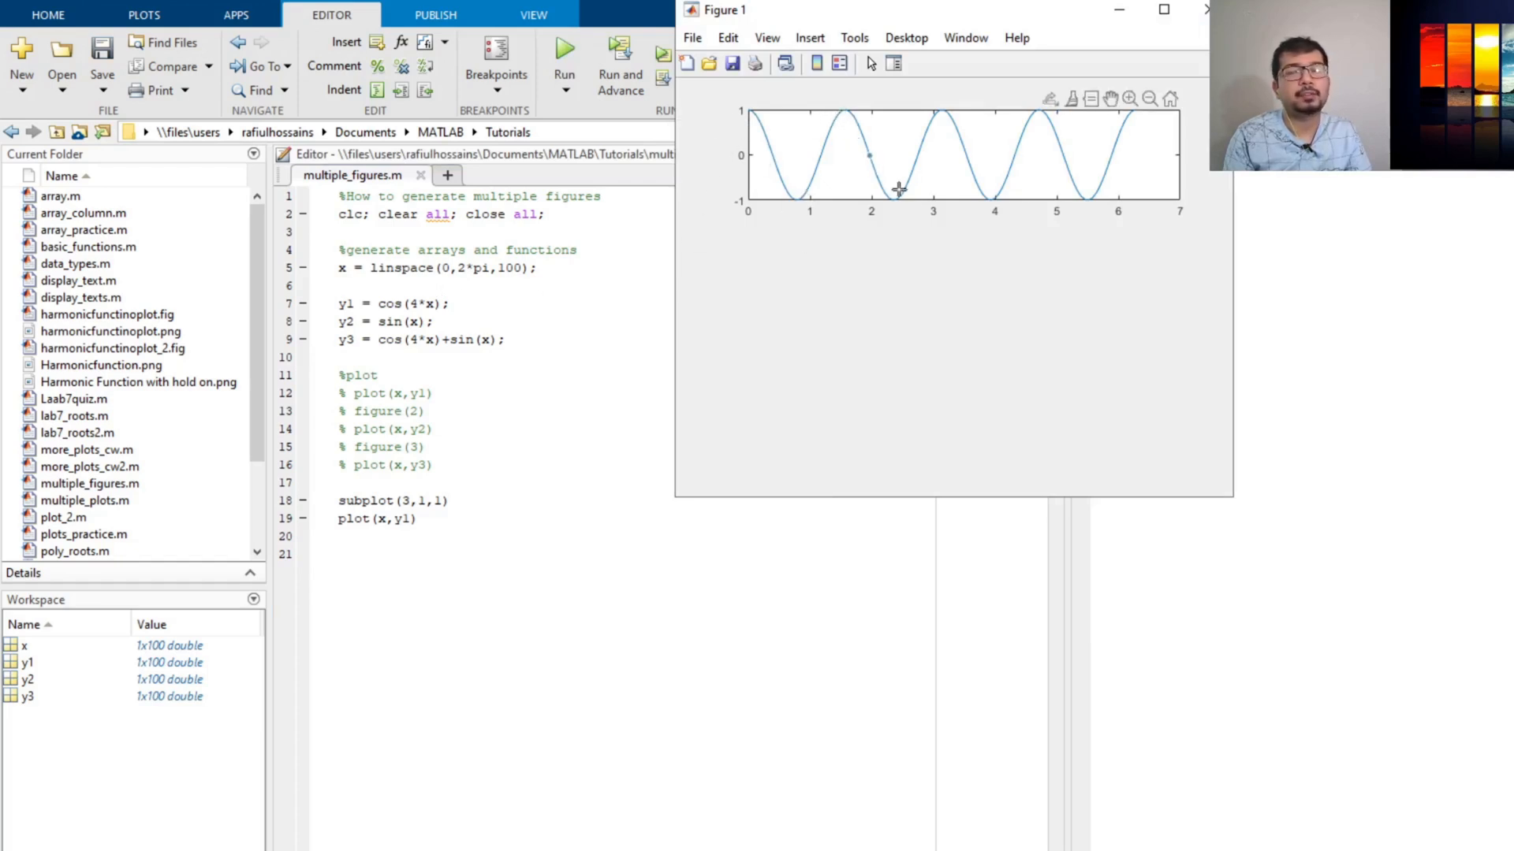
pyautogui.moveTo(956, 318)
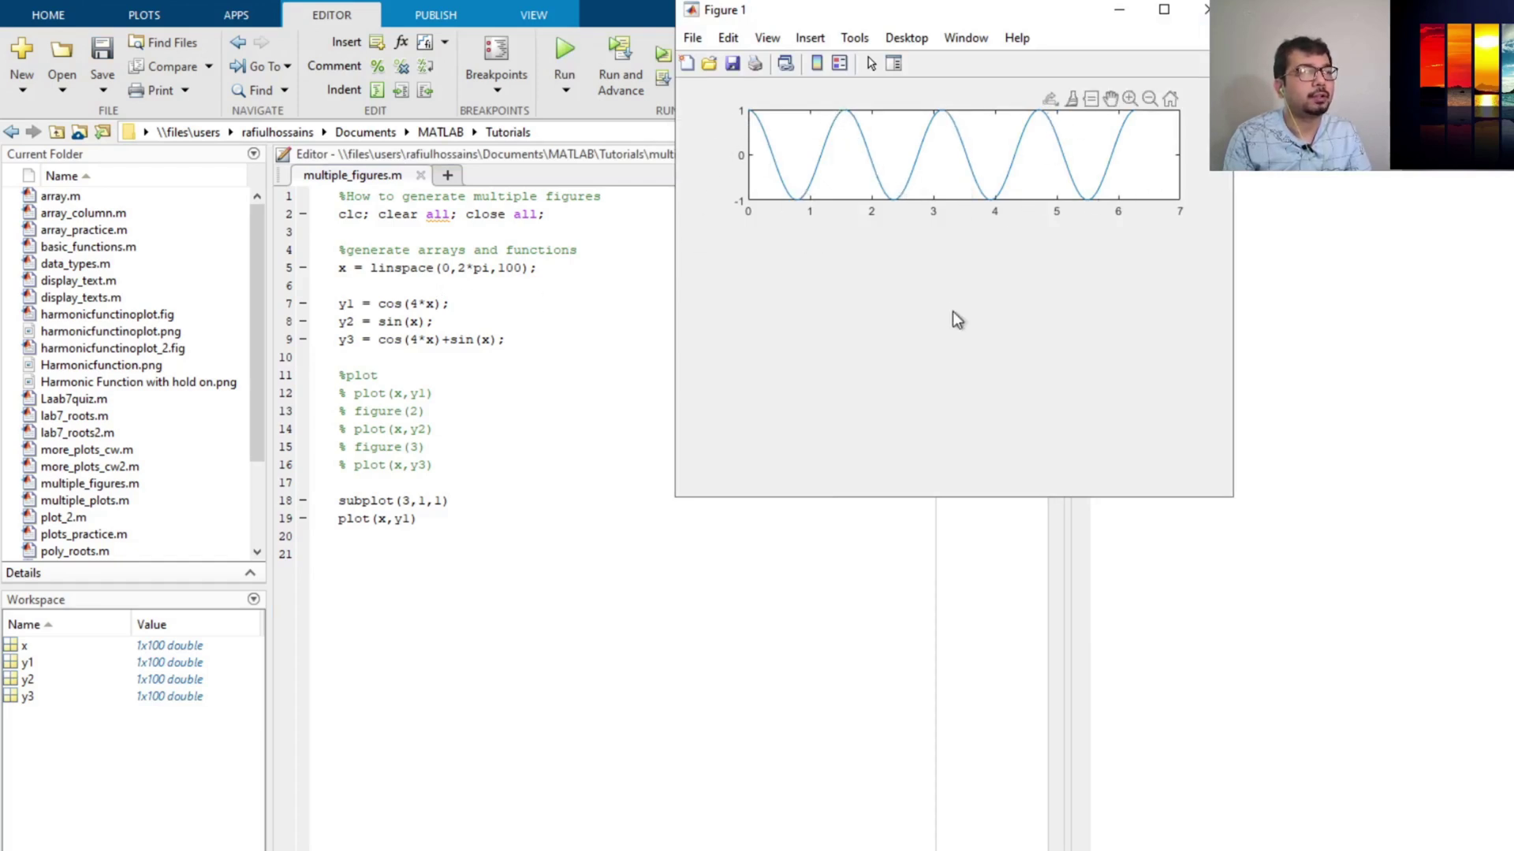
pyautogui.moveTo(963, 470)
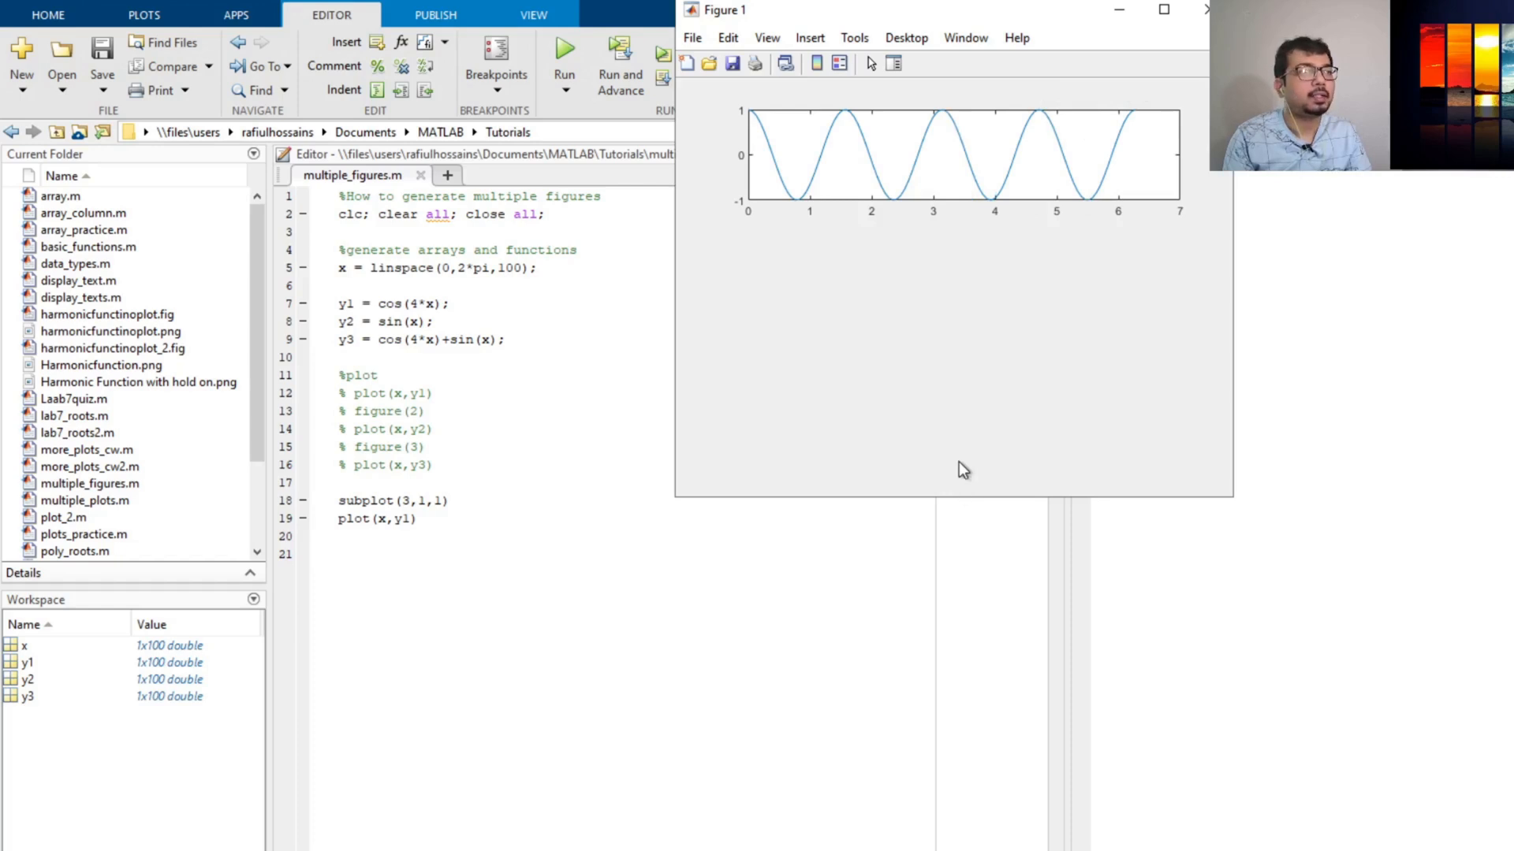
pyautogui.click(1204, 9)
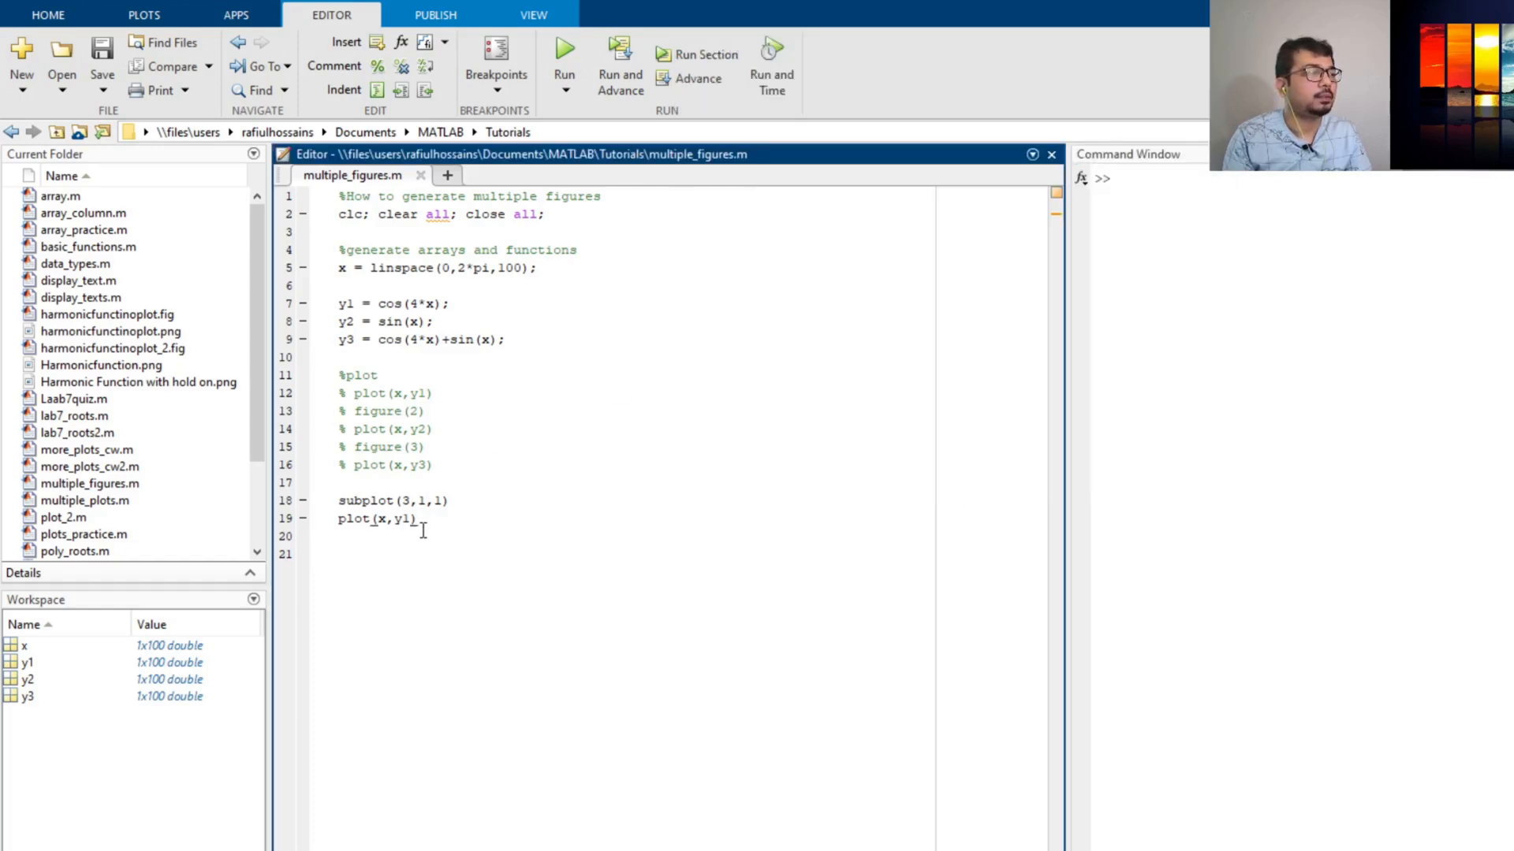
# Step: Add subplot(3,1,2) with plot(x,y2) and run, showing sin(x) in the middle tile
pyautogui.write('sub')
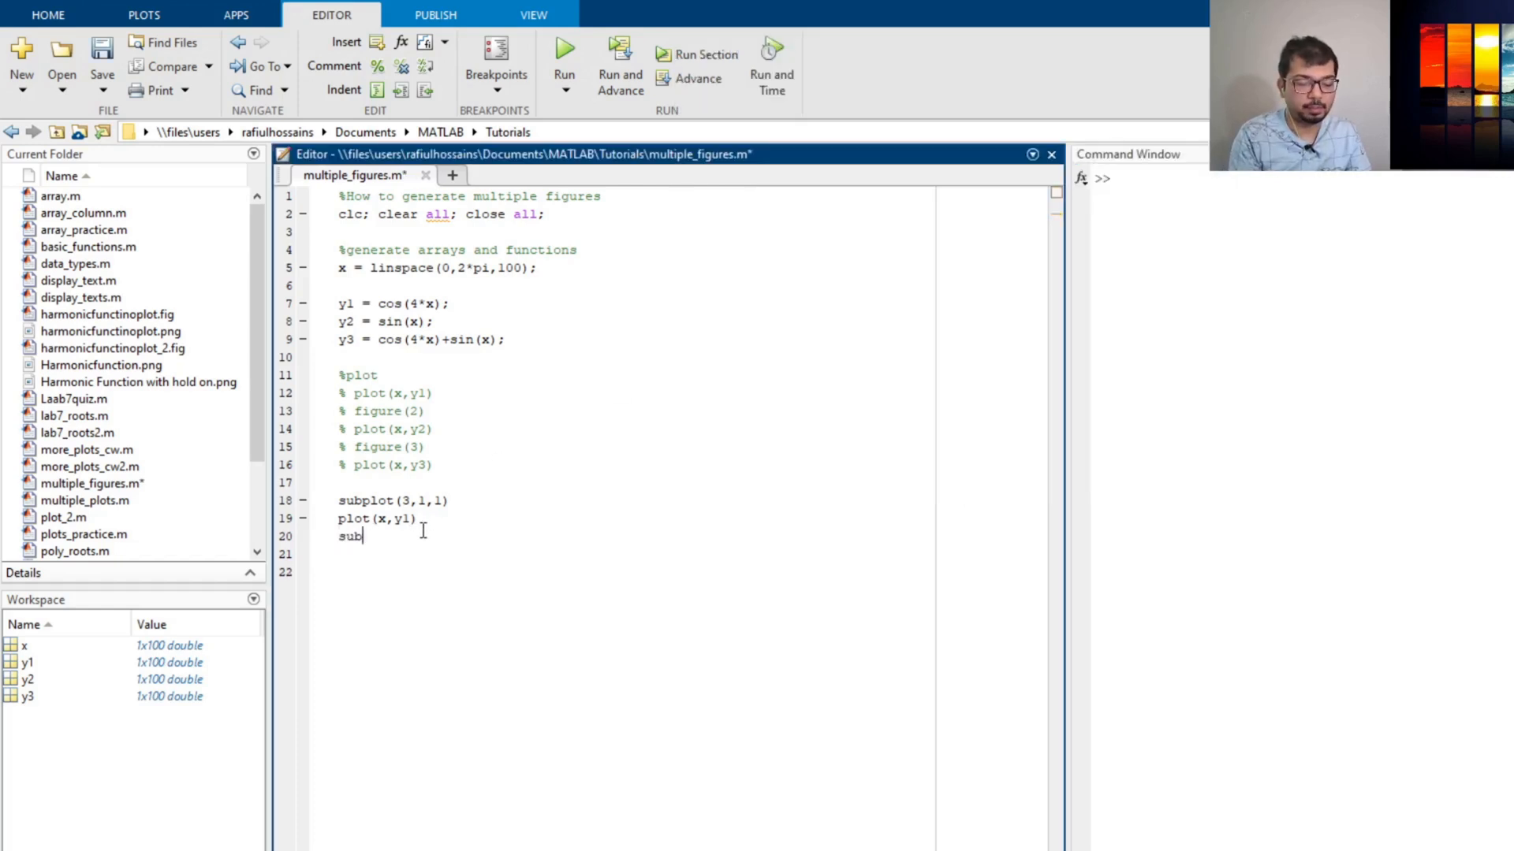
pyautogui.write('plot(3,')
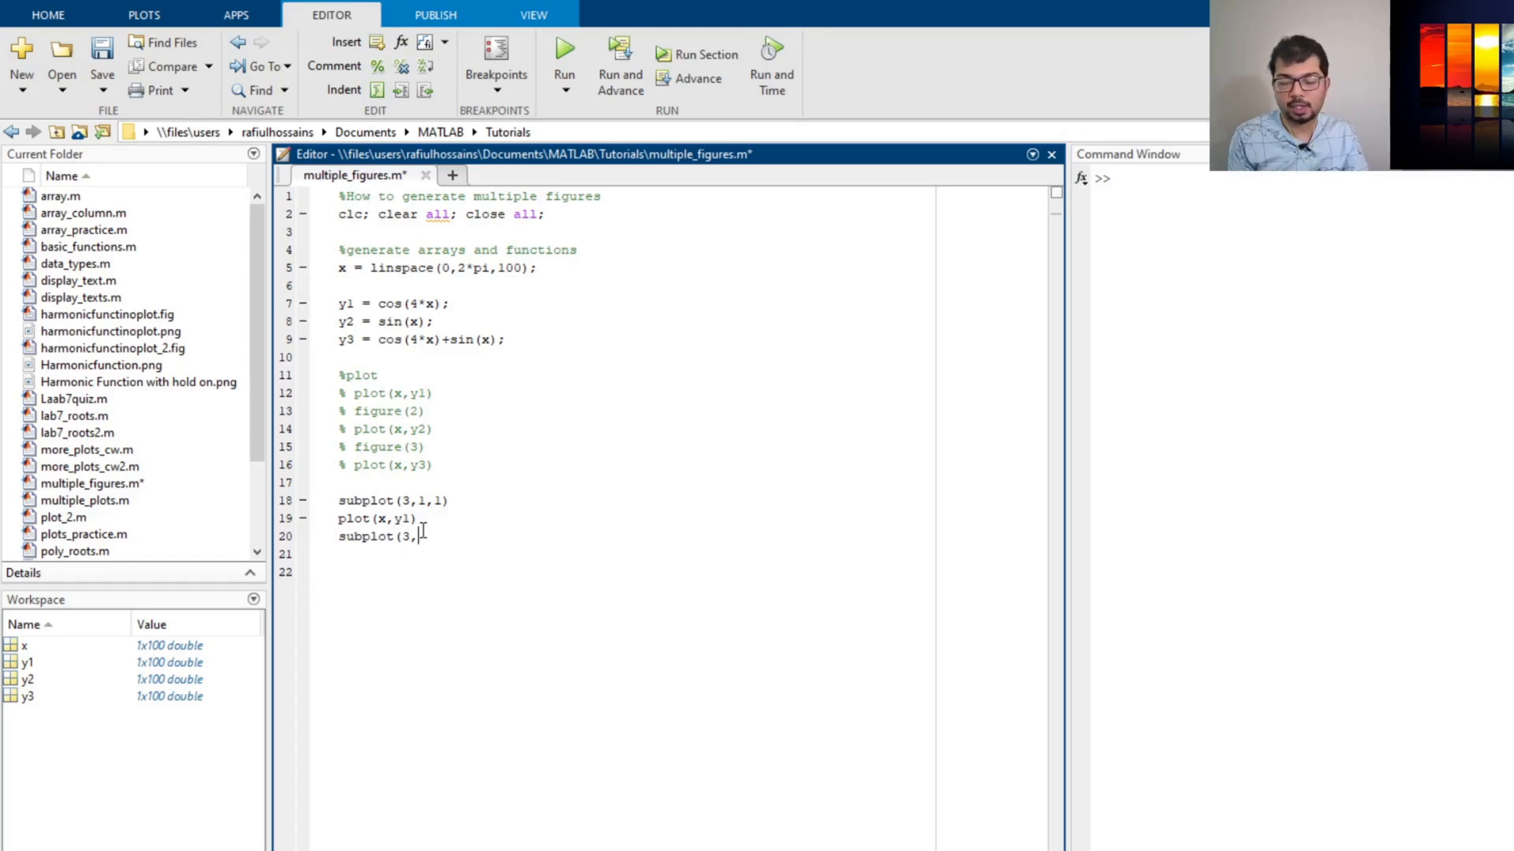
pyautogui.write('1,')
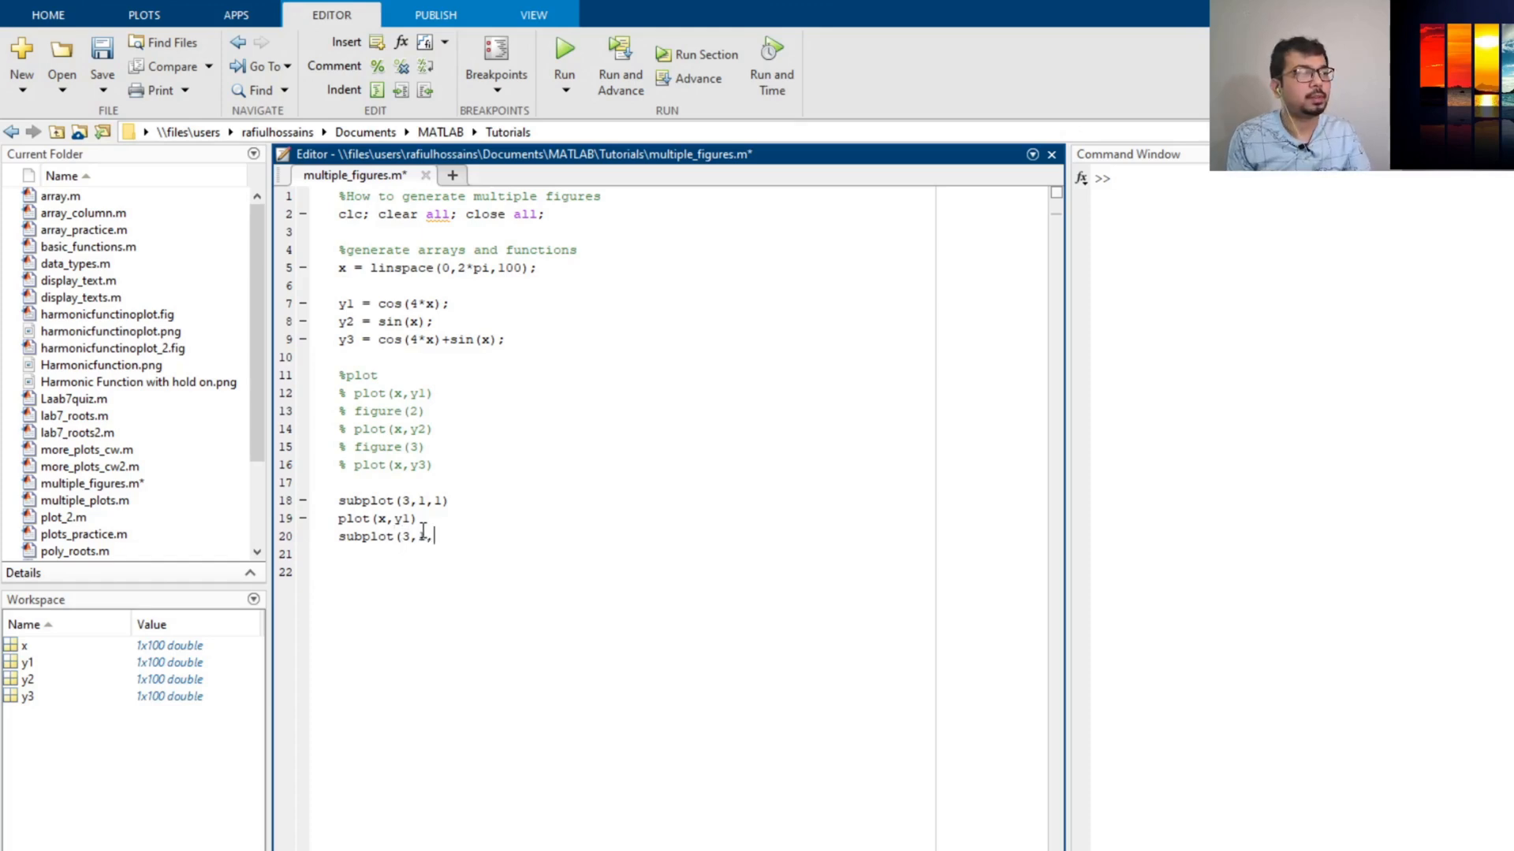
pyautogui.write('2)')
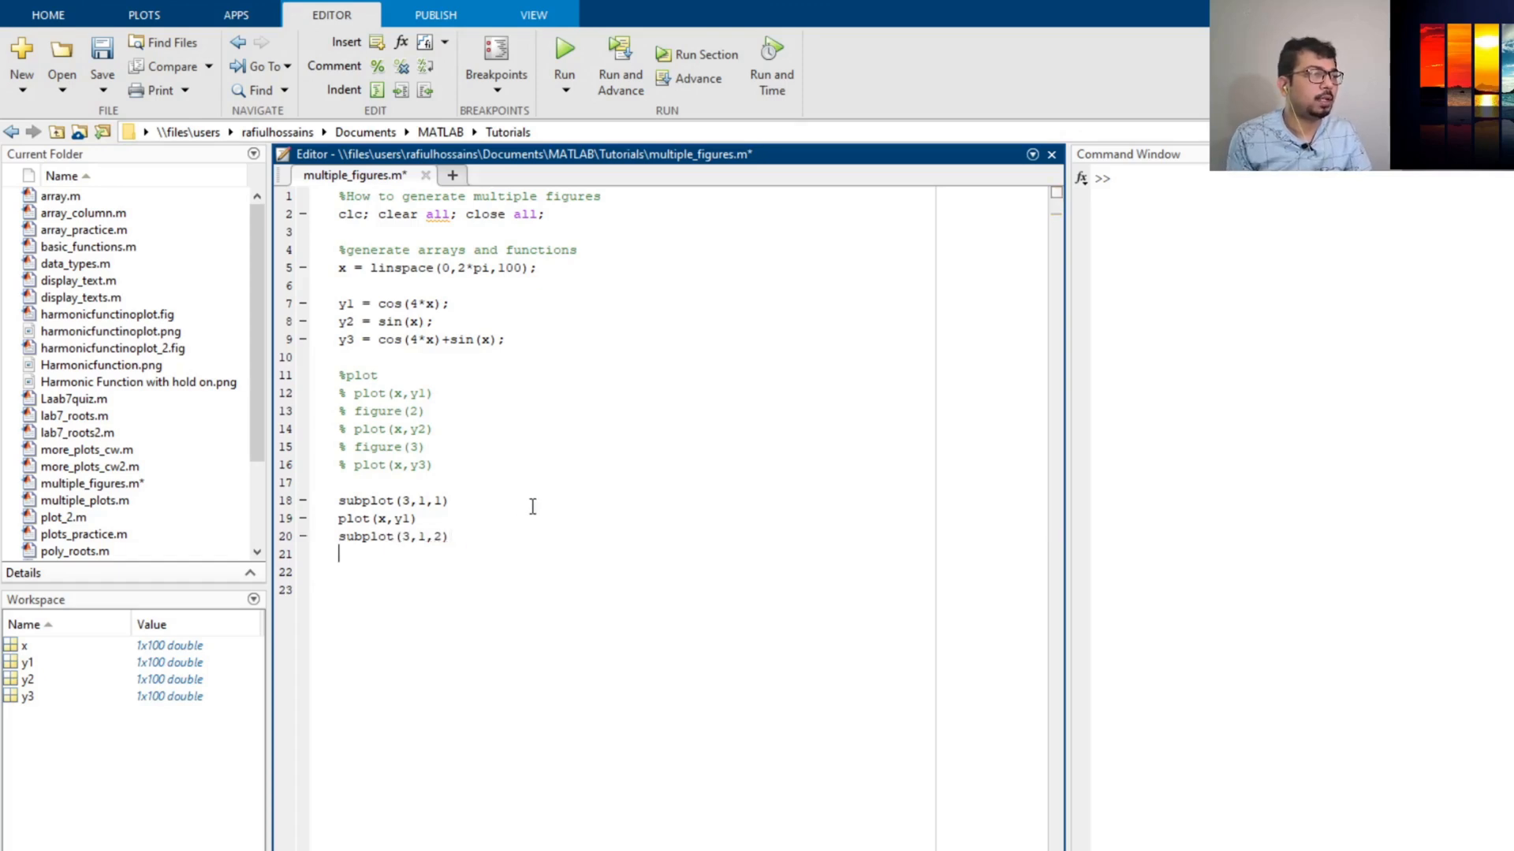
pyautogui.write('plot')
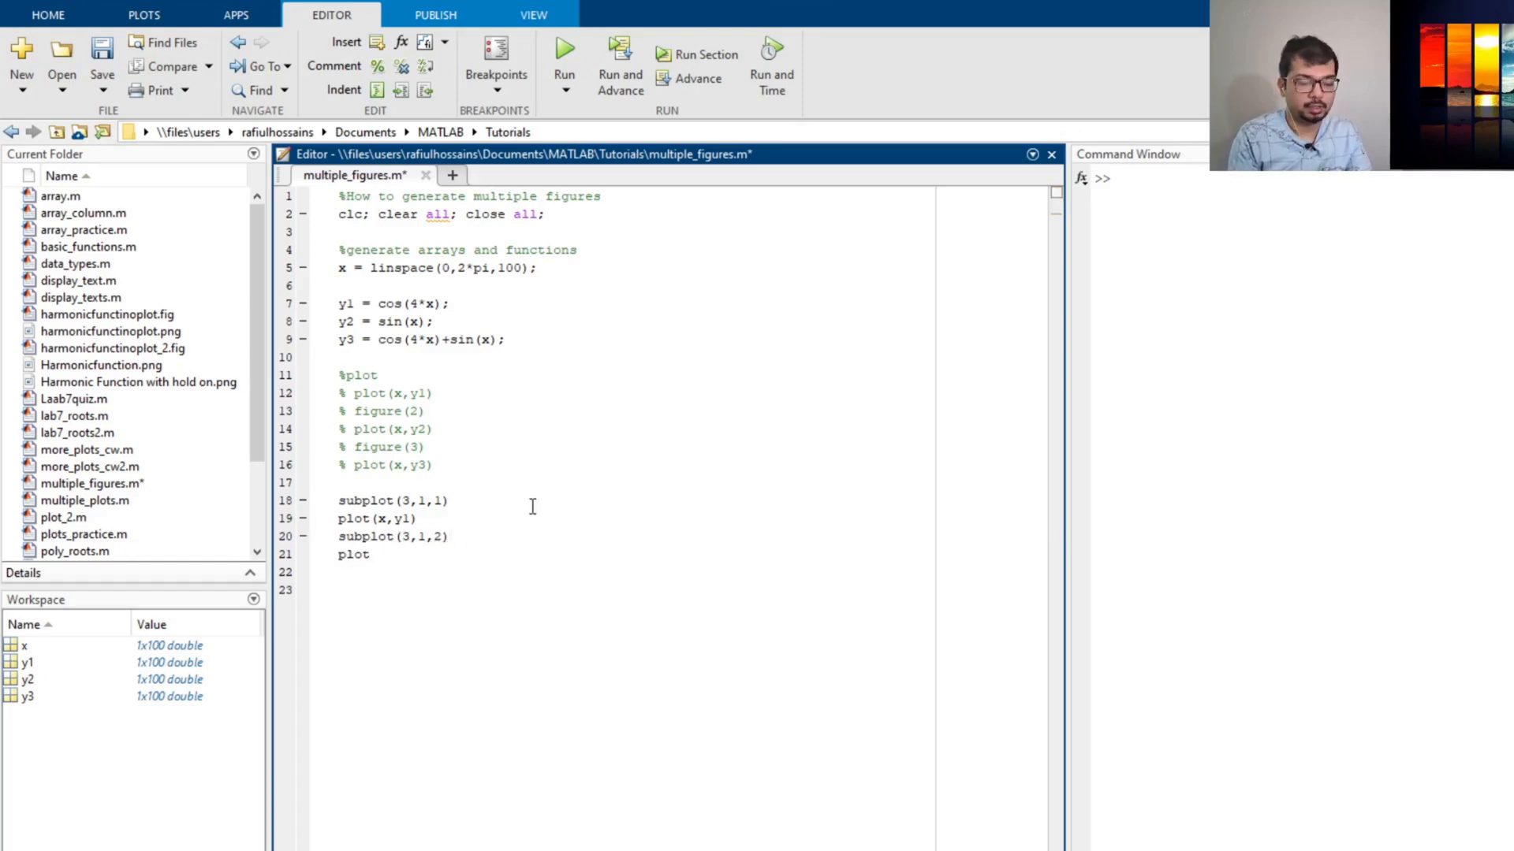
pyautogui.write('(x,y')
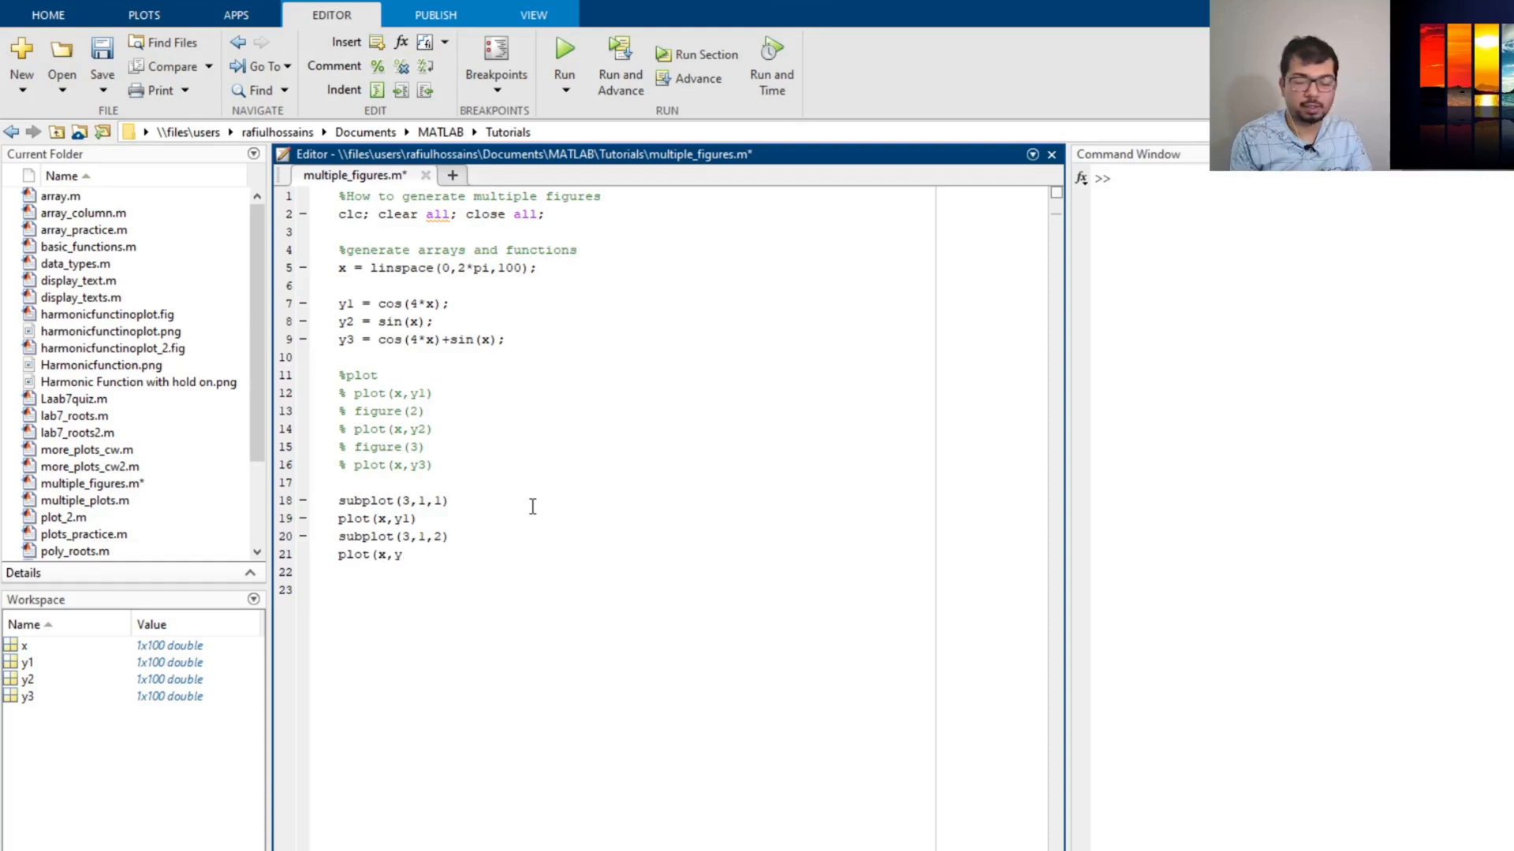
pyautogui.write('2)')
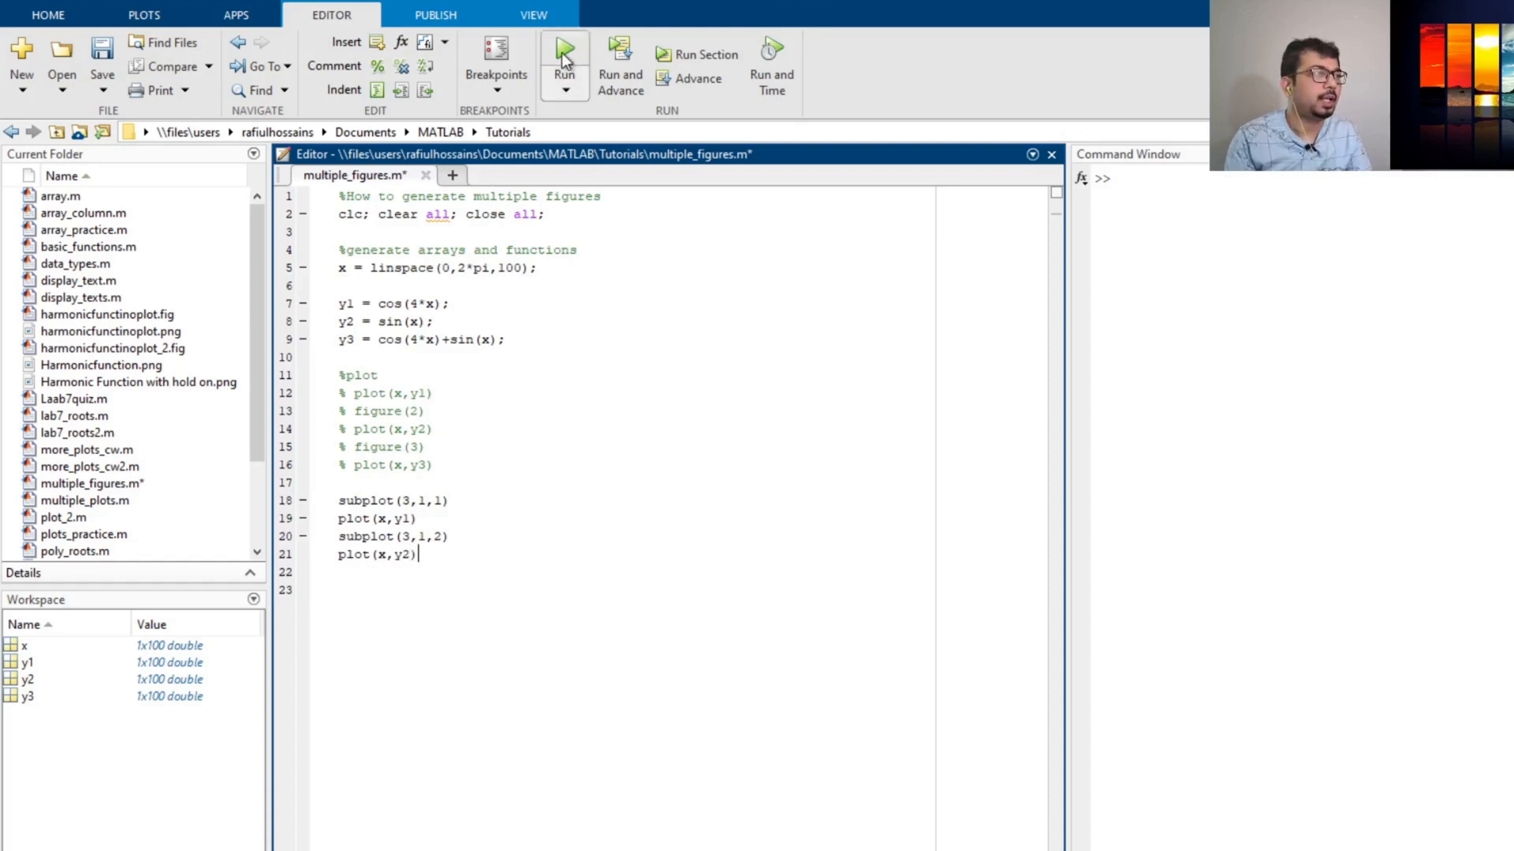
pyautogui.click(564, 53)
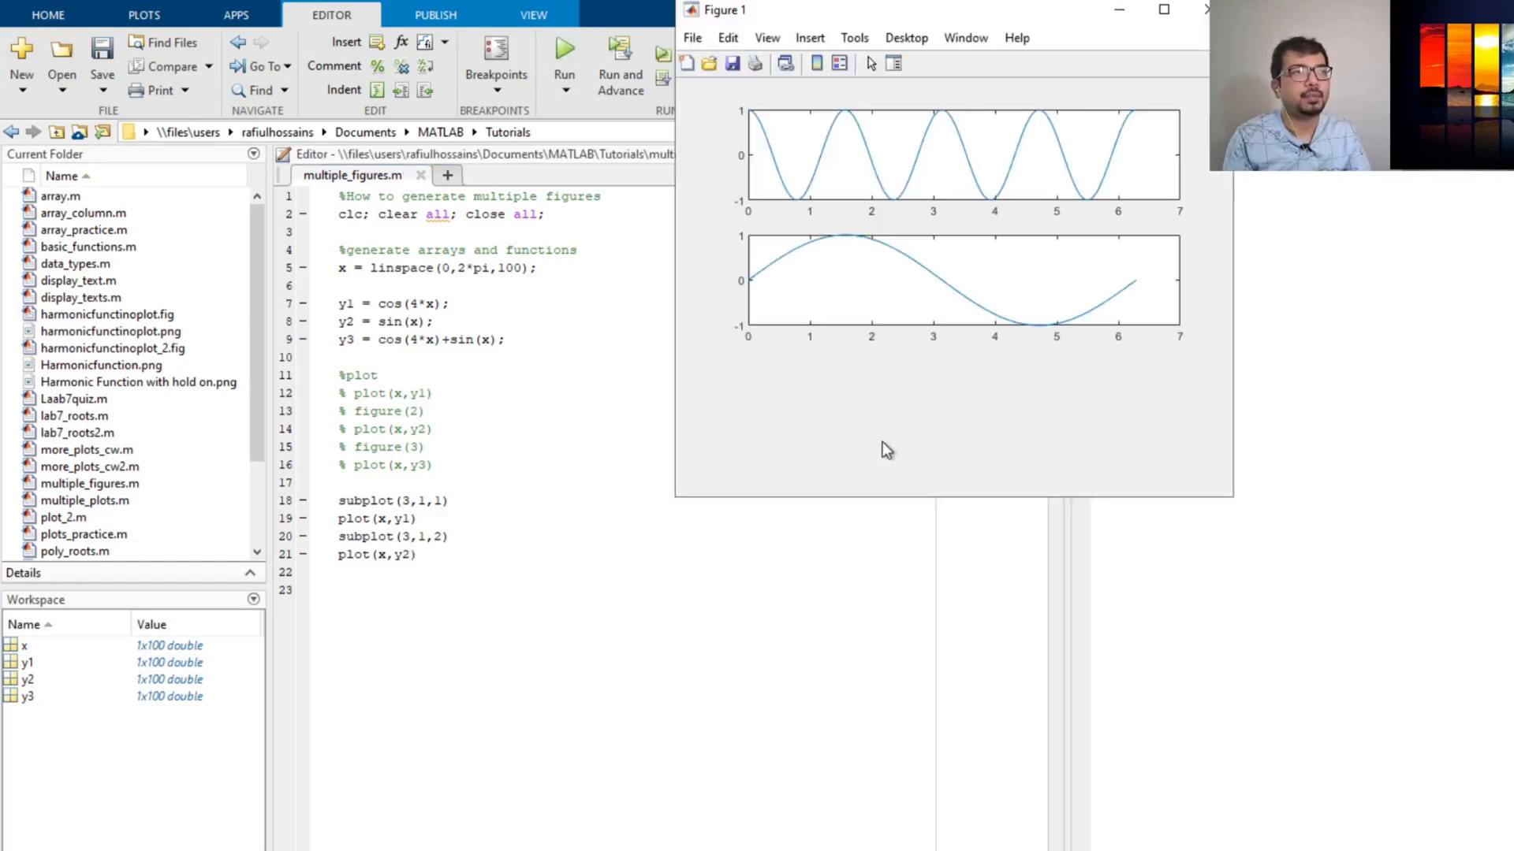
pyautogui.moveTo(1038, 319)
pyautogui.write('s')
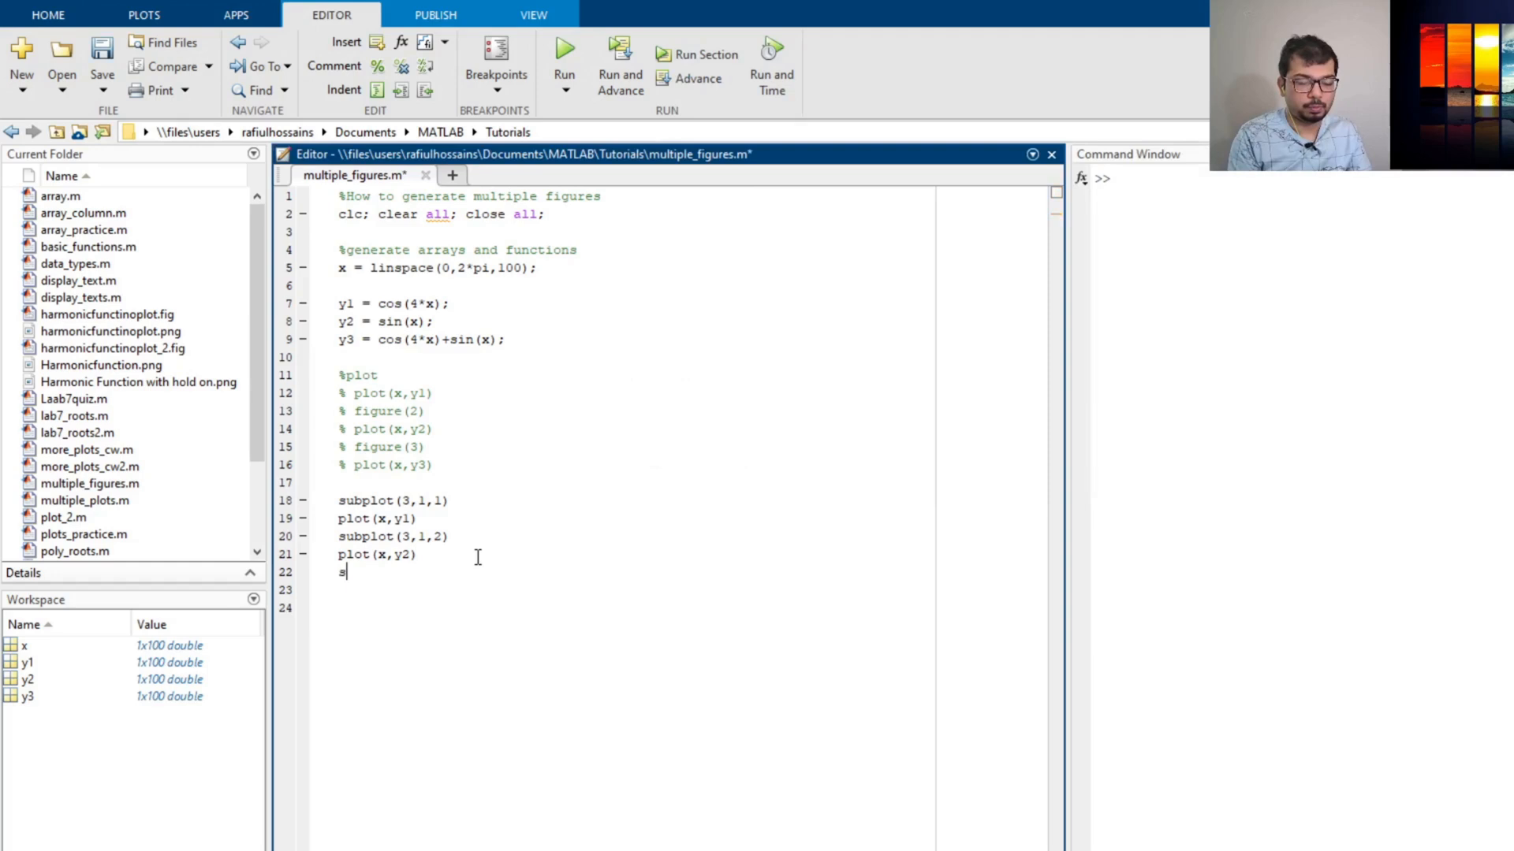
# Step: Add subplot(3,1,3) with plot(x,y3) and run, filling the bottom tile with cos(4x)+sin(x)
pyautogui.write('ubplopt')
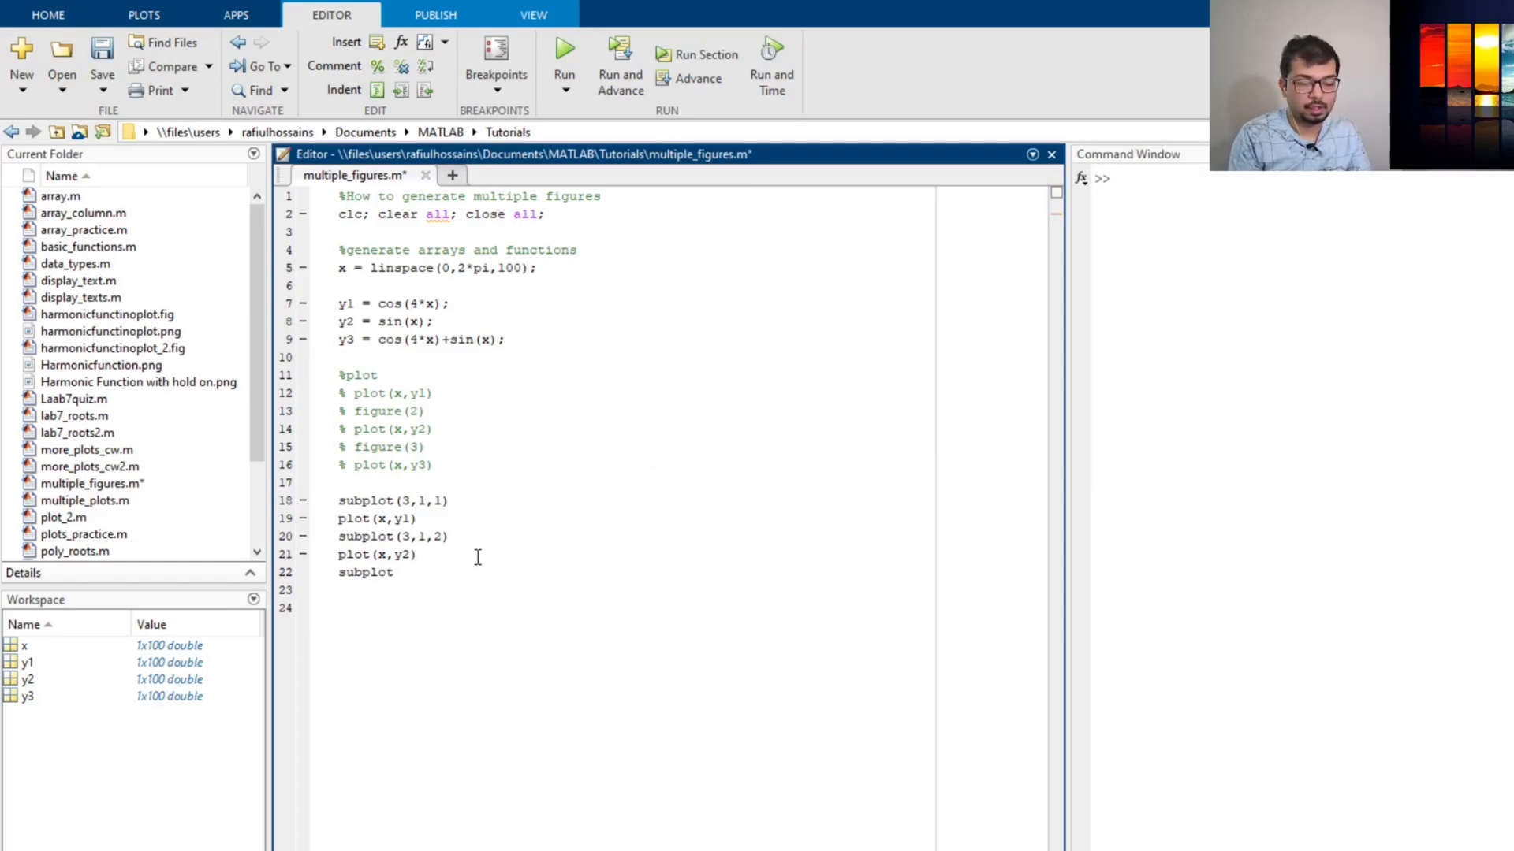
pyautogui.write('(')
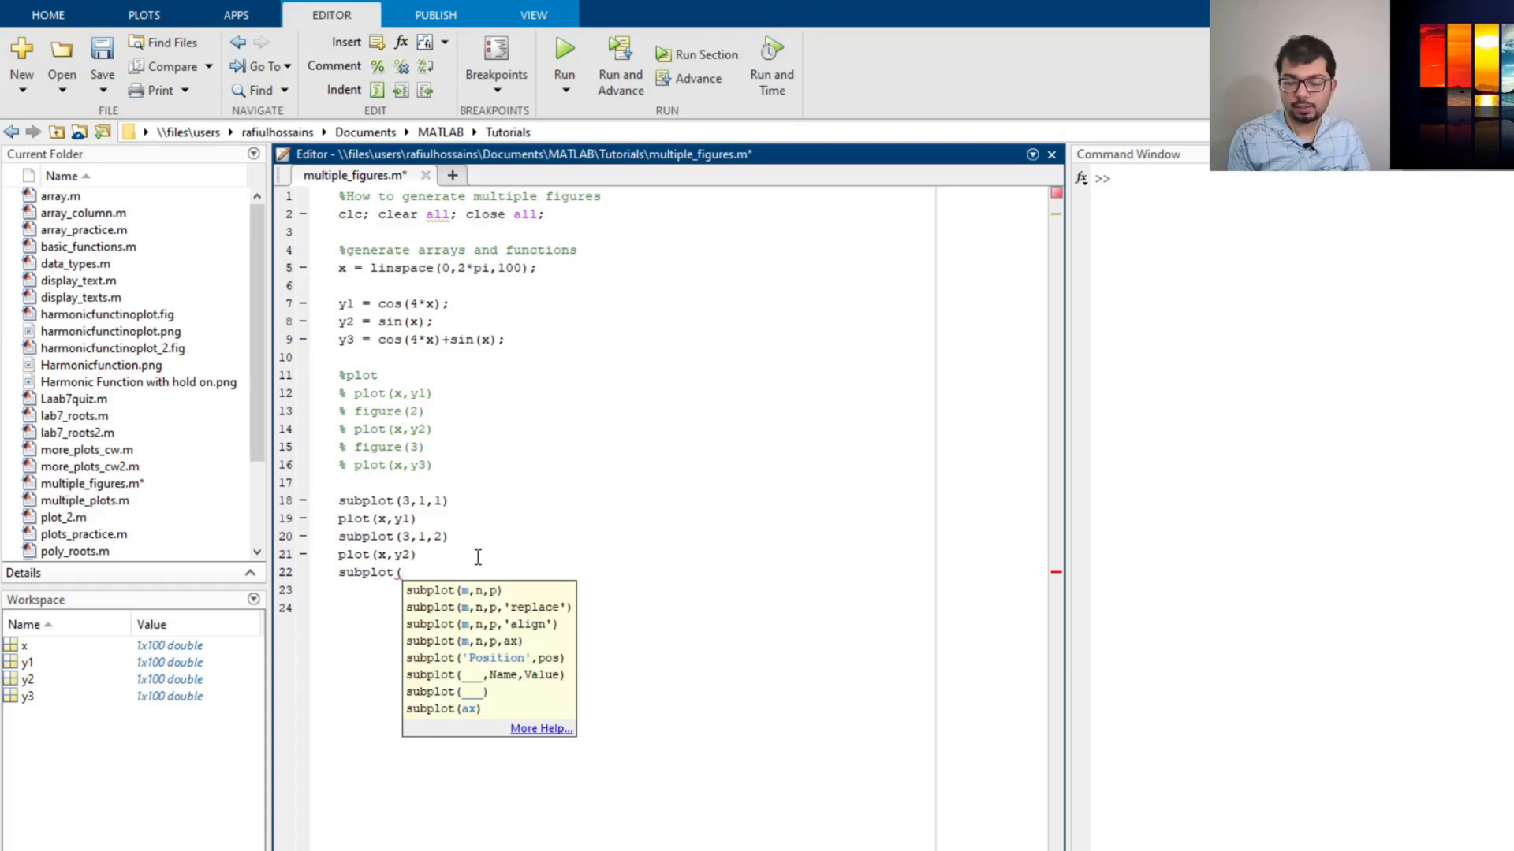
pyautogui.write('3,1,3')
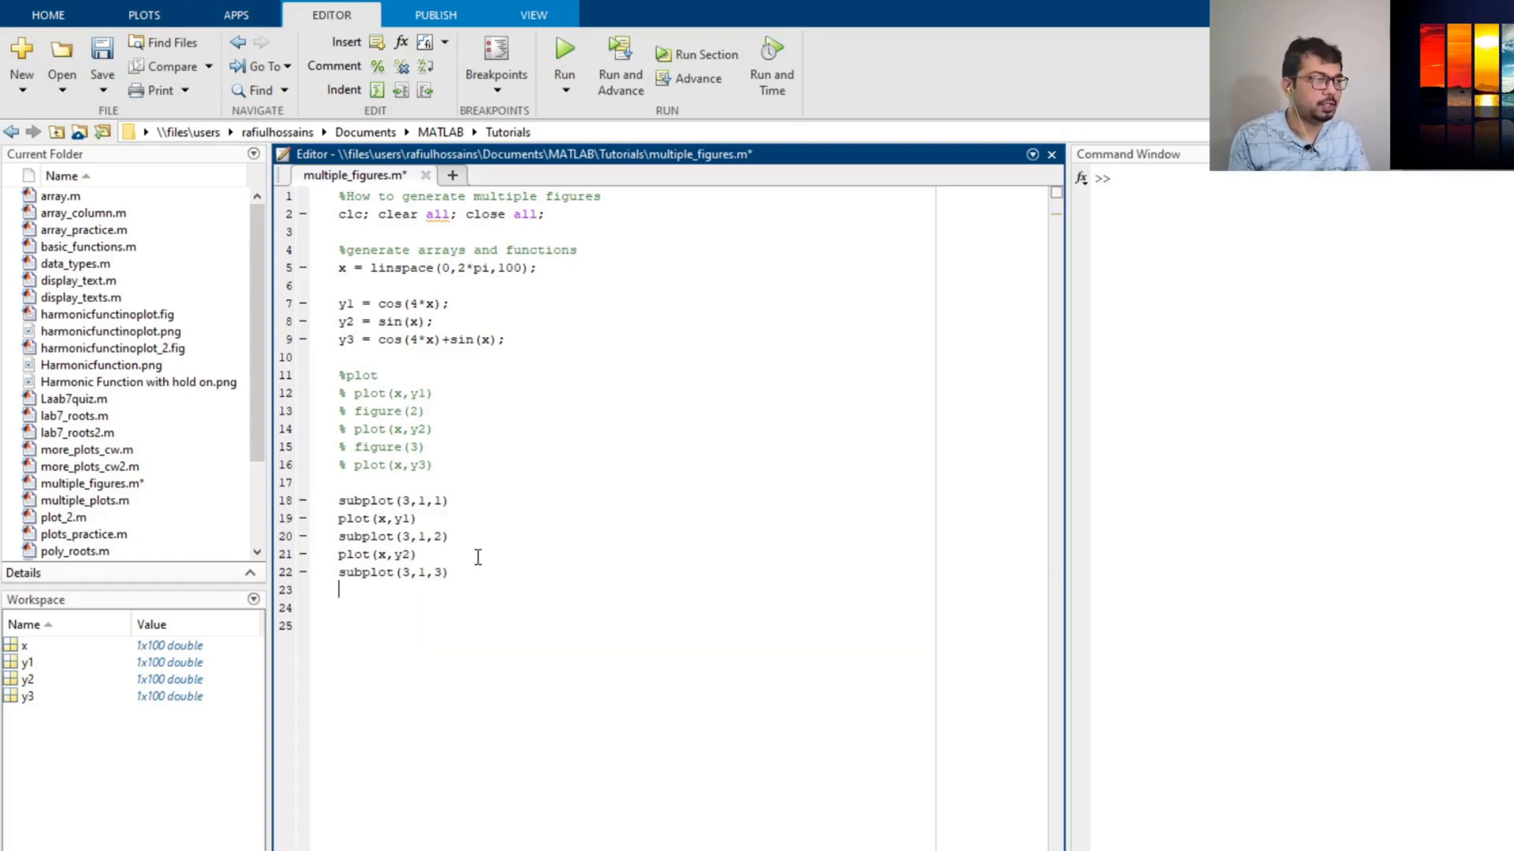
pyautogui.write('plot')
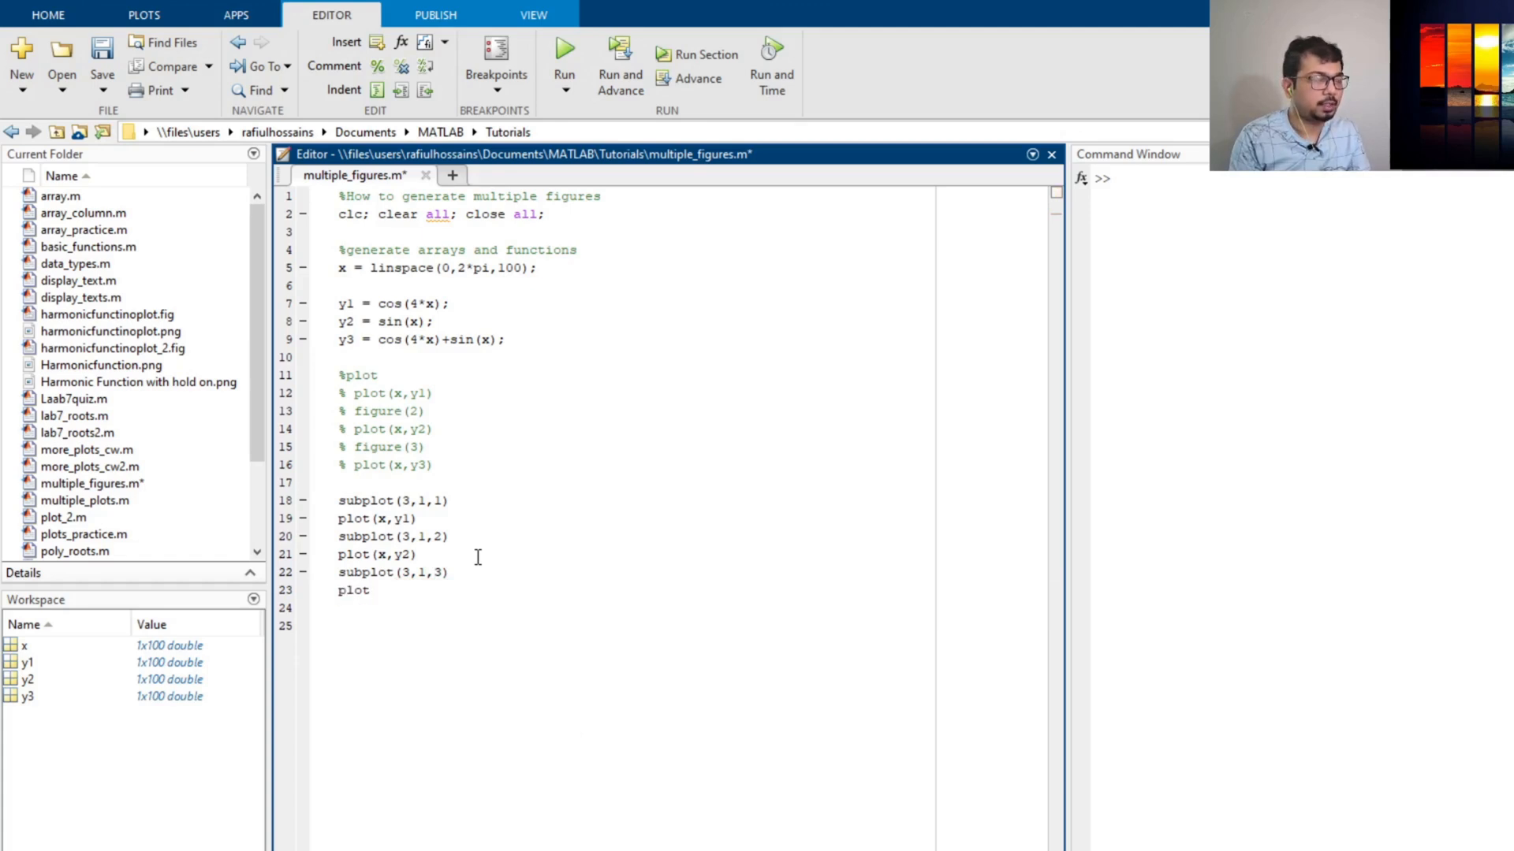
pyautogui.write('(x,y')
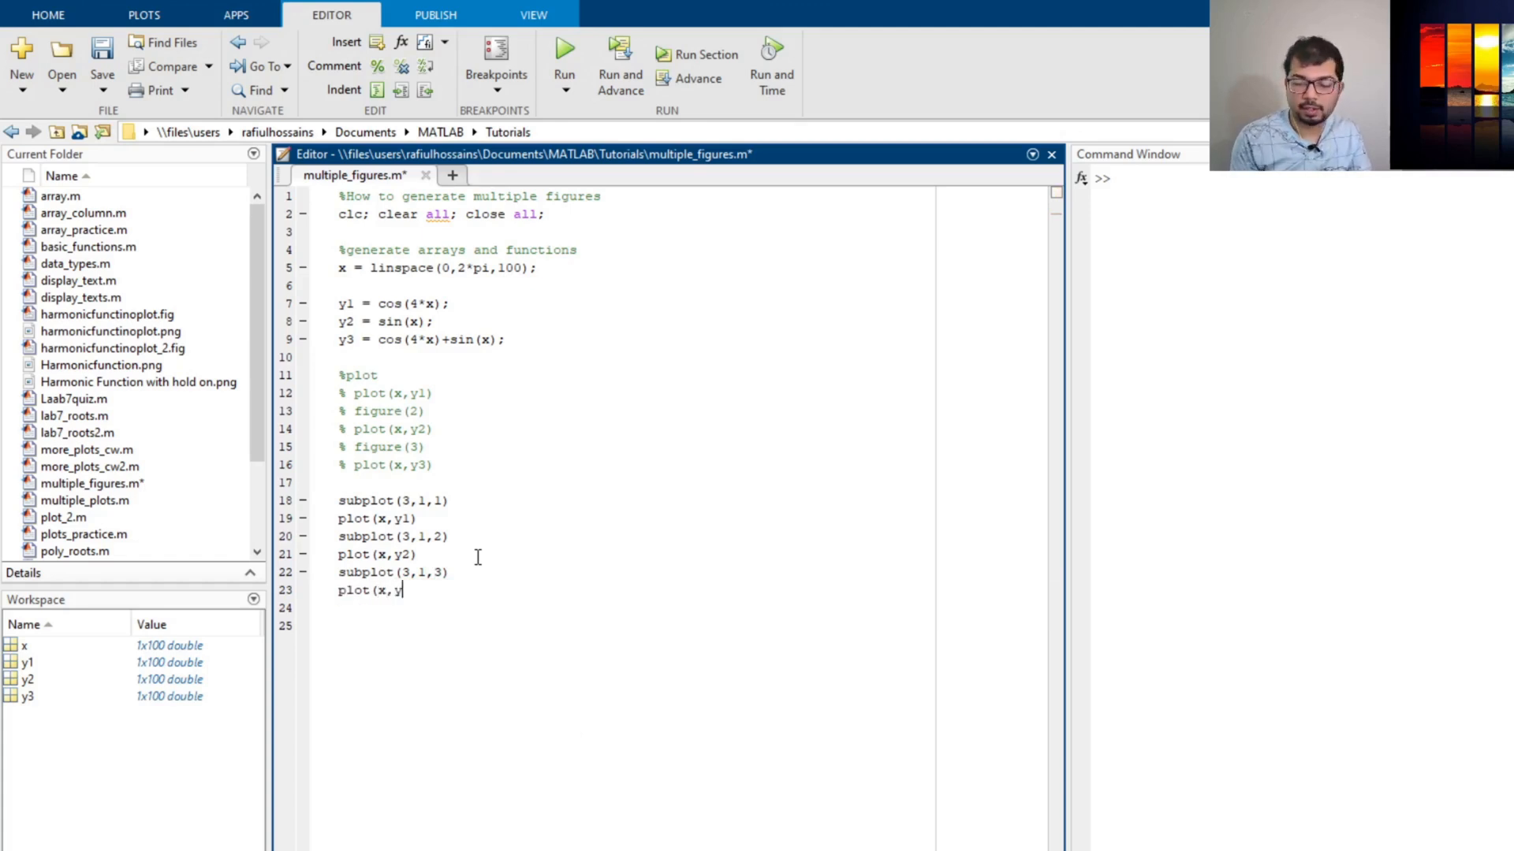
pyautogui.write('3)')
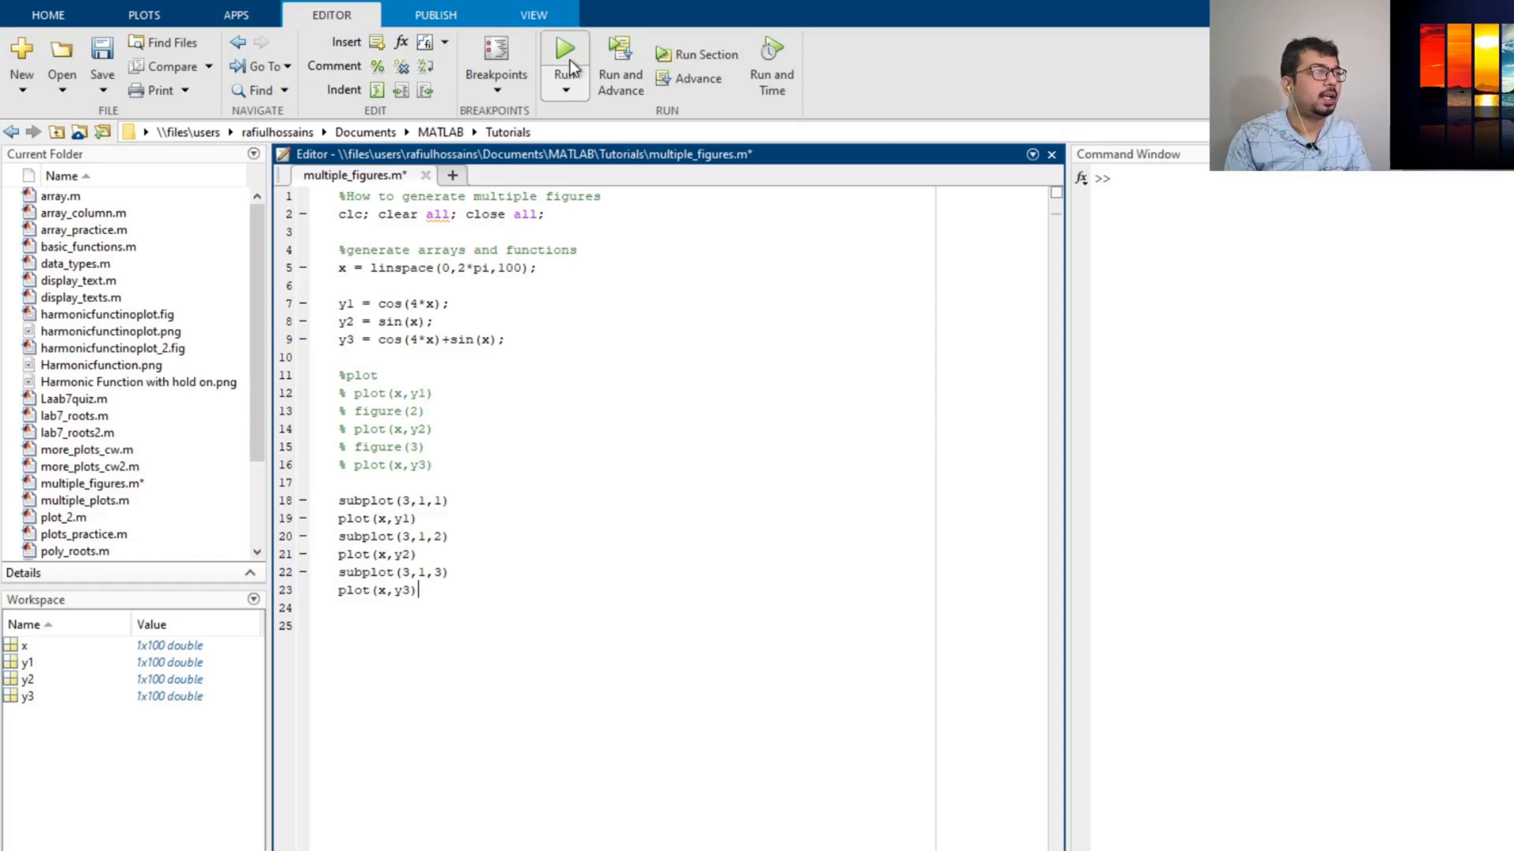
pyautogui.click(564, 45)
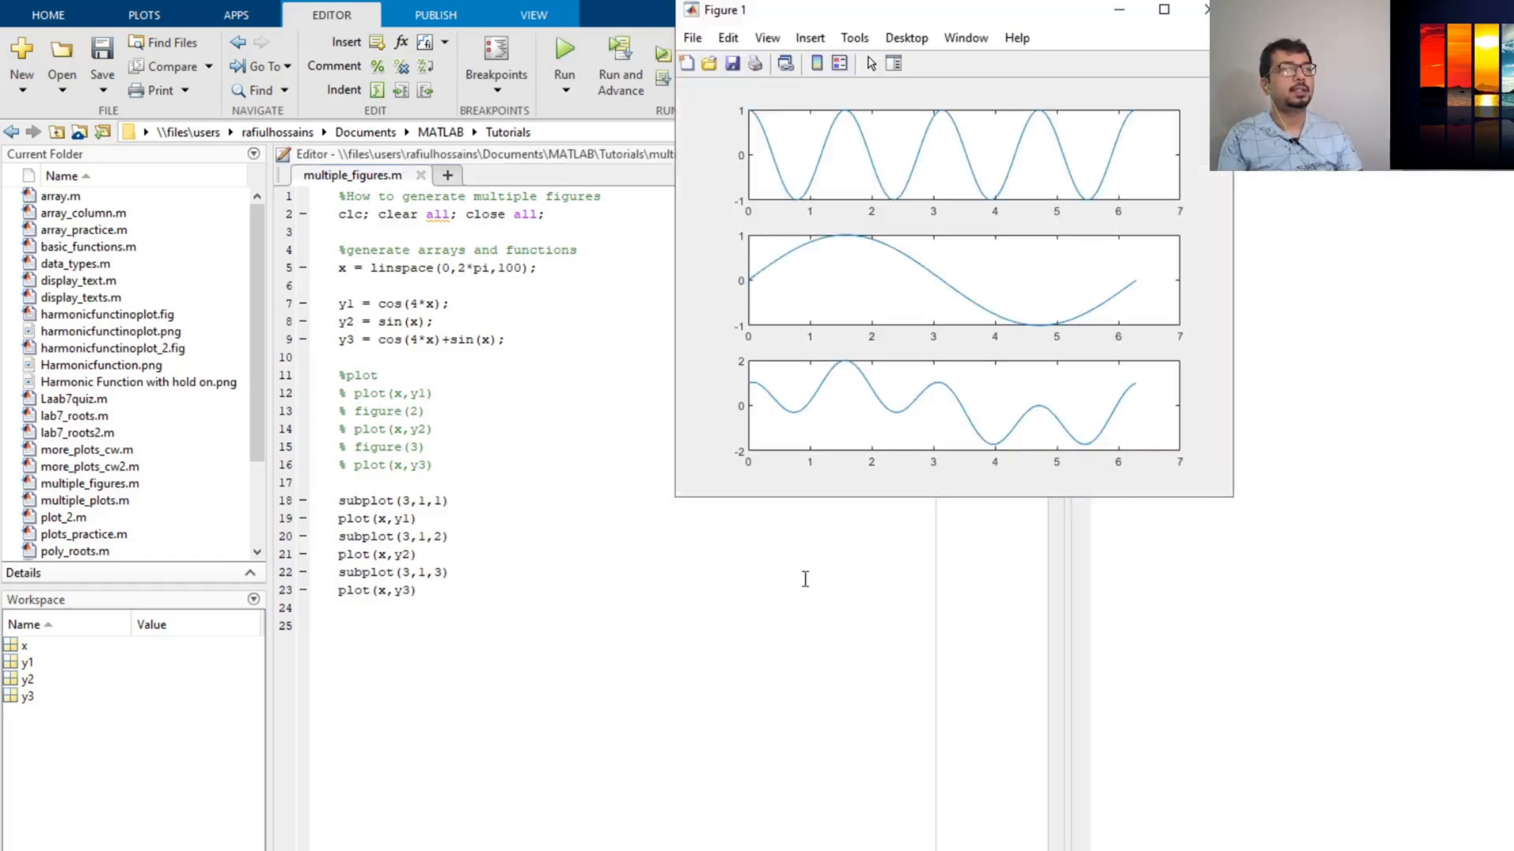
pyautogui.moveTo(927, 429)
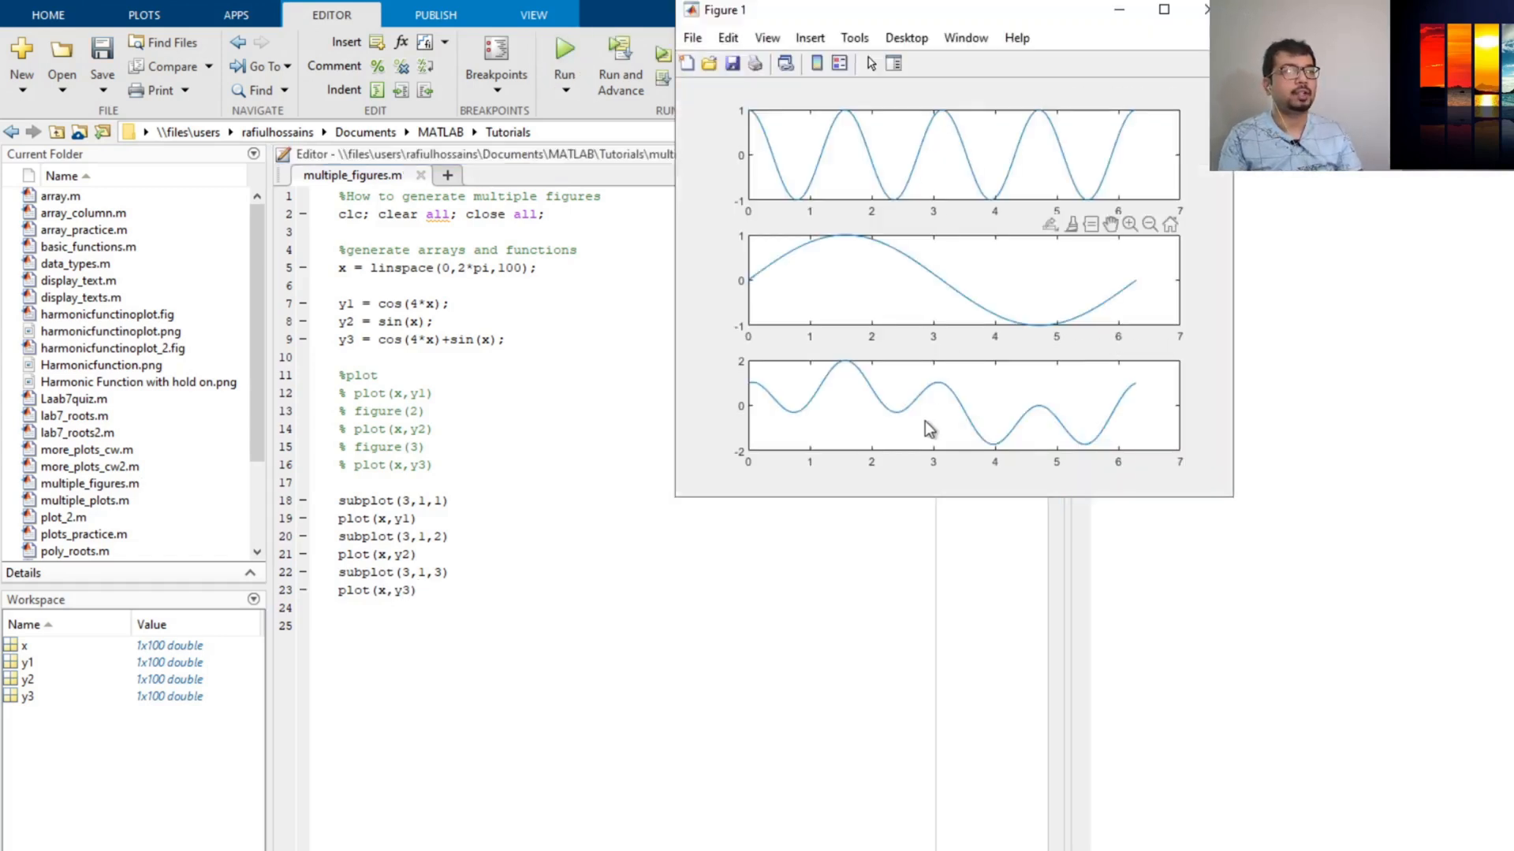
pyautogui.moveTo(999, 4)
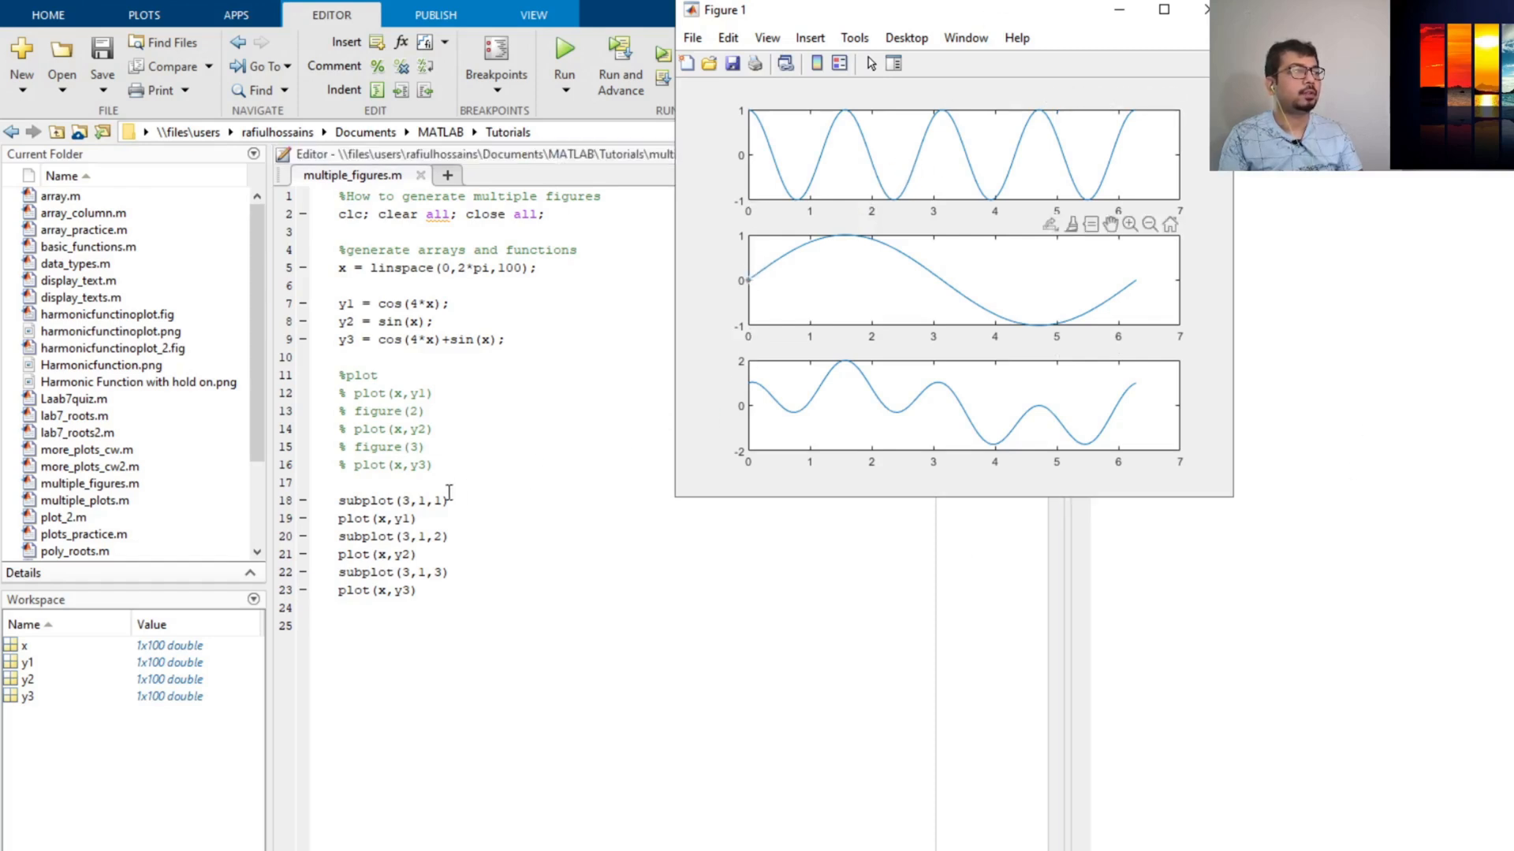
pyautogui.moveTo(393, 579)
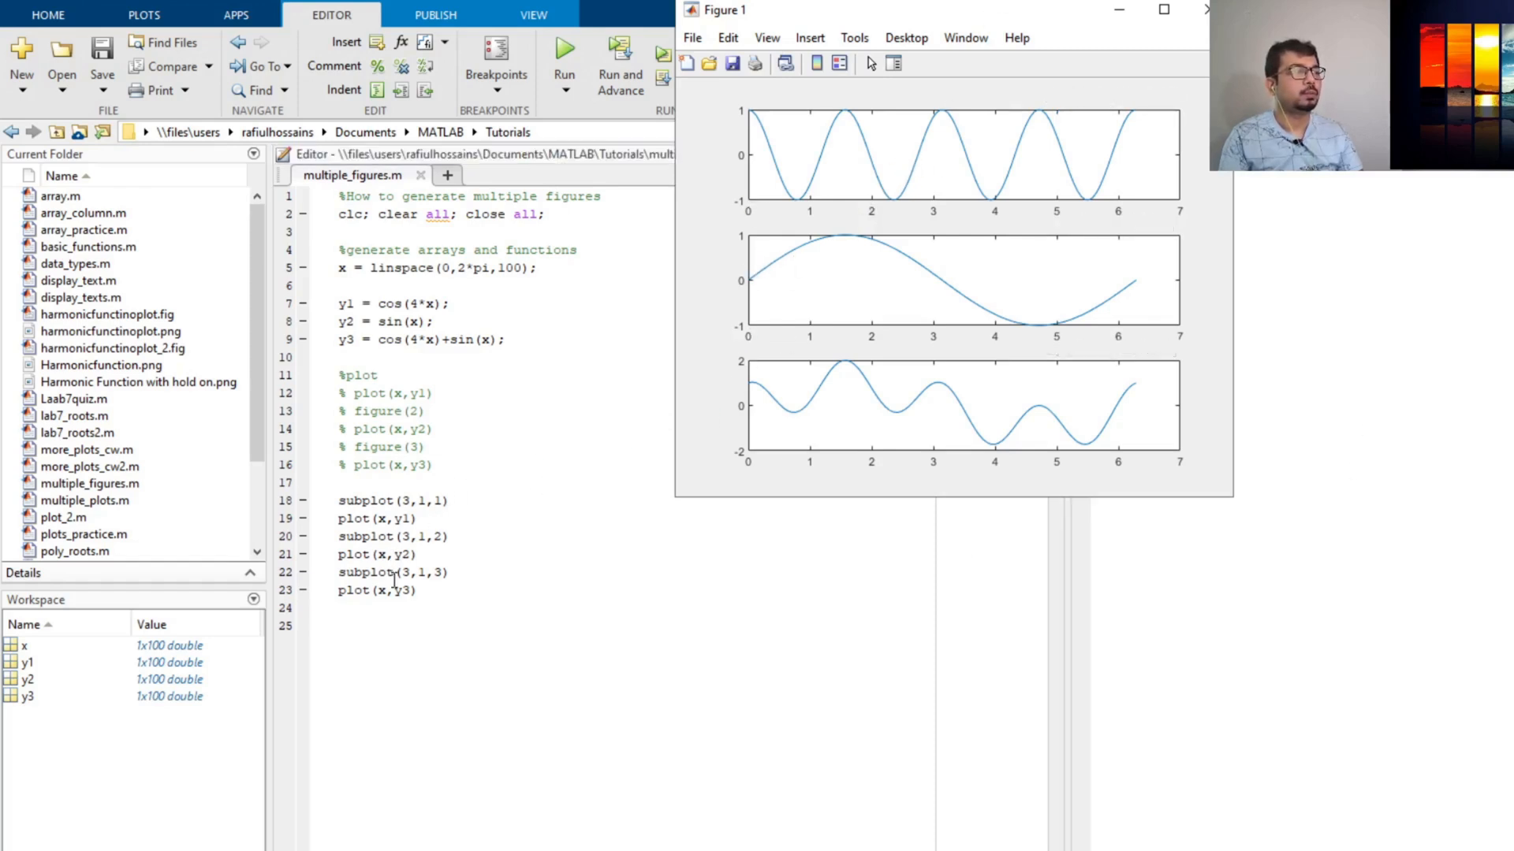
pyautogui.moveTo(842, 188)
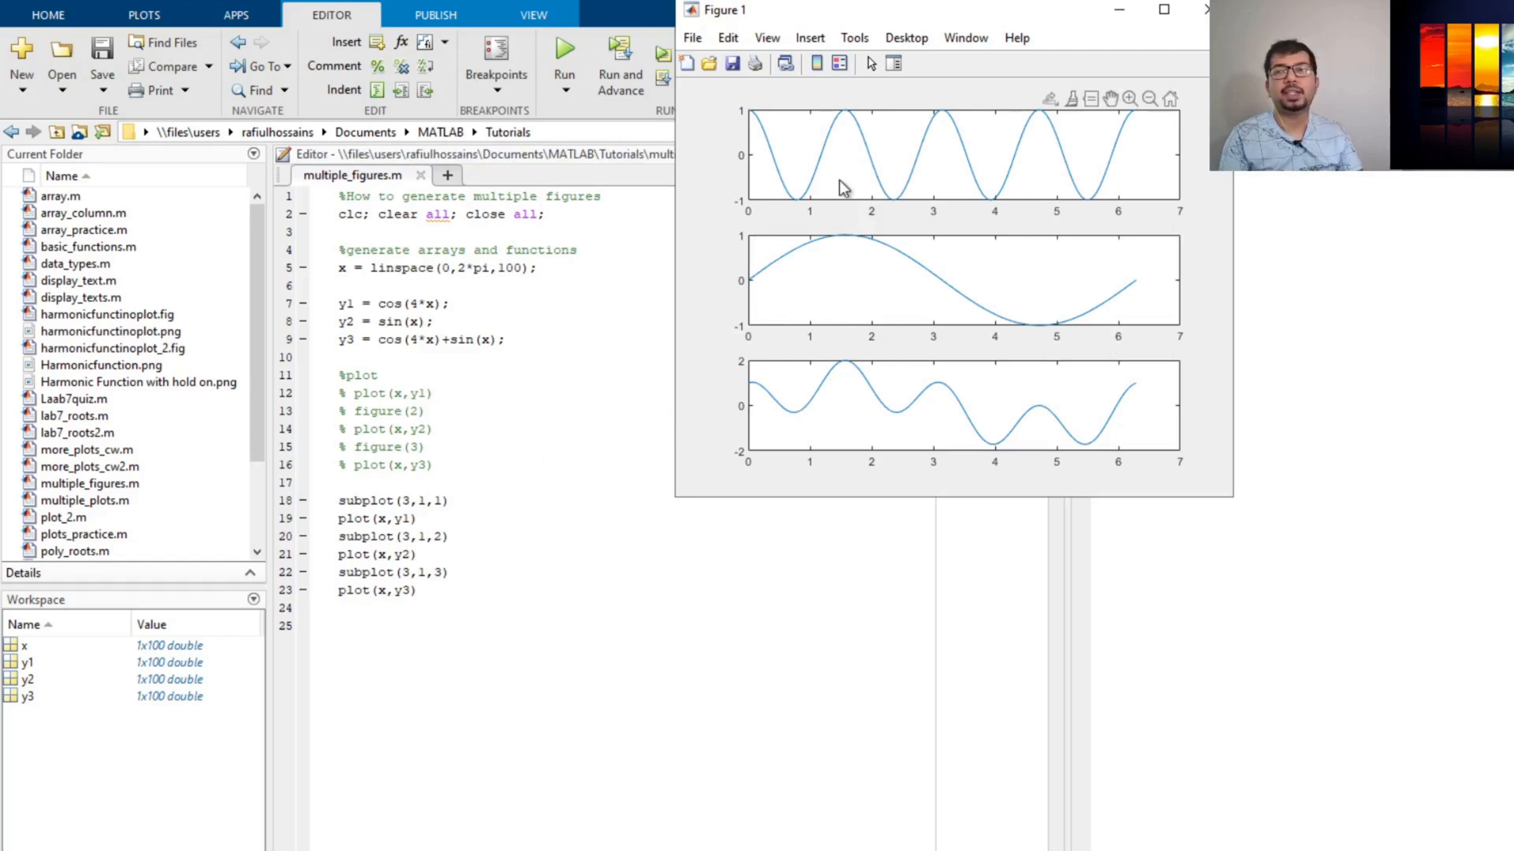
pyautogui.moveTo(795, 339)
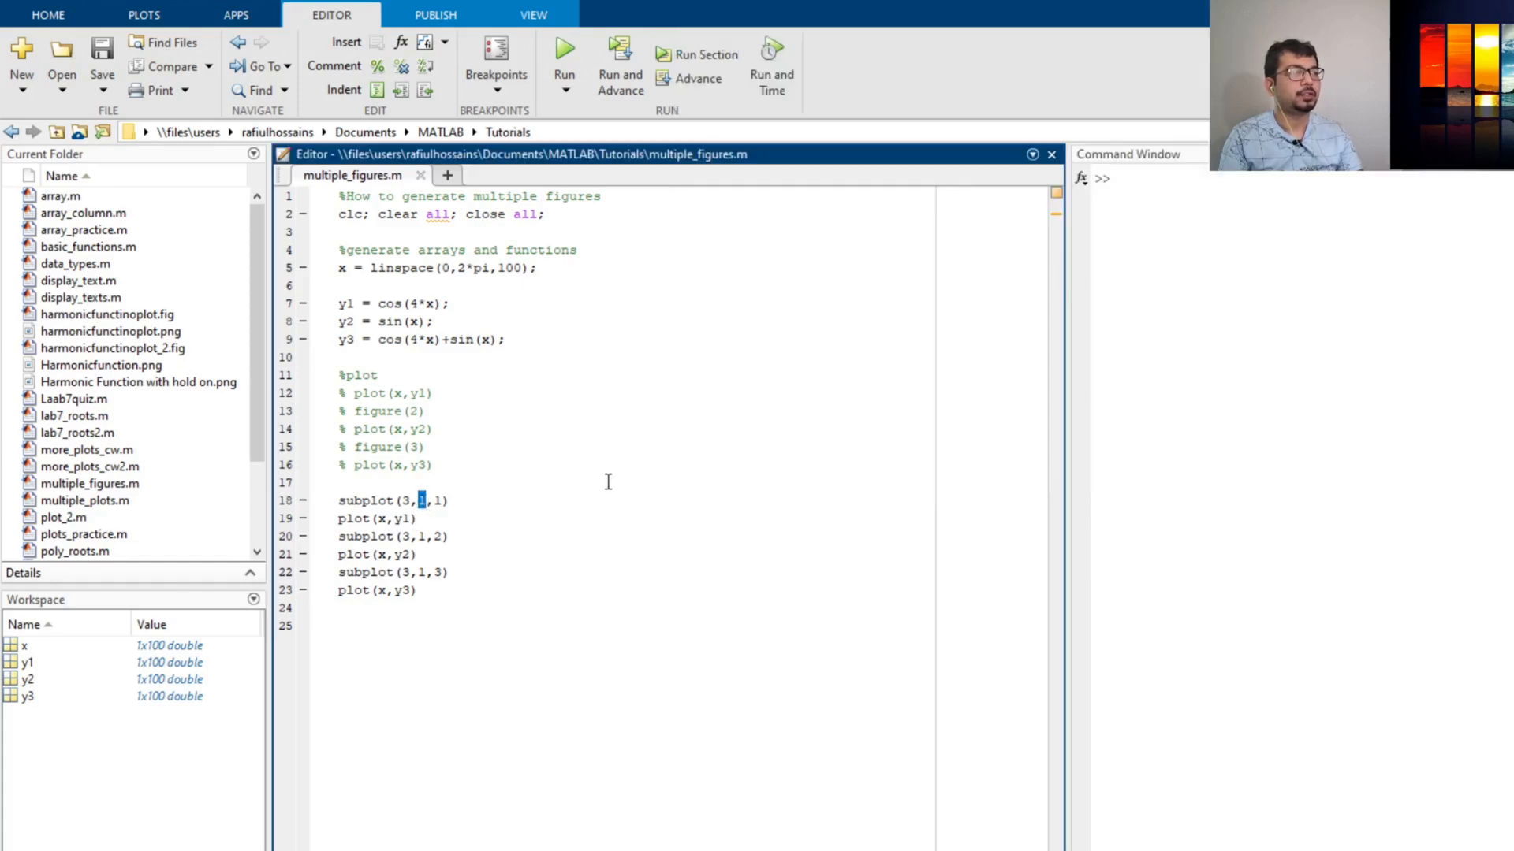
# Step: Change the first tile to subplot(3,2,1), save and rerun, then close Figure 1
pyautogui.write('2')
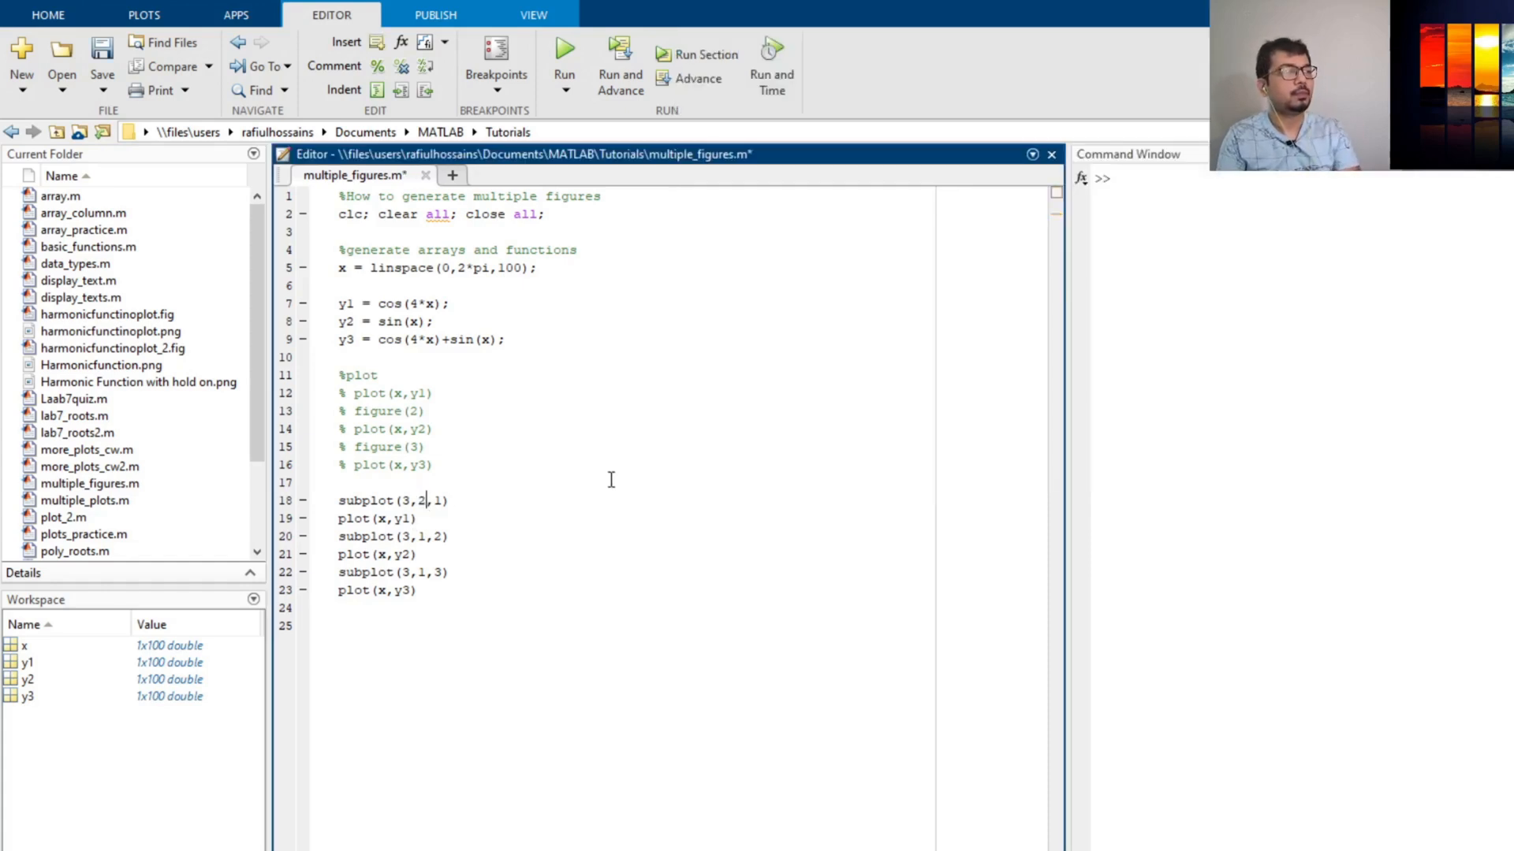
pyautogui.press('ctrl+s')
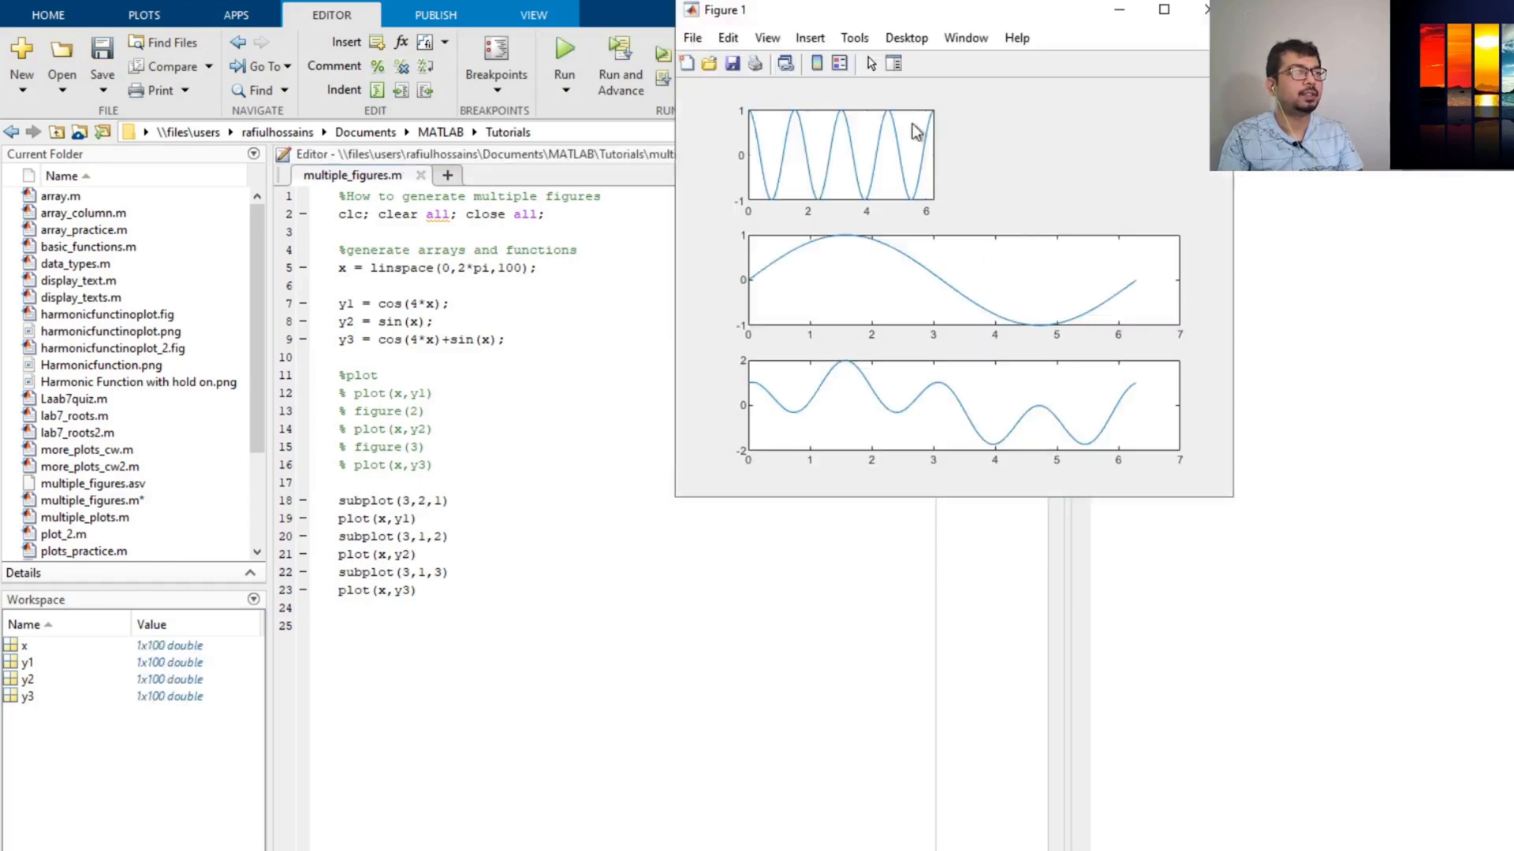
pyautogui.moveTo(1148, 133)
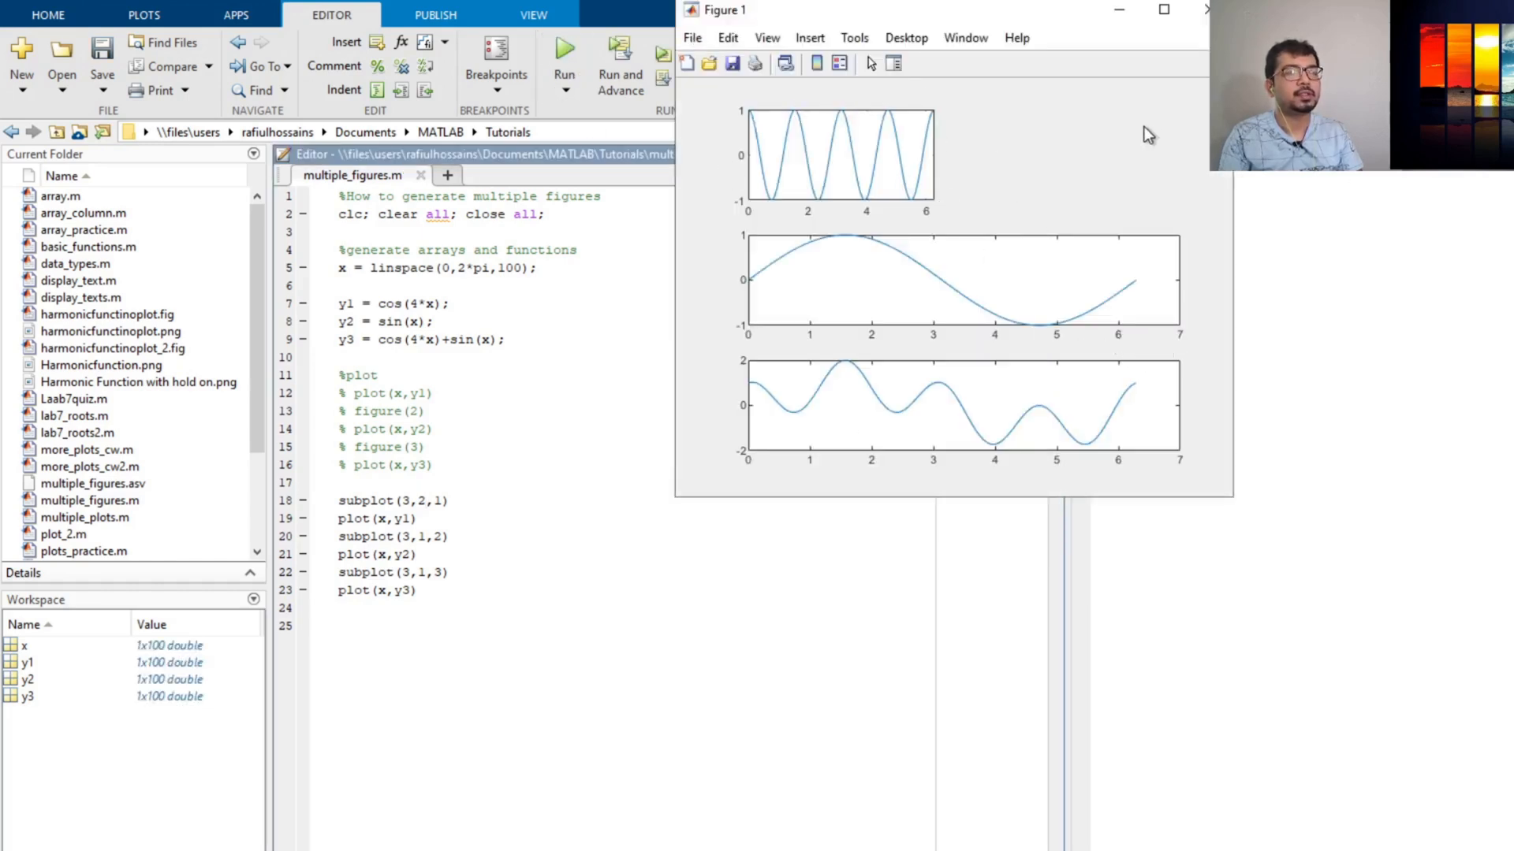
pyautogui.moveTo(1126, 149)
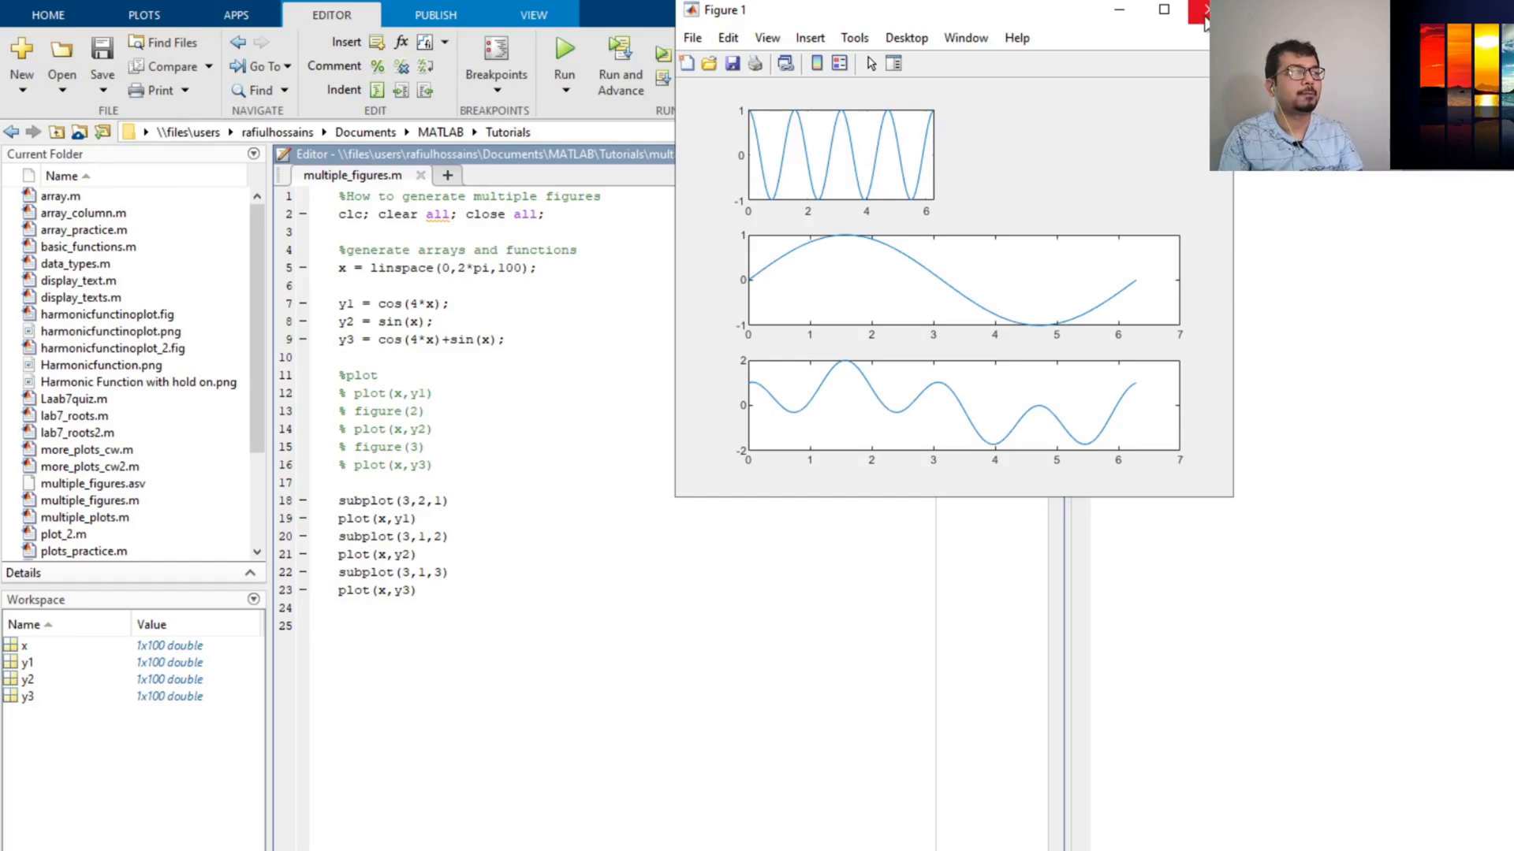
pyautogui.click(1205, 10)
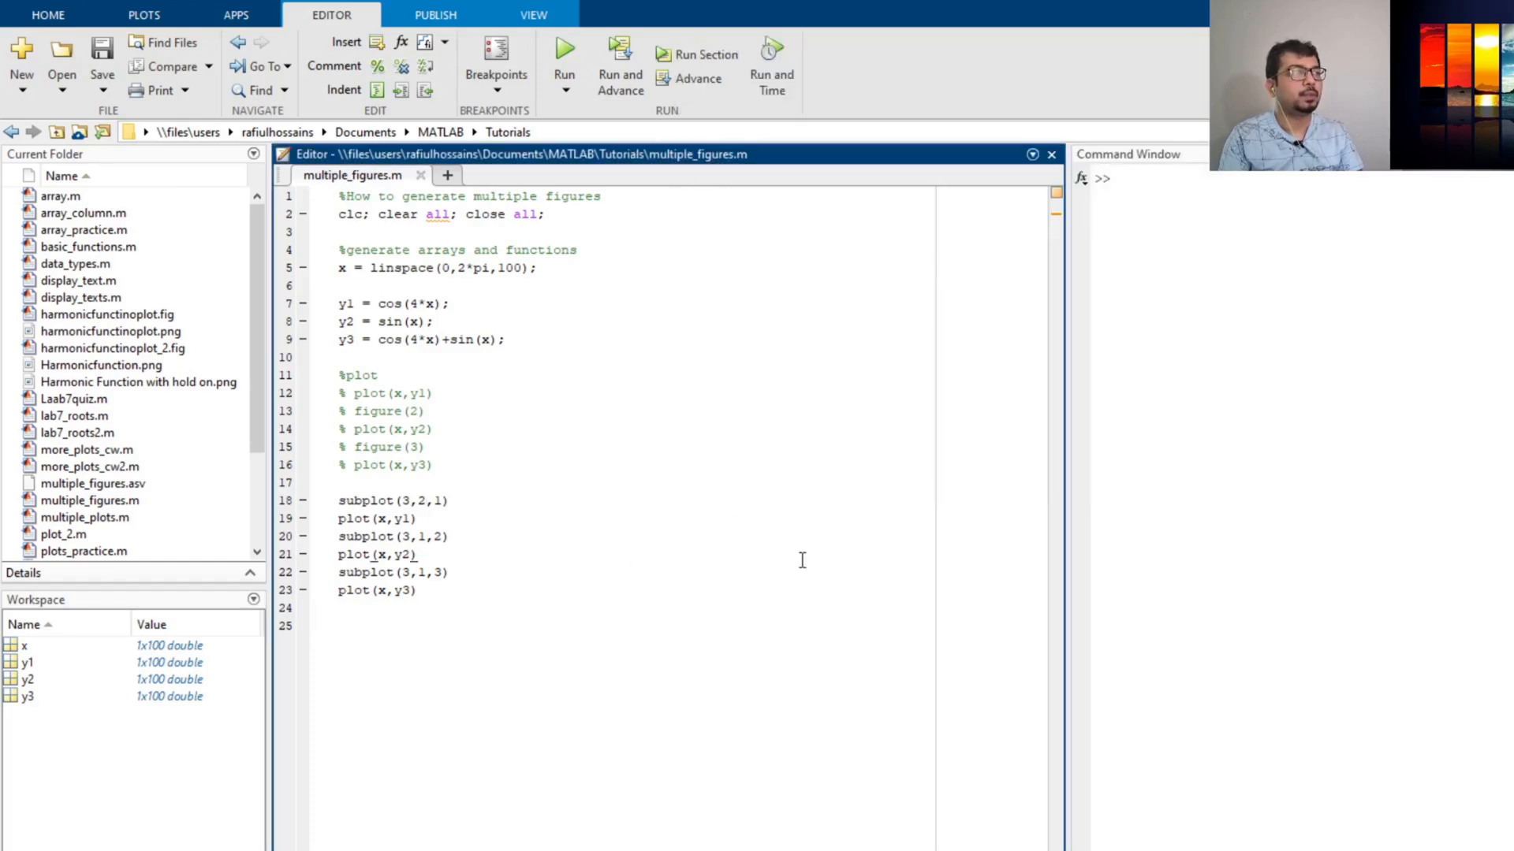
pyautogui.moveTo(387, 327)
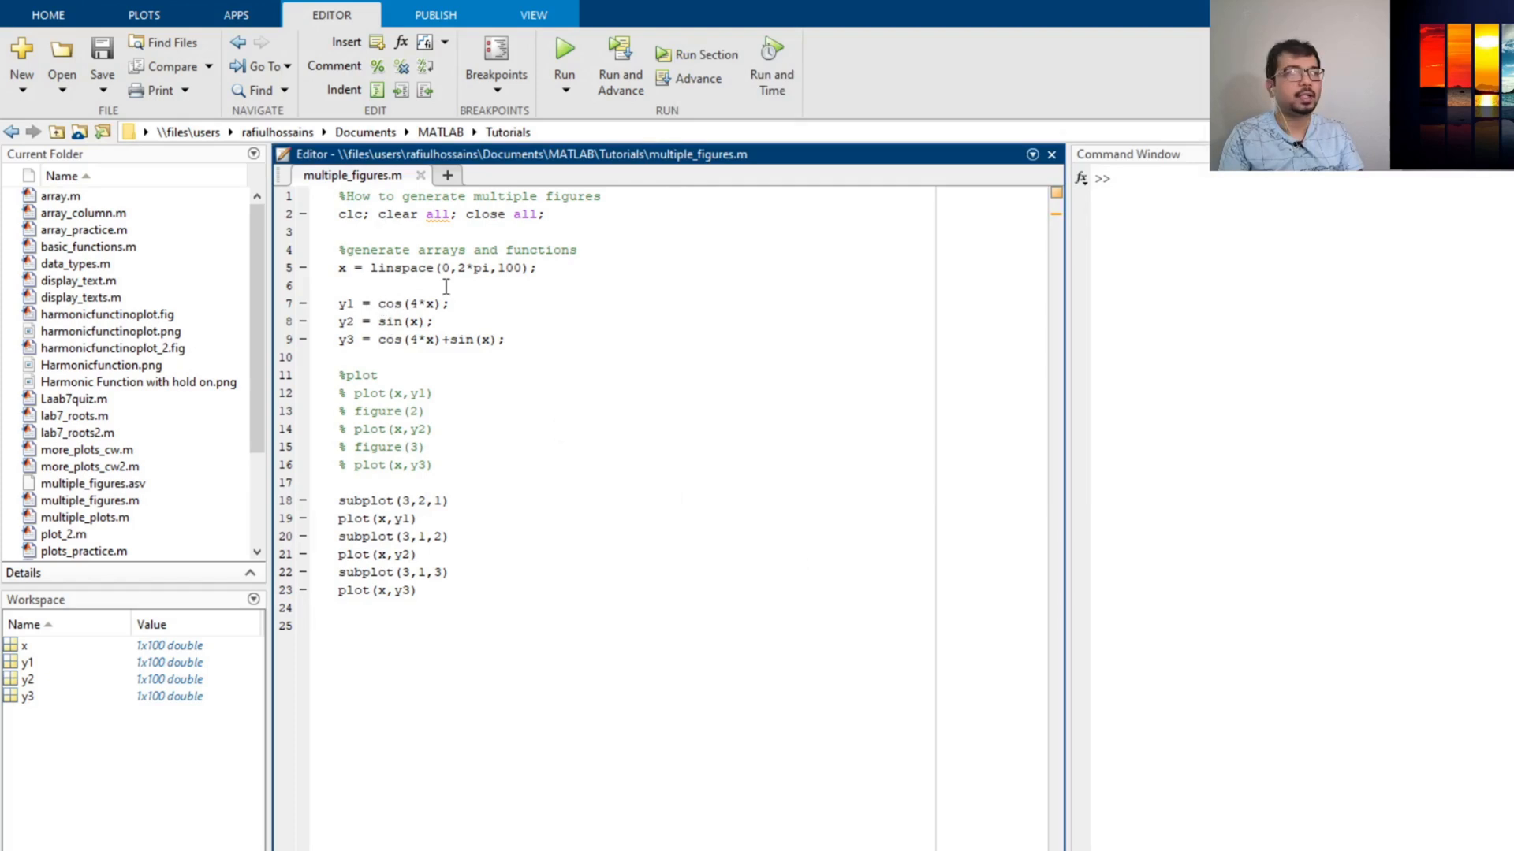
pyautogui.moveTo(405, 303); pyautogui.dragTo(454, 339)
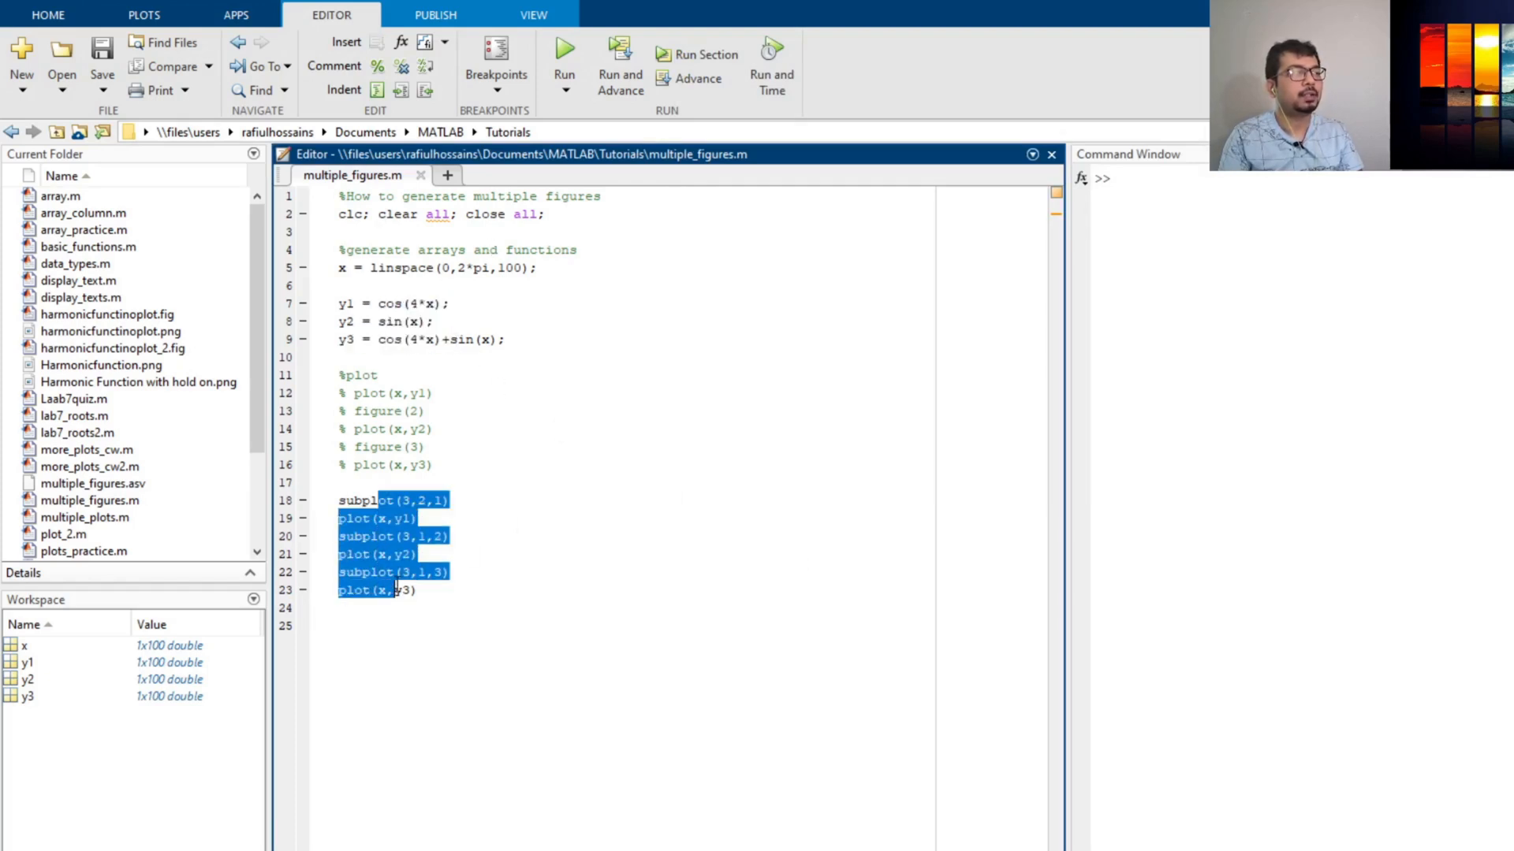
pyautogui.click(645, 522)
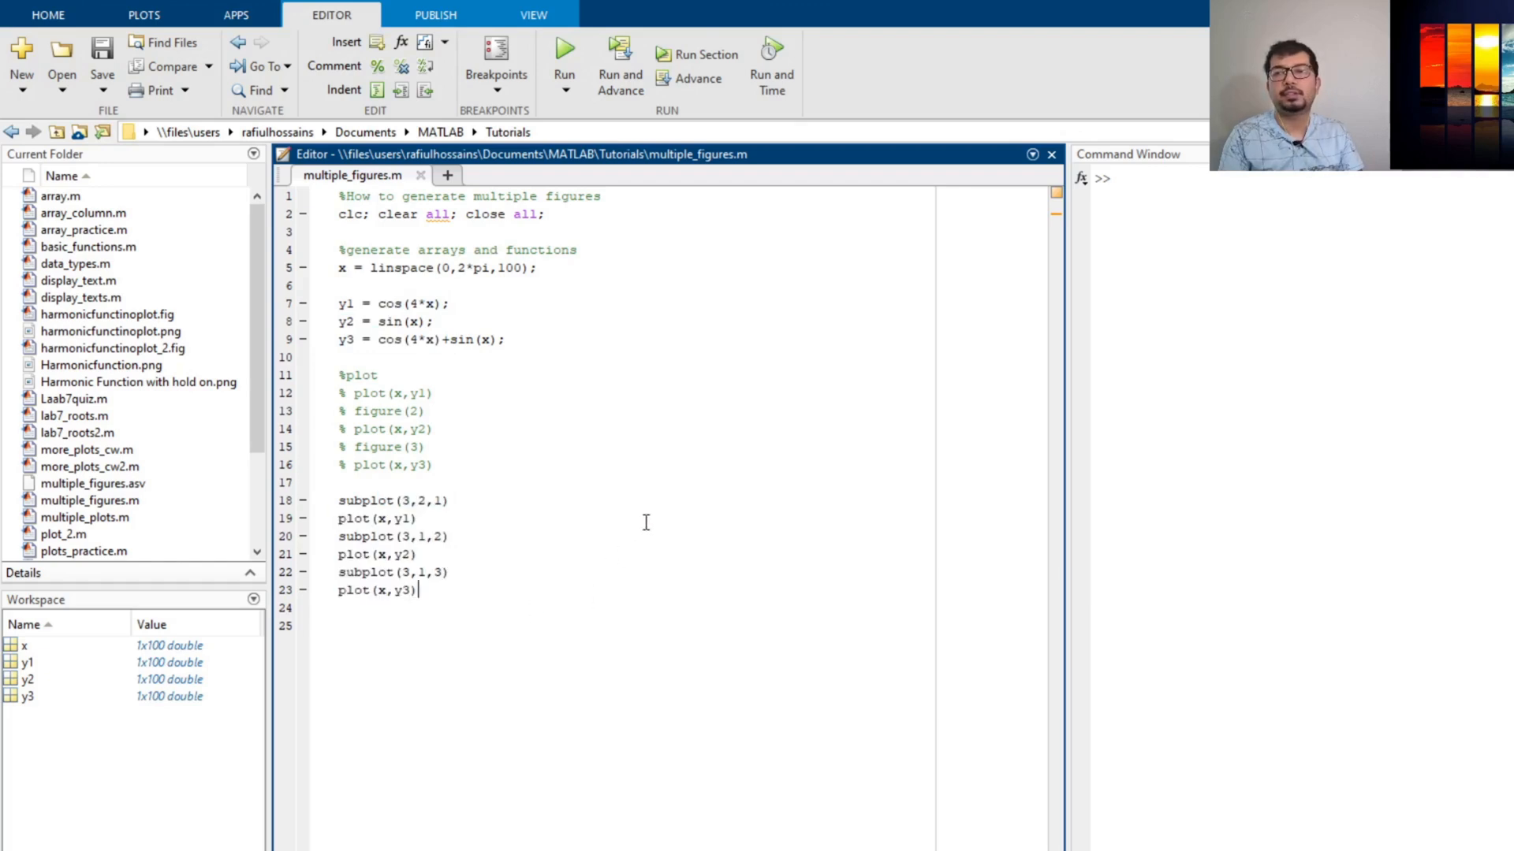